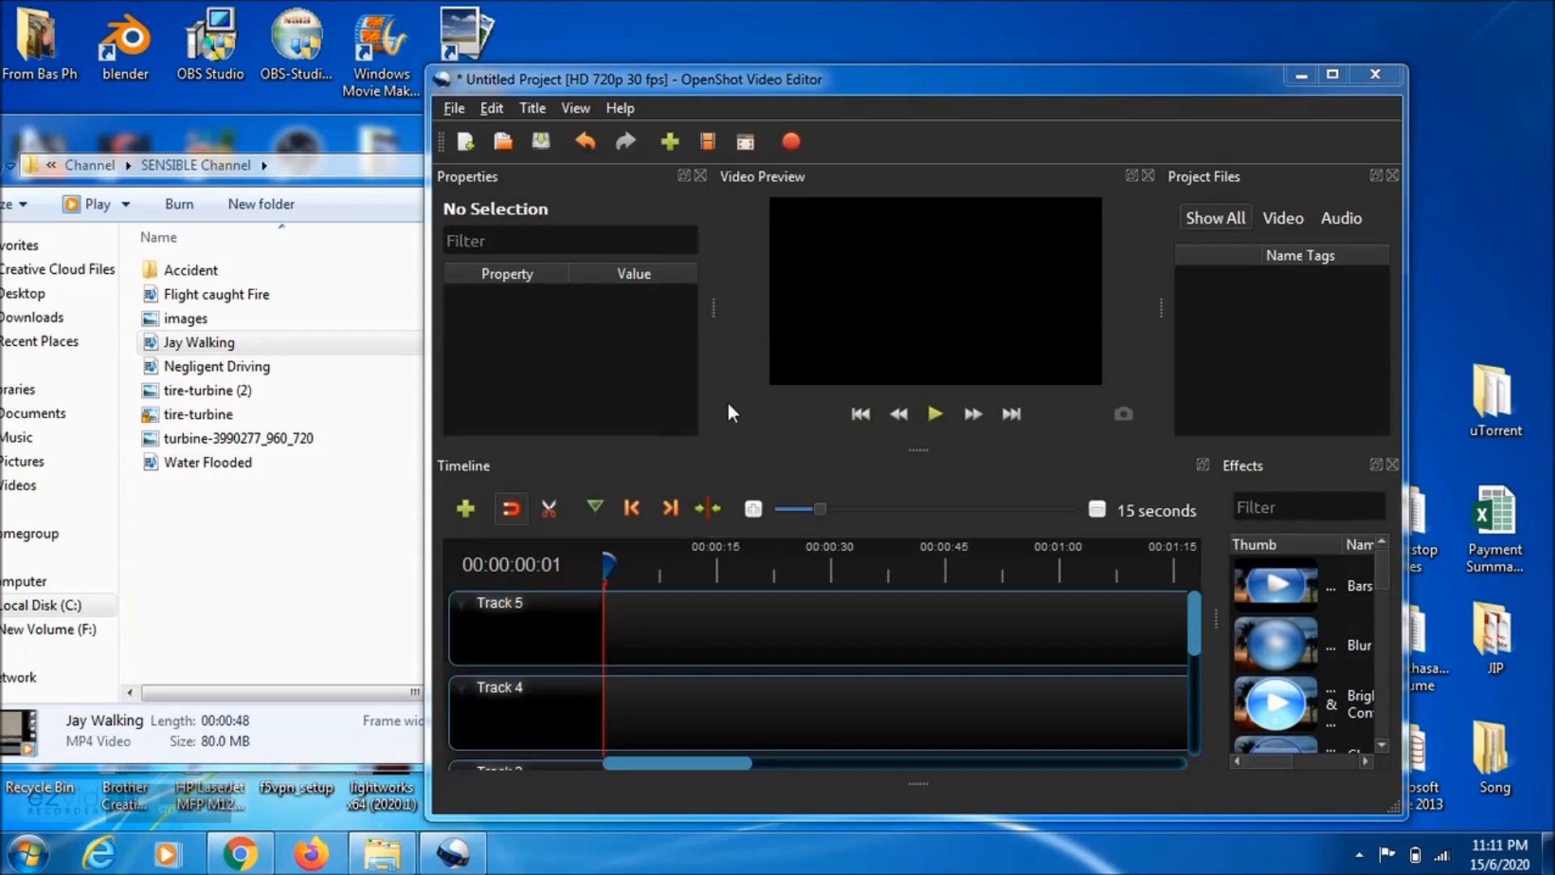
mouse_move(758, 431)
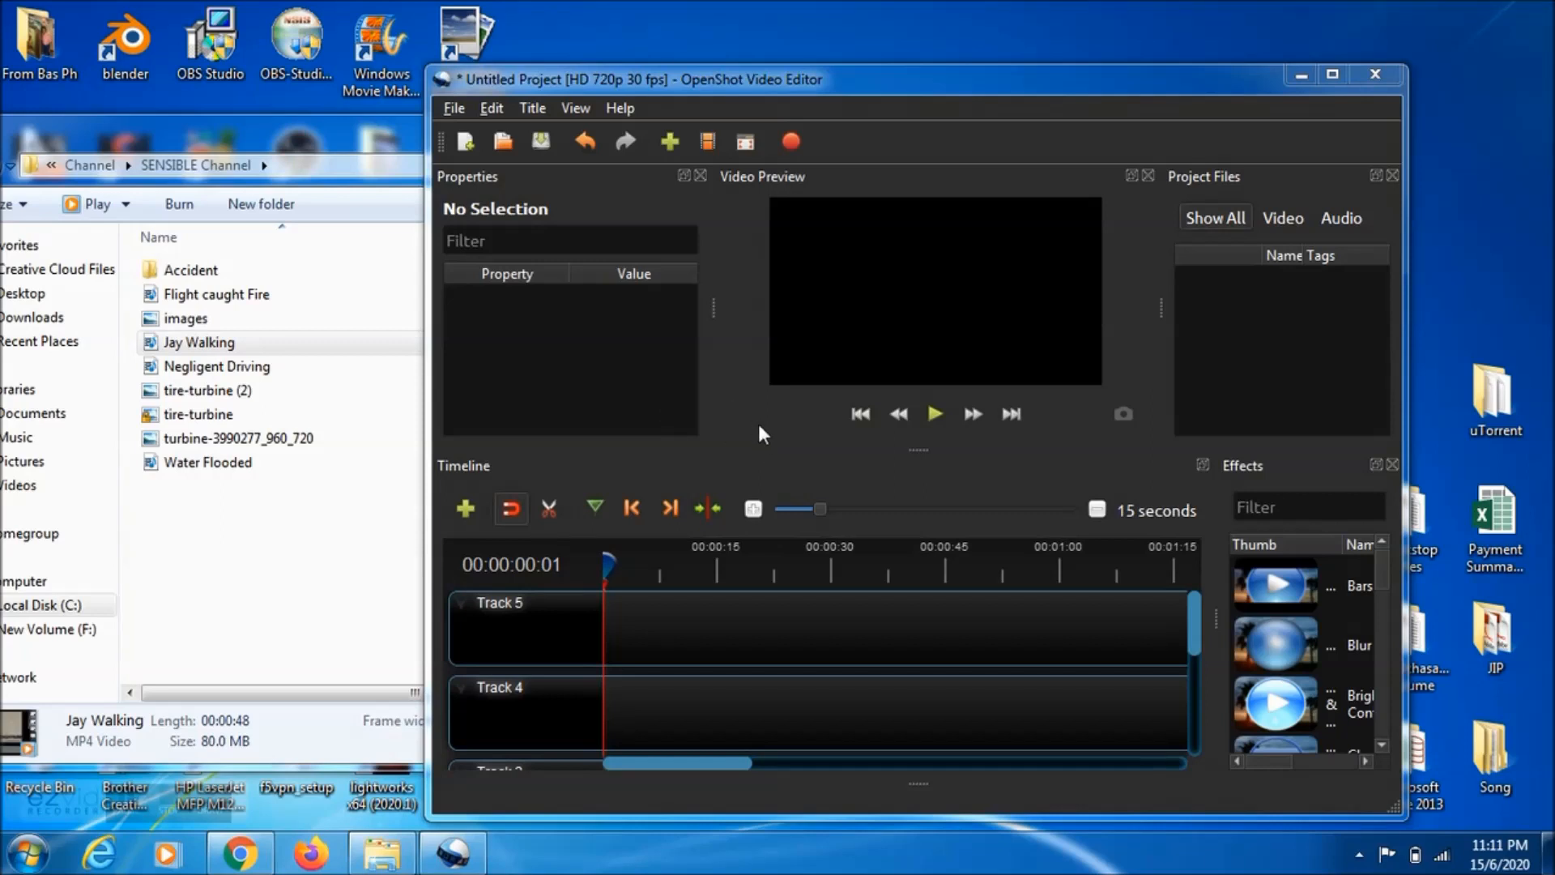
mouse_move(742, 427)
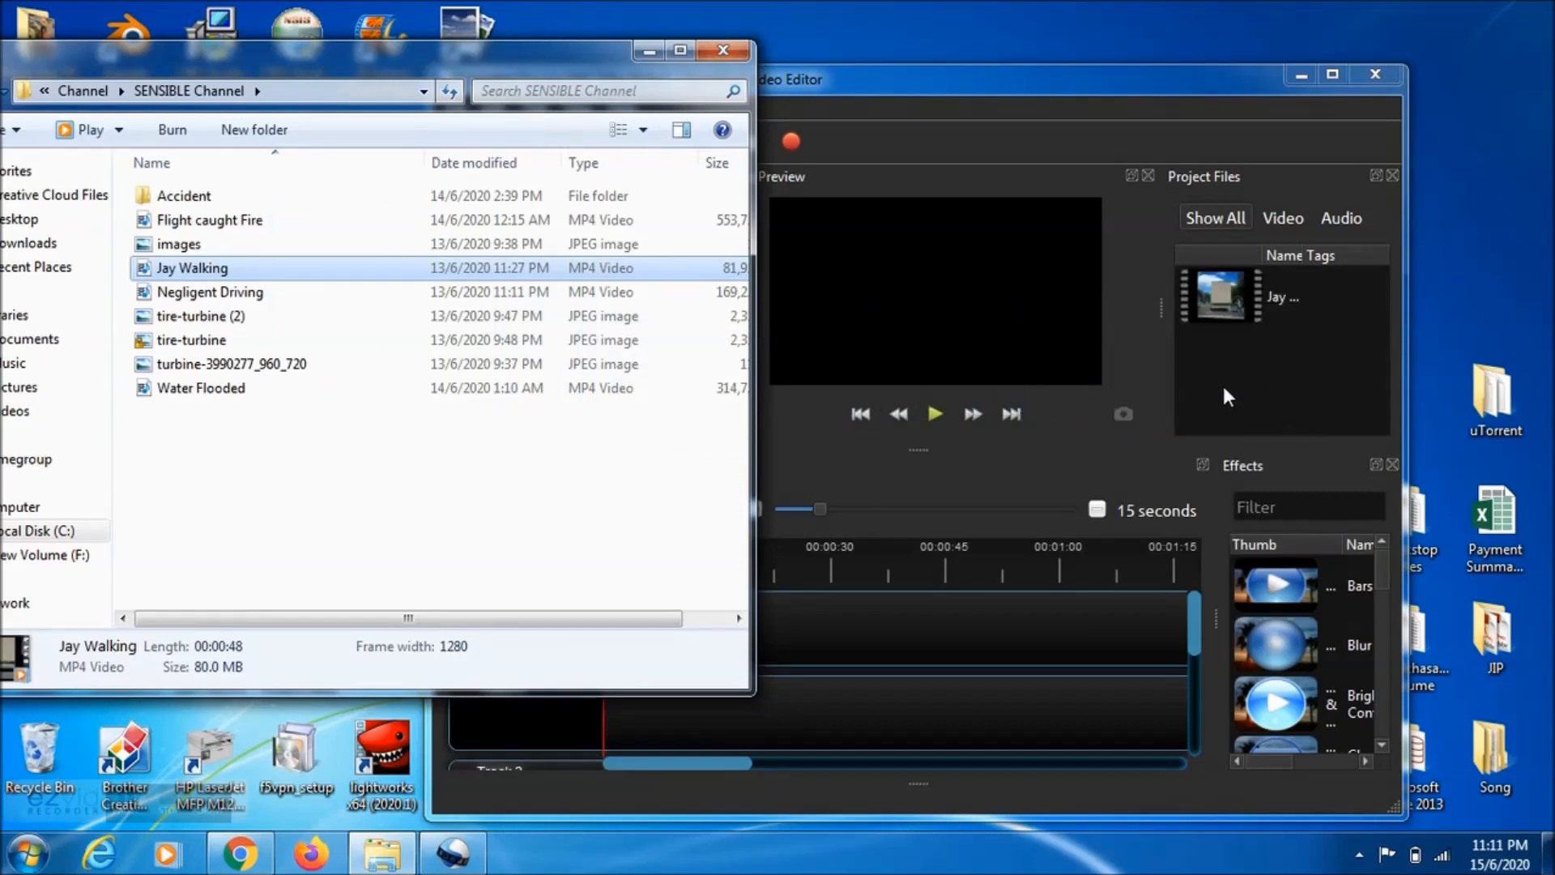
mouse_move(1242, 349)
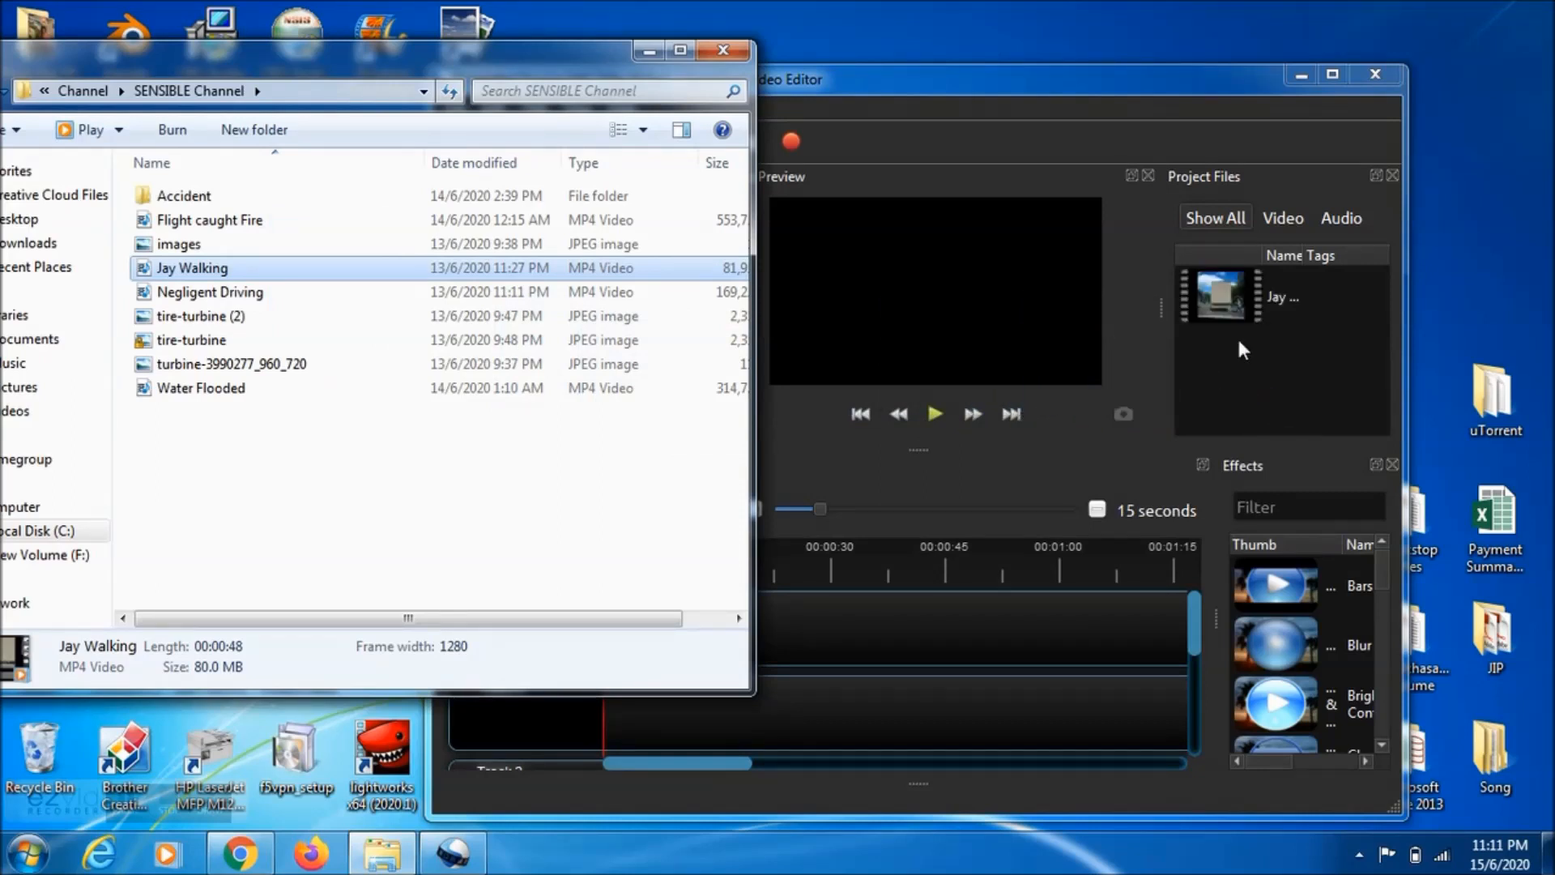
mouse_move(1273, 351)
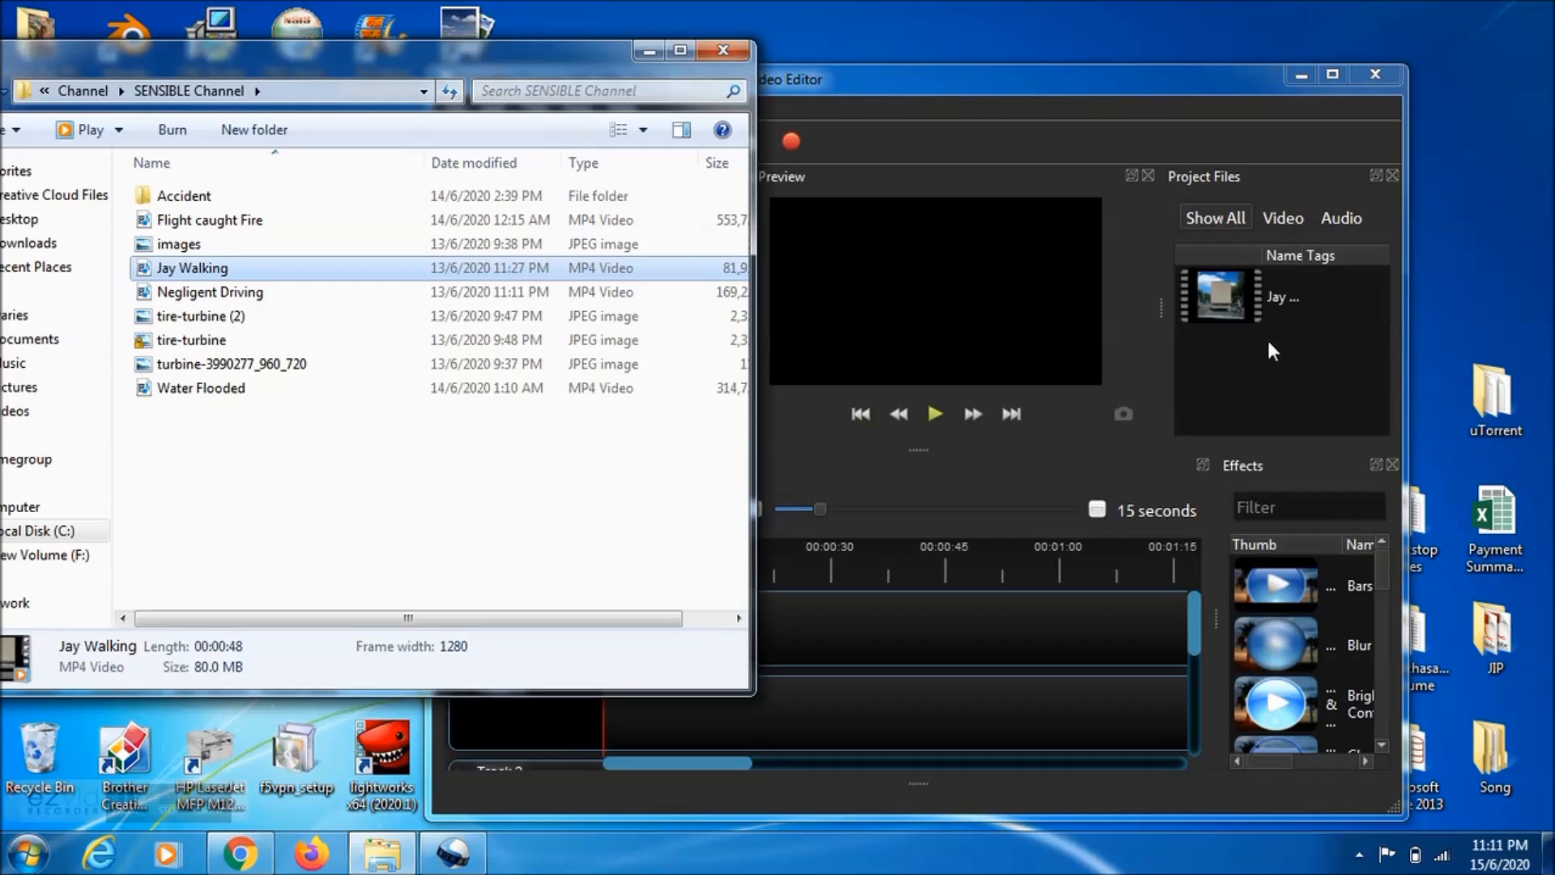
mouse_move(1335, 76)
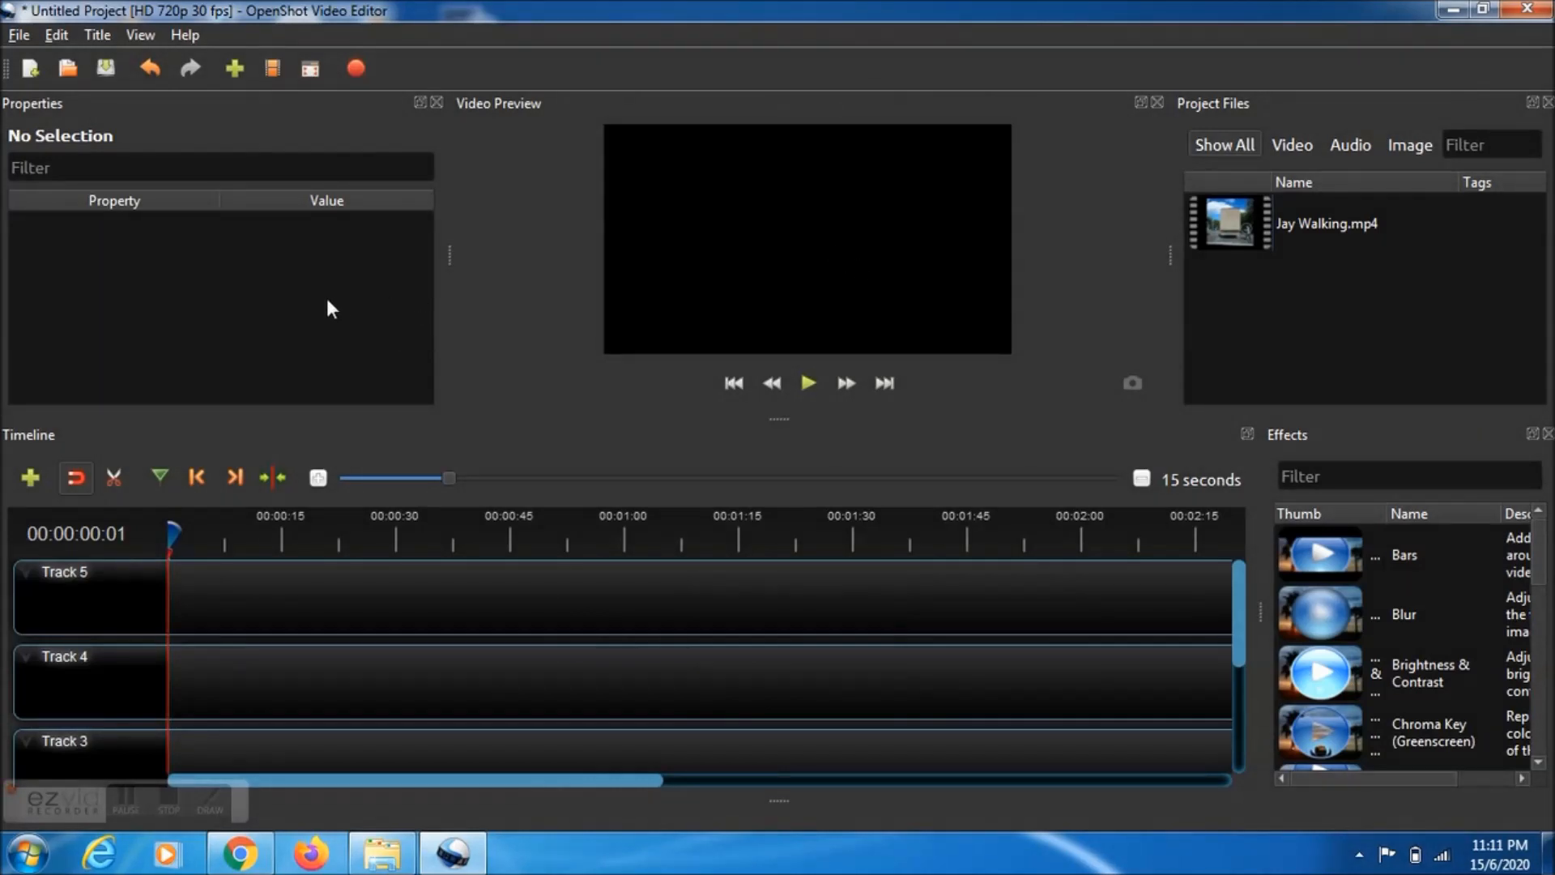
mouse_move(1234, 233)
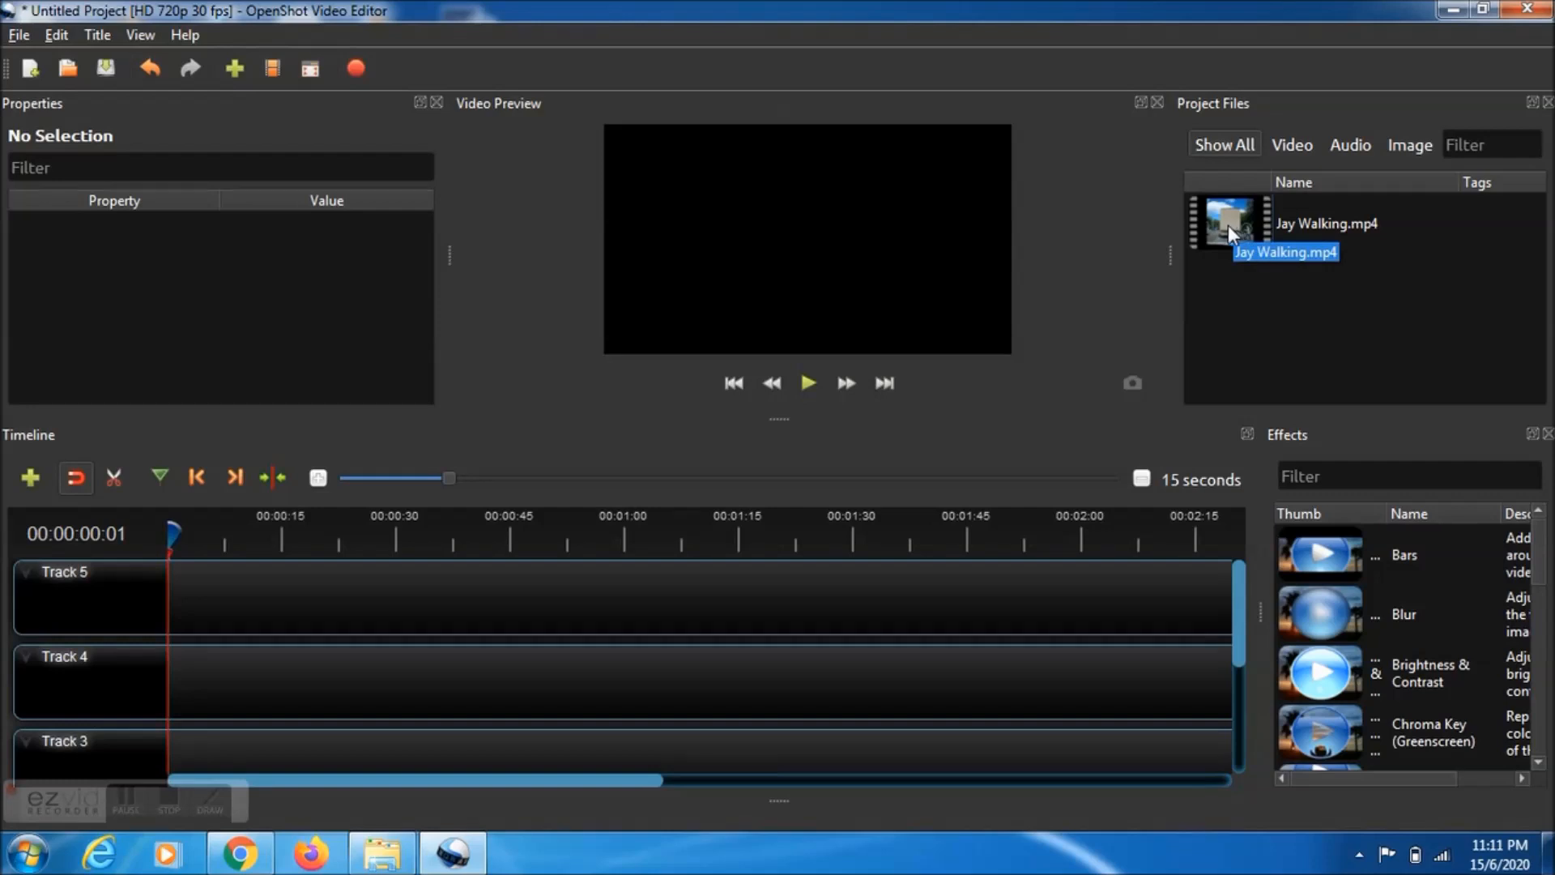
Drag Jay Walking.mp4 from Project Files onto the timeline.
left_click_drag(1230, 222, 505, 551)
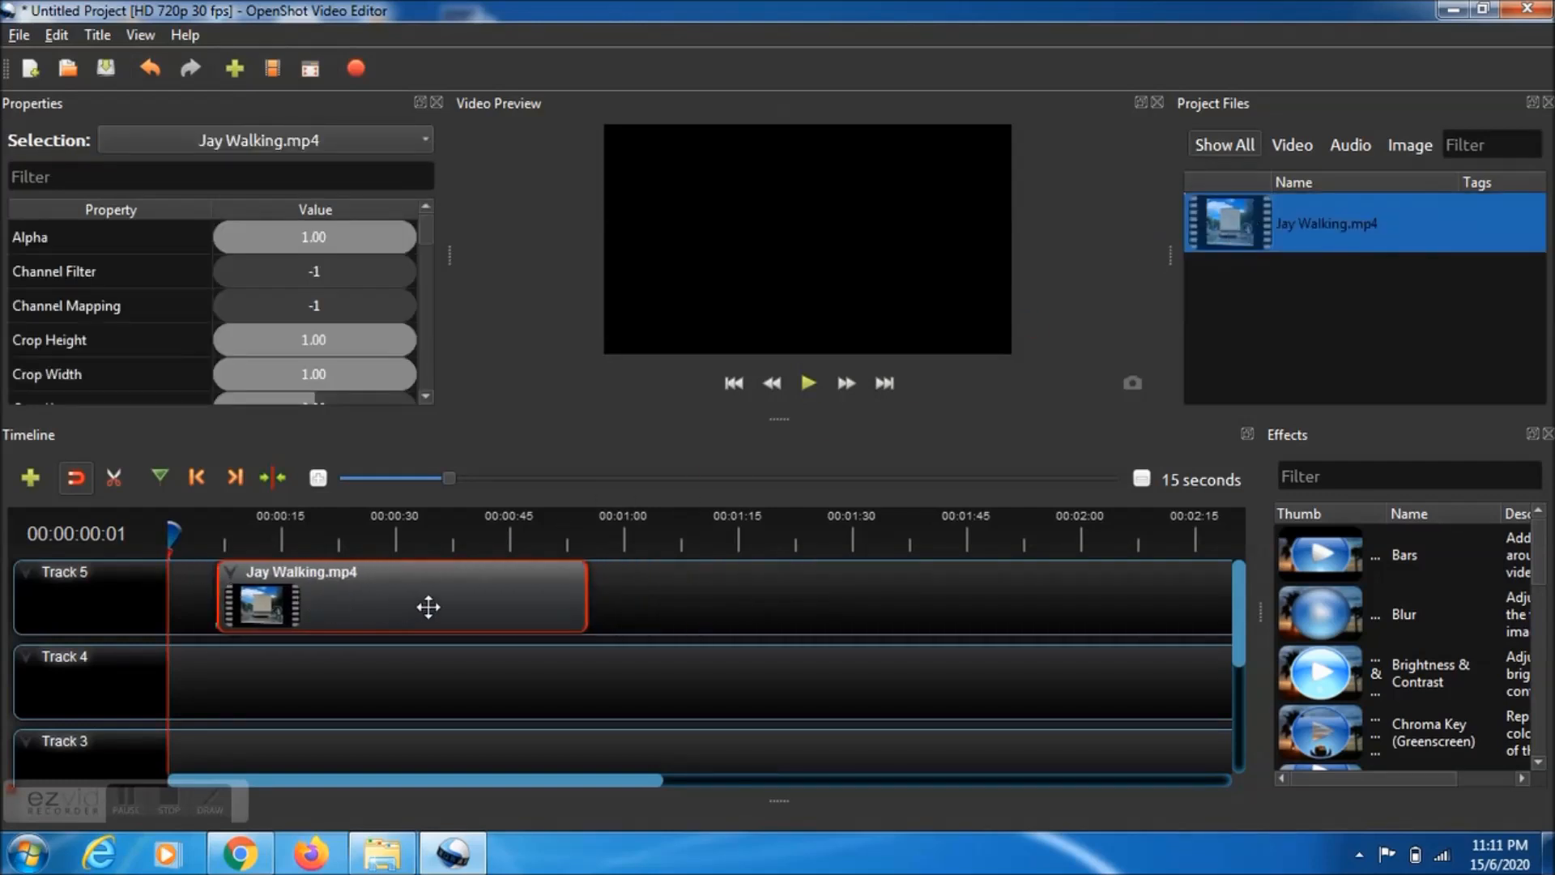
mouse_move(470, 598)
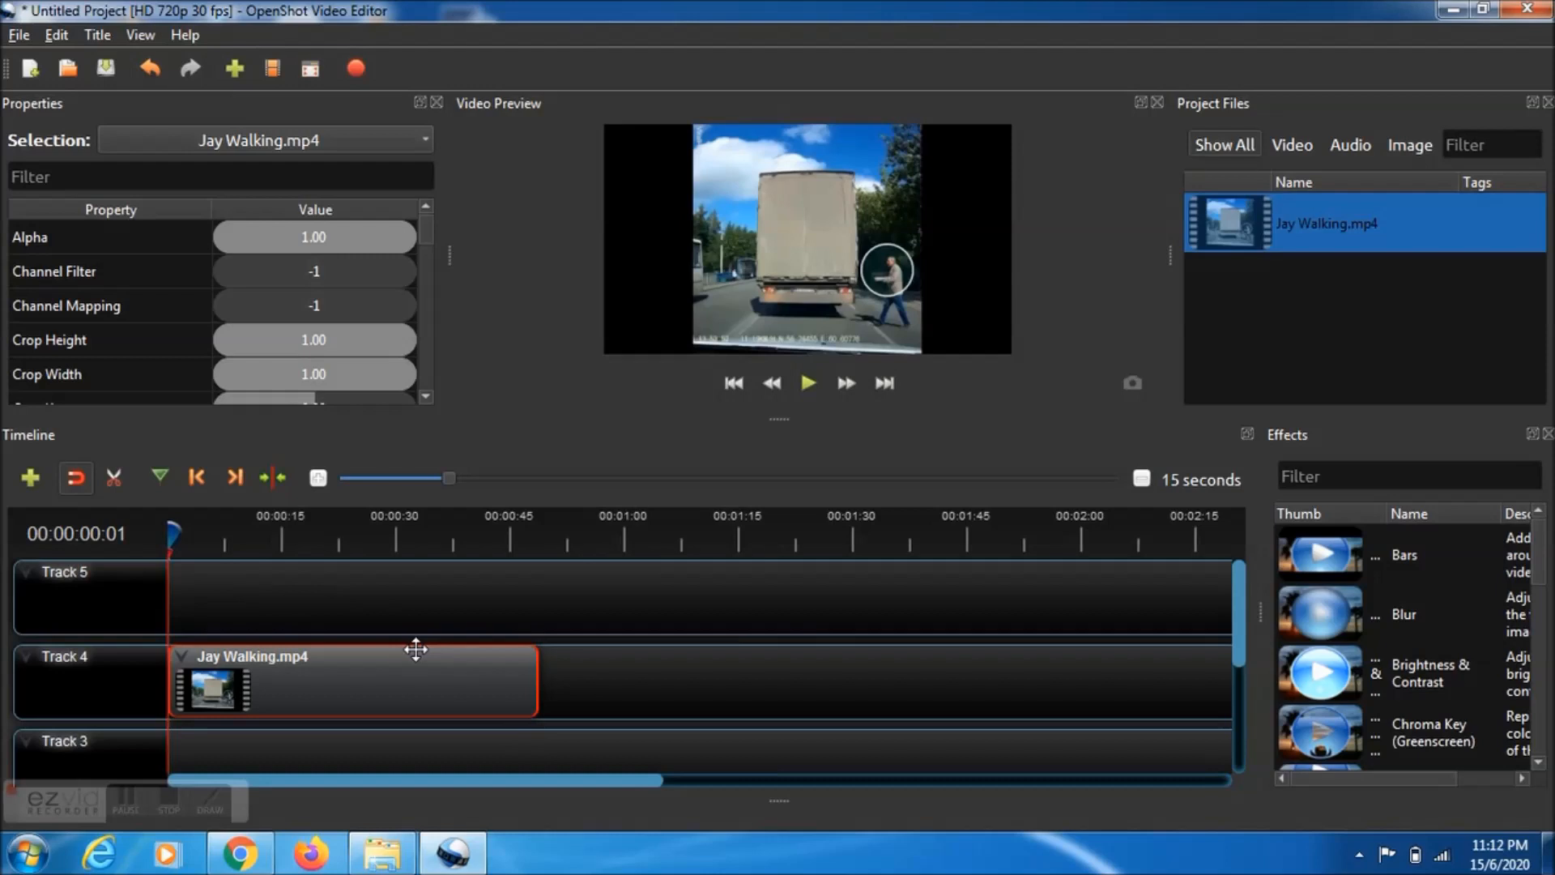
mouse_move(574, 580)
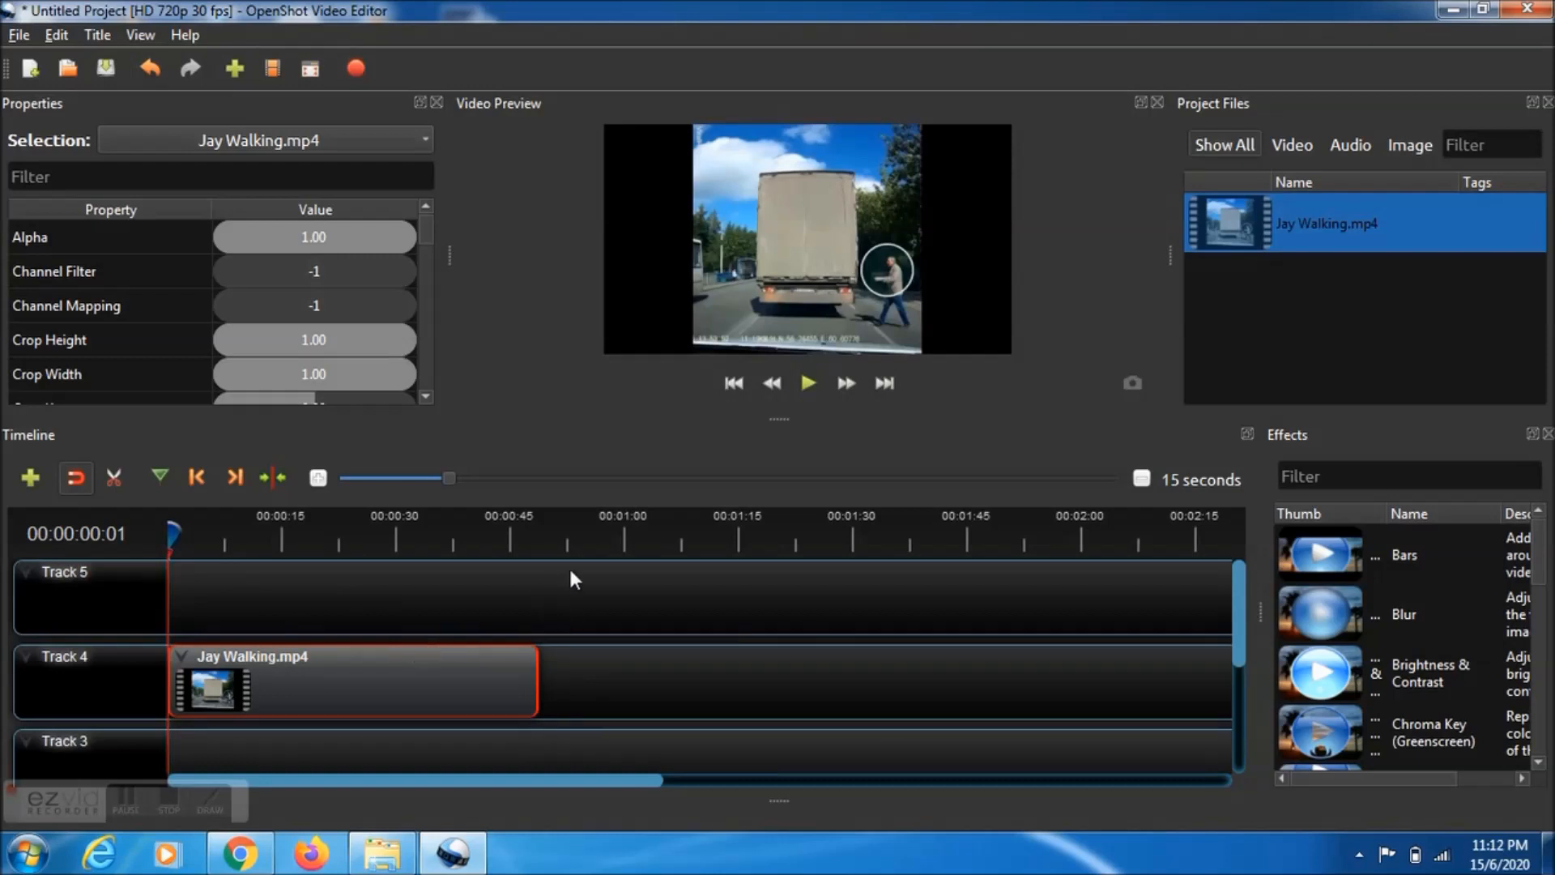
mouse_move(849, 599)
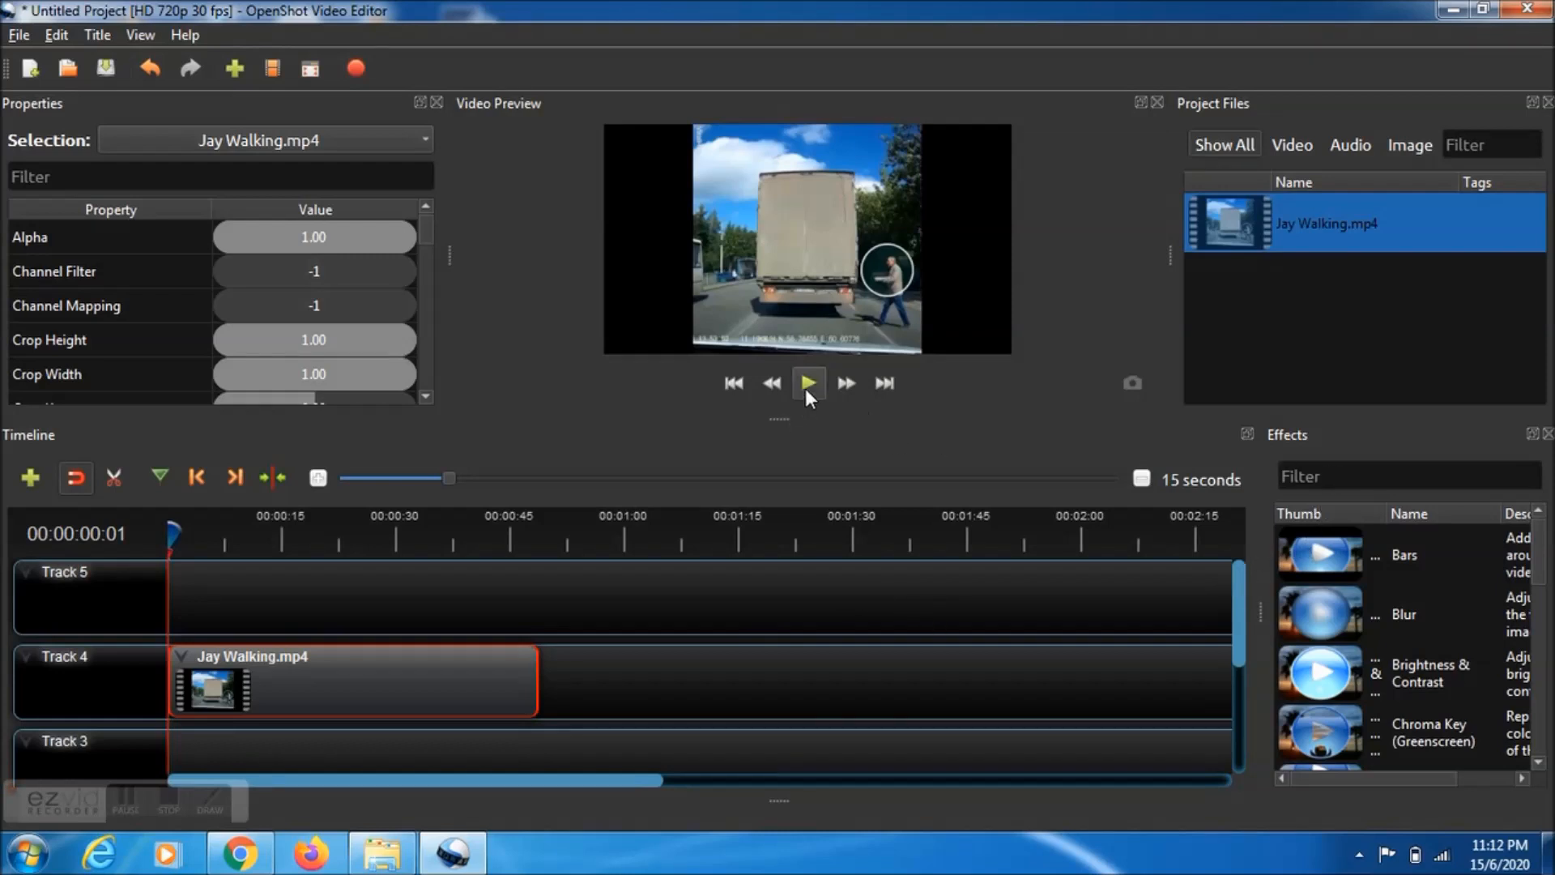
Play the first few seconds of the clip in the Video Preview, then pause.
left_click(807, 382)
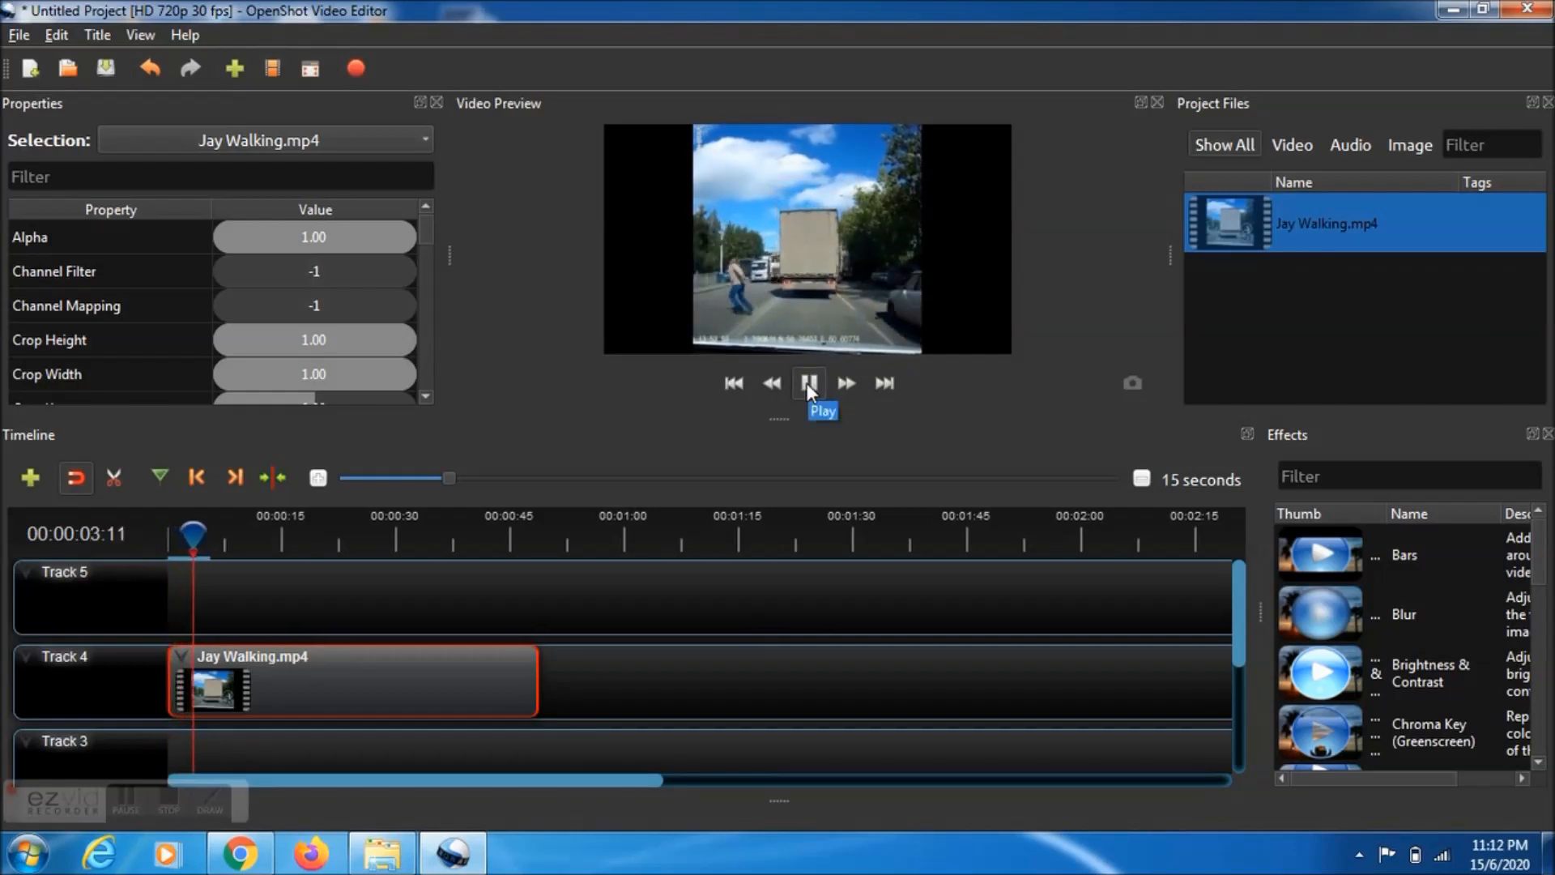
left_click(808, 382)
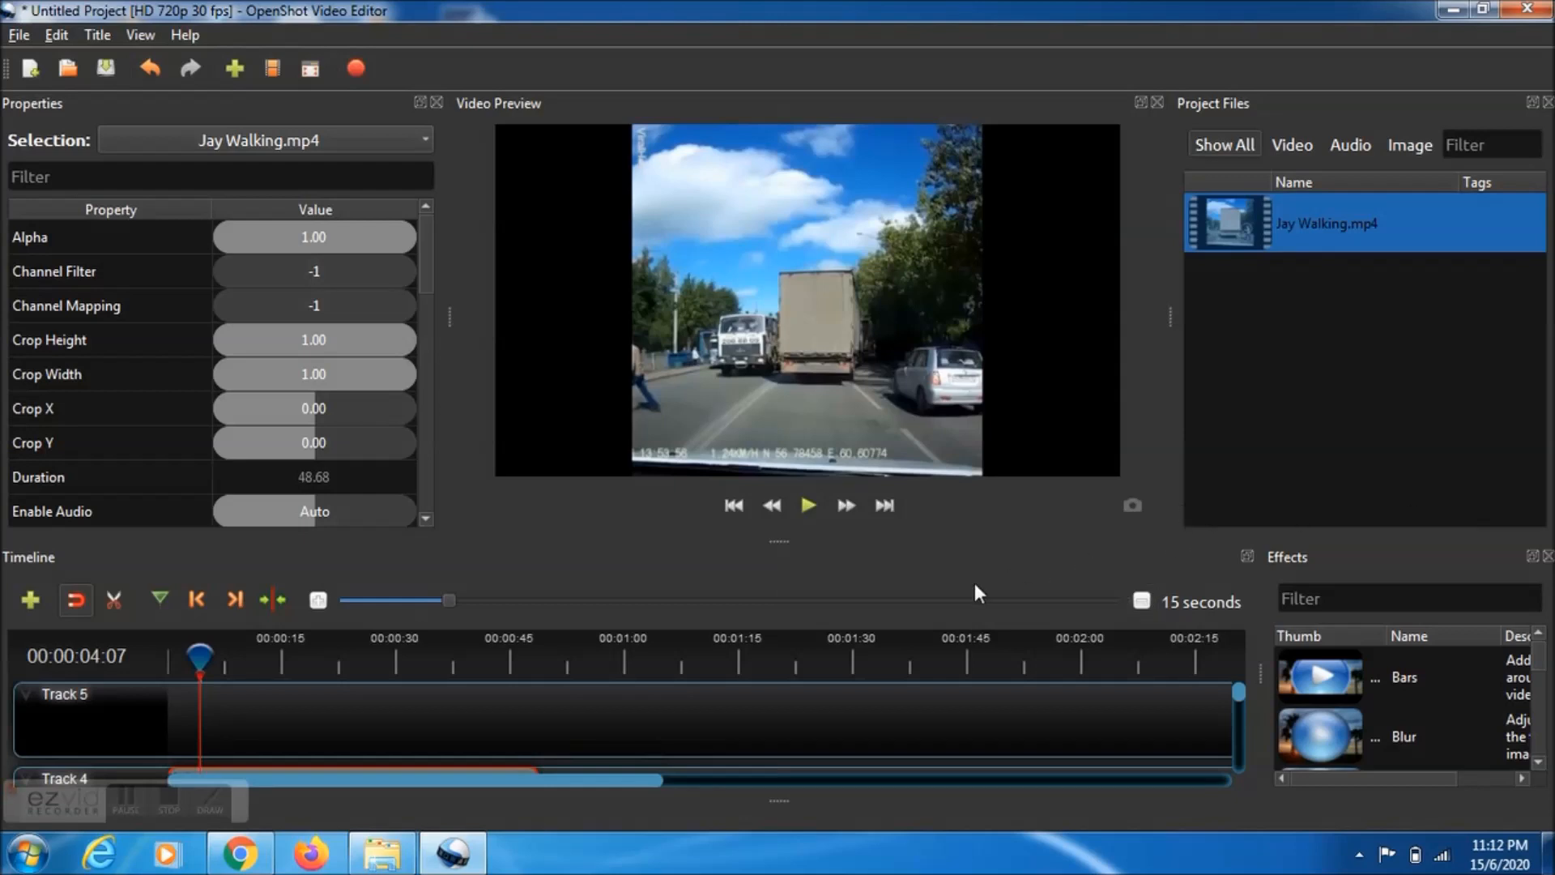
mouse_move(1244, 703)
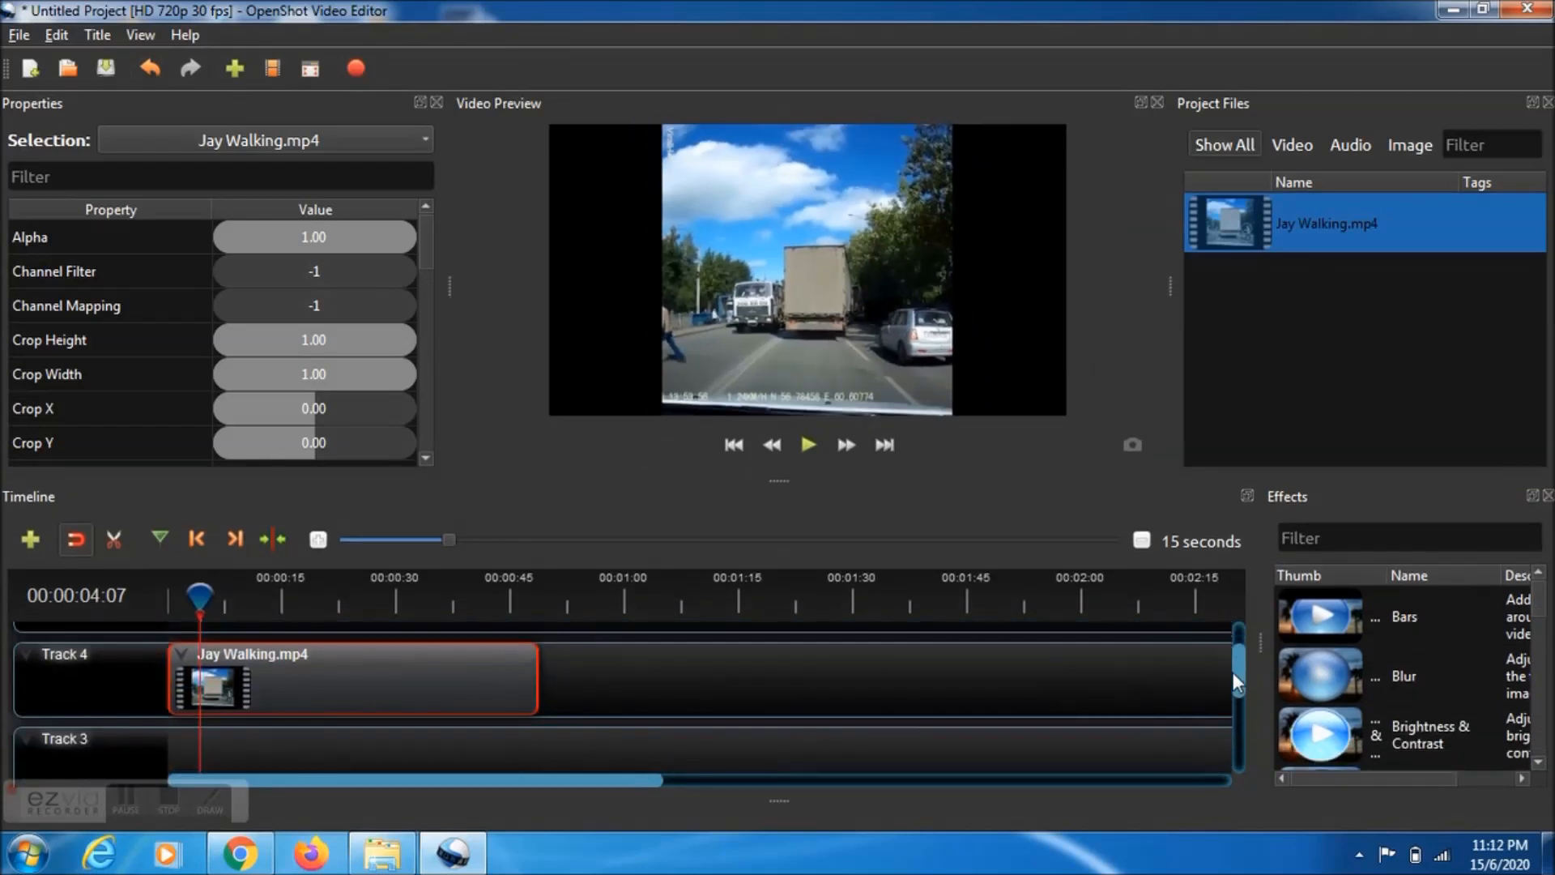
mouse_move(745, 486)
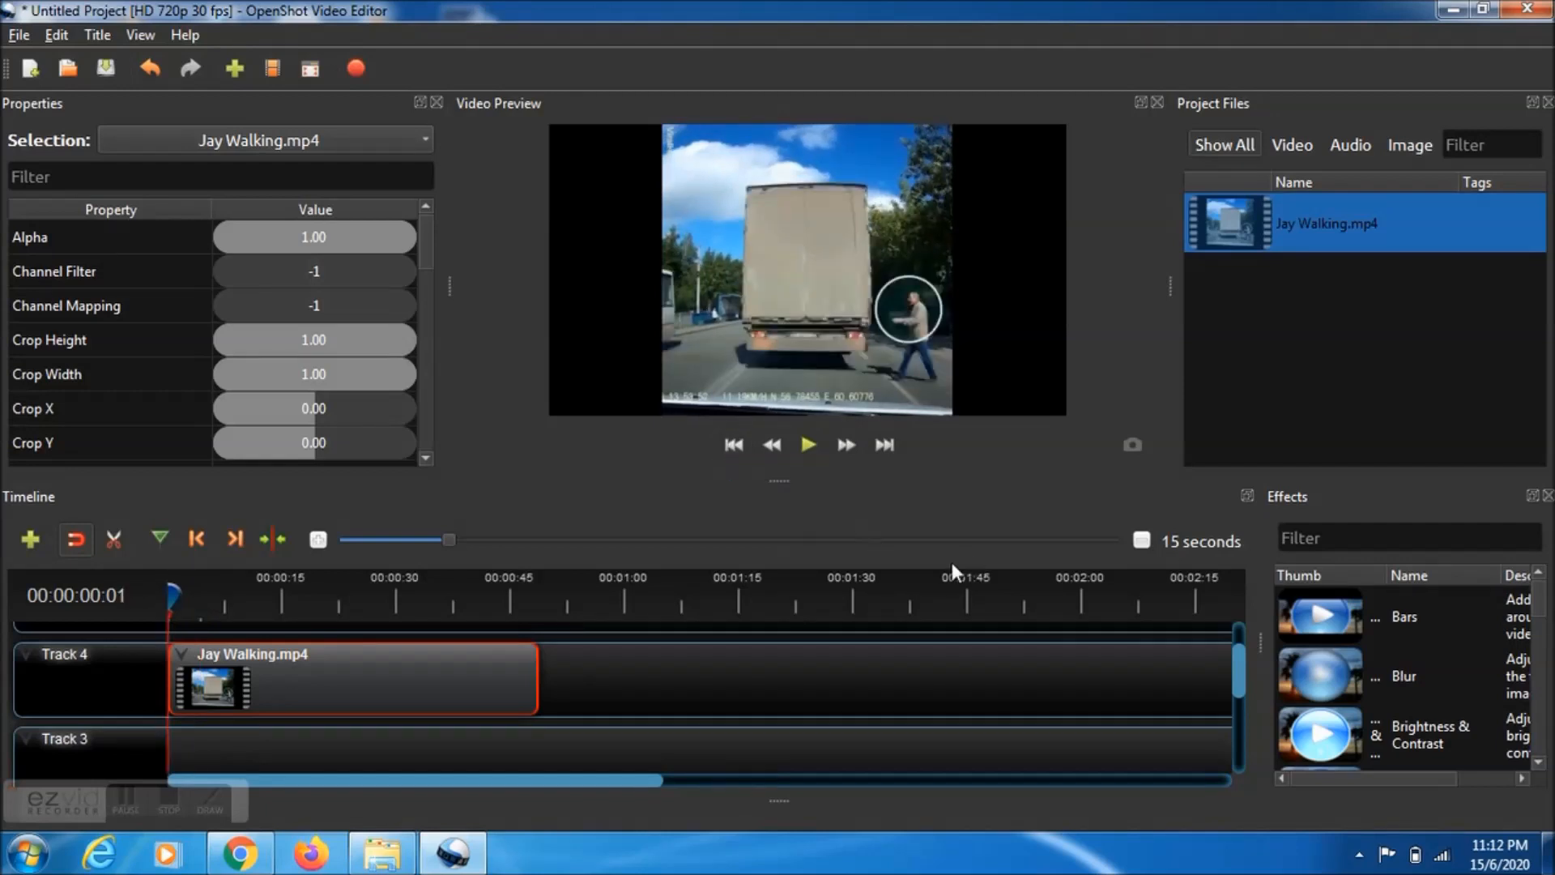
Filter the Effects list with the search text "crop".
left_click(1410, 538)
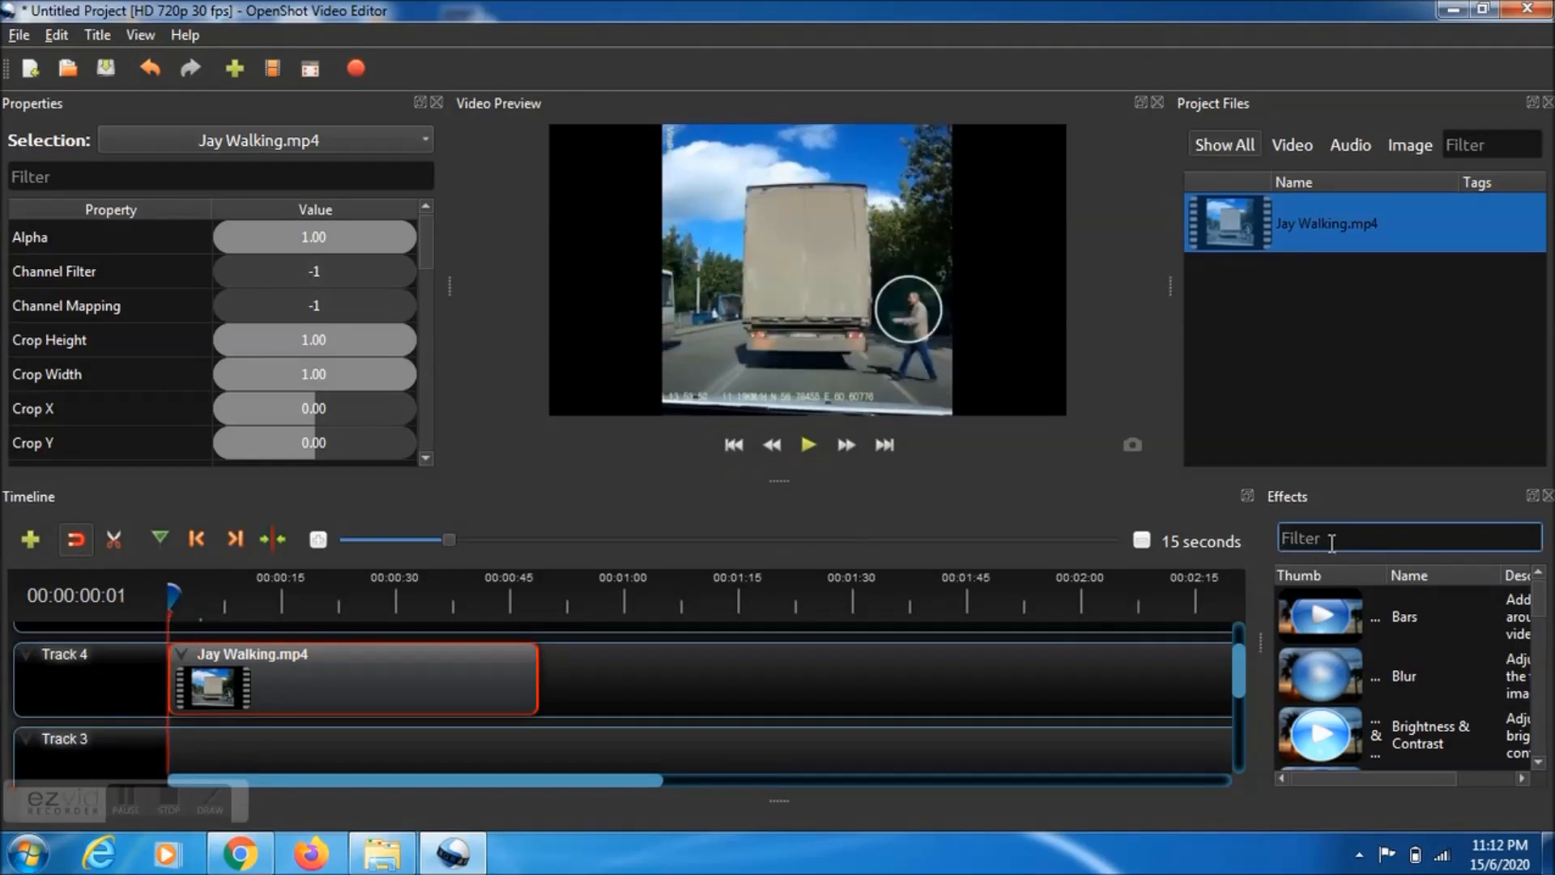
type("c")
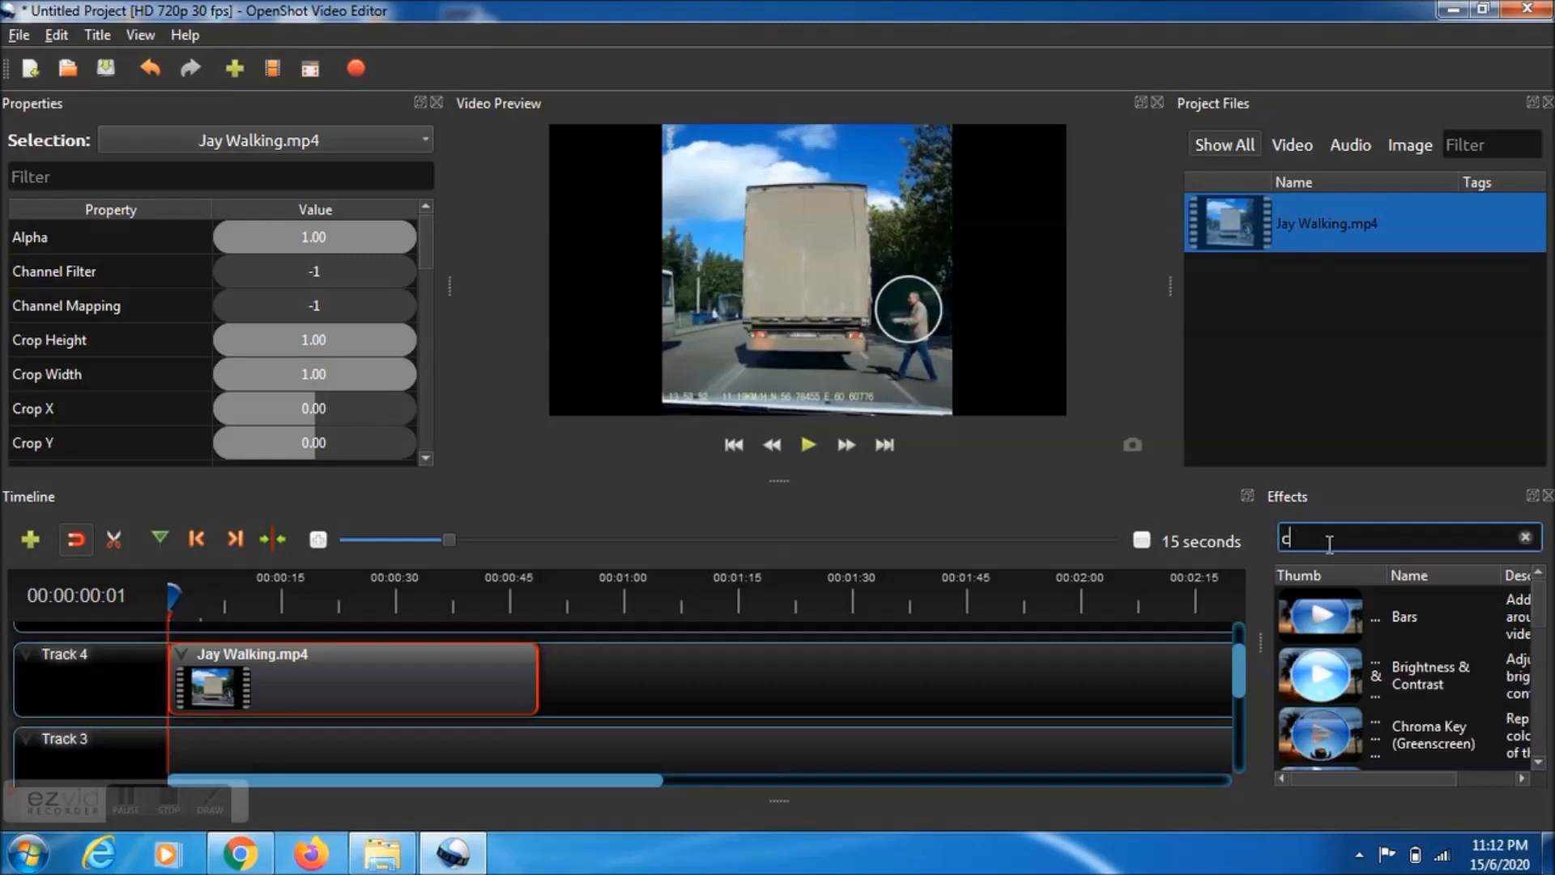
type("rop")
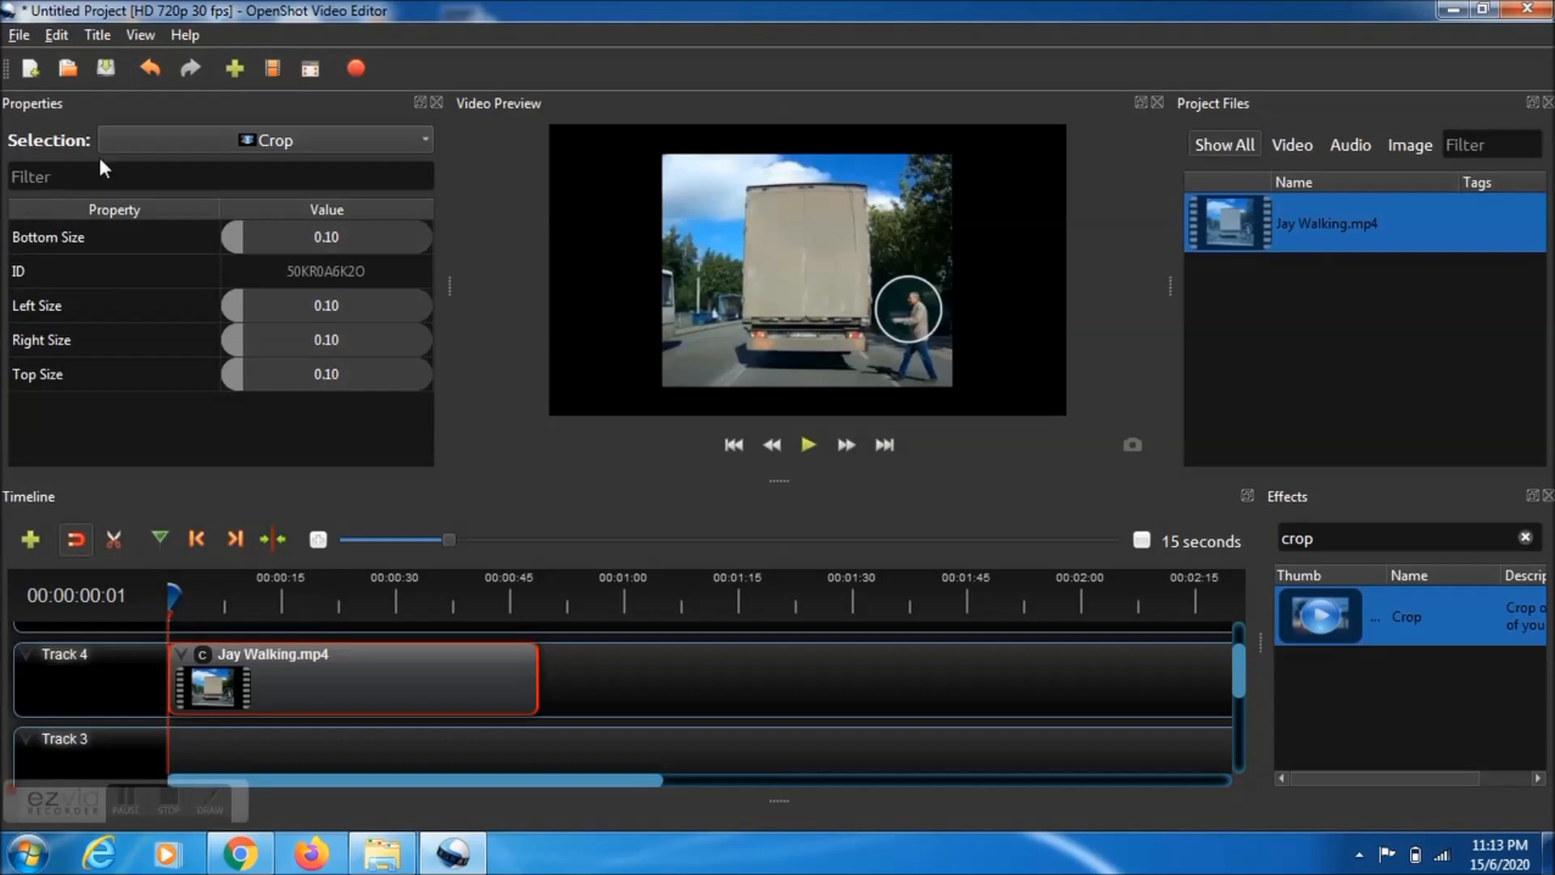
mouse_move(199, 307)
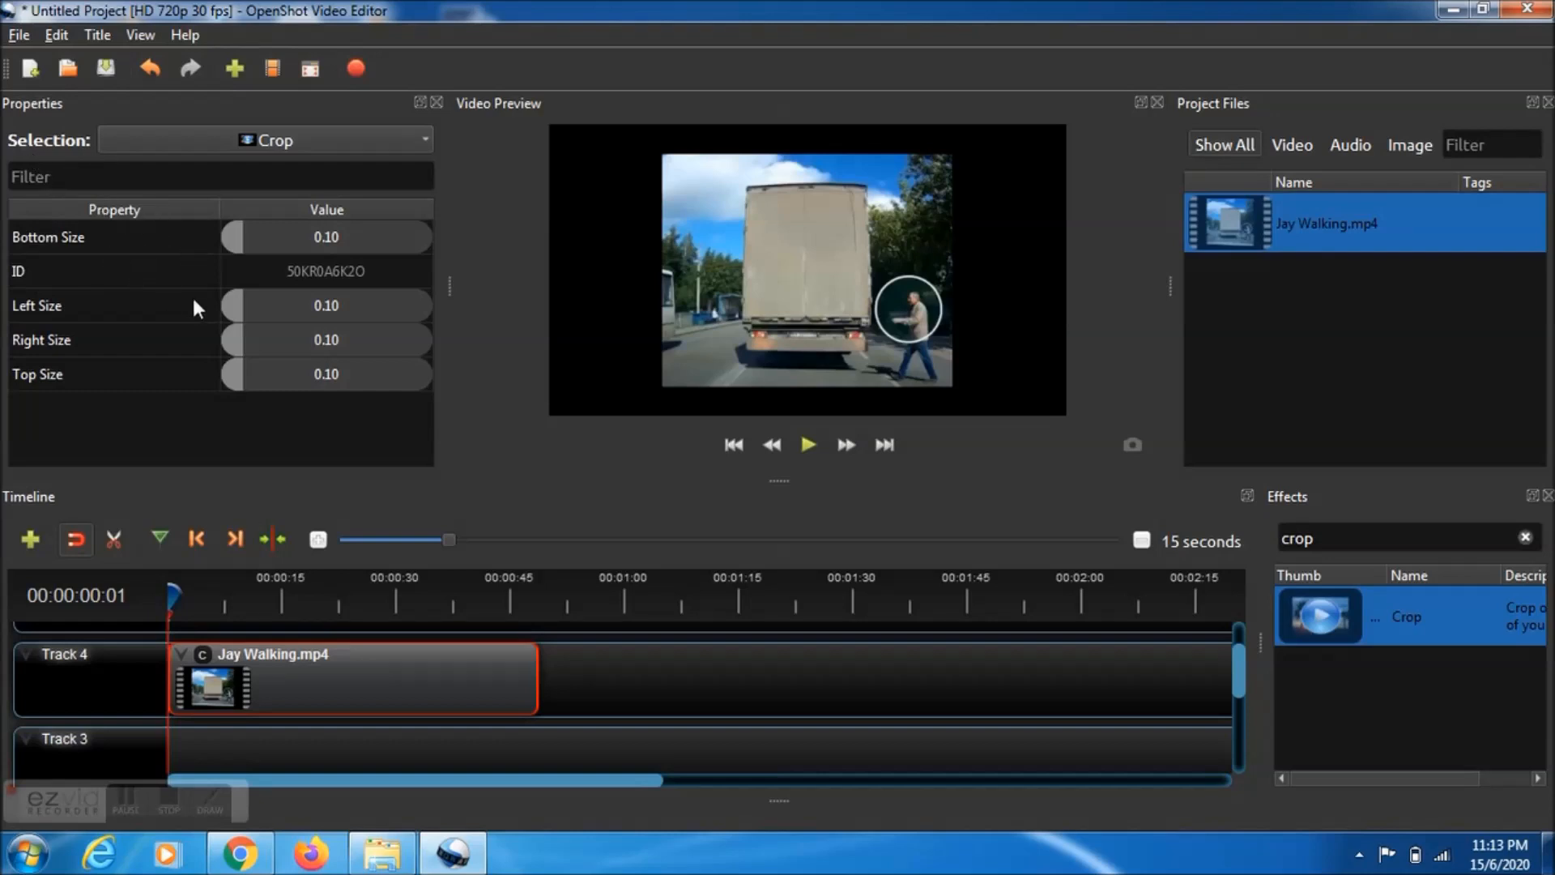
mouse_move(230, 258)
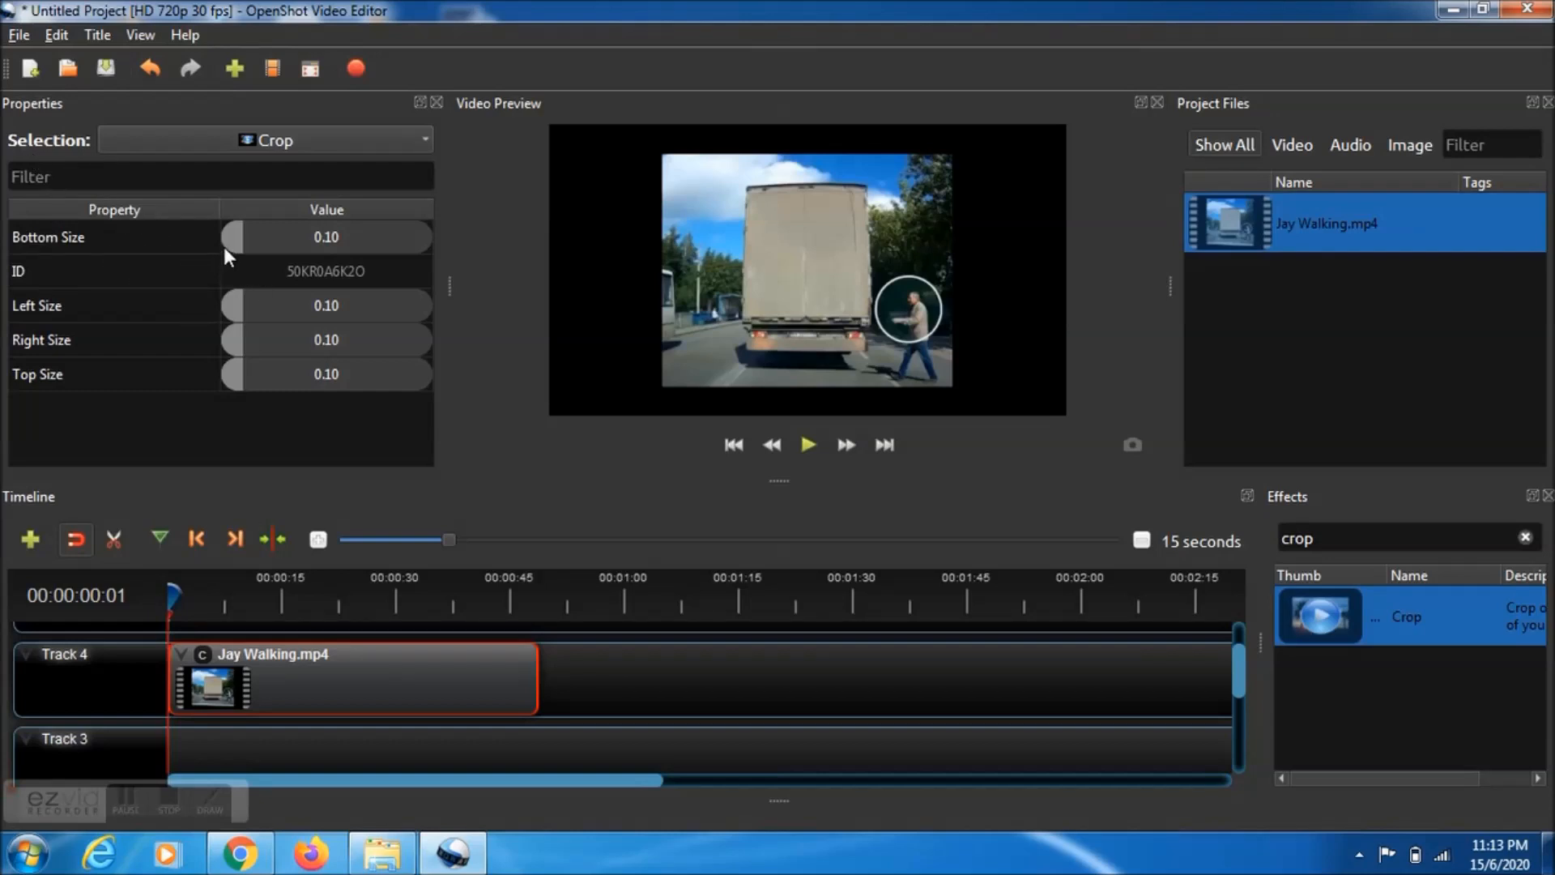
mouse_move(214, 262)
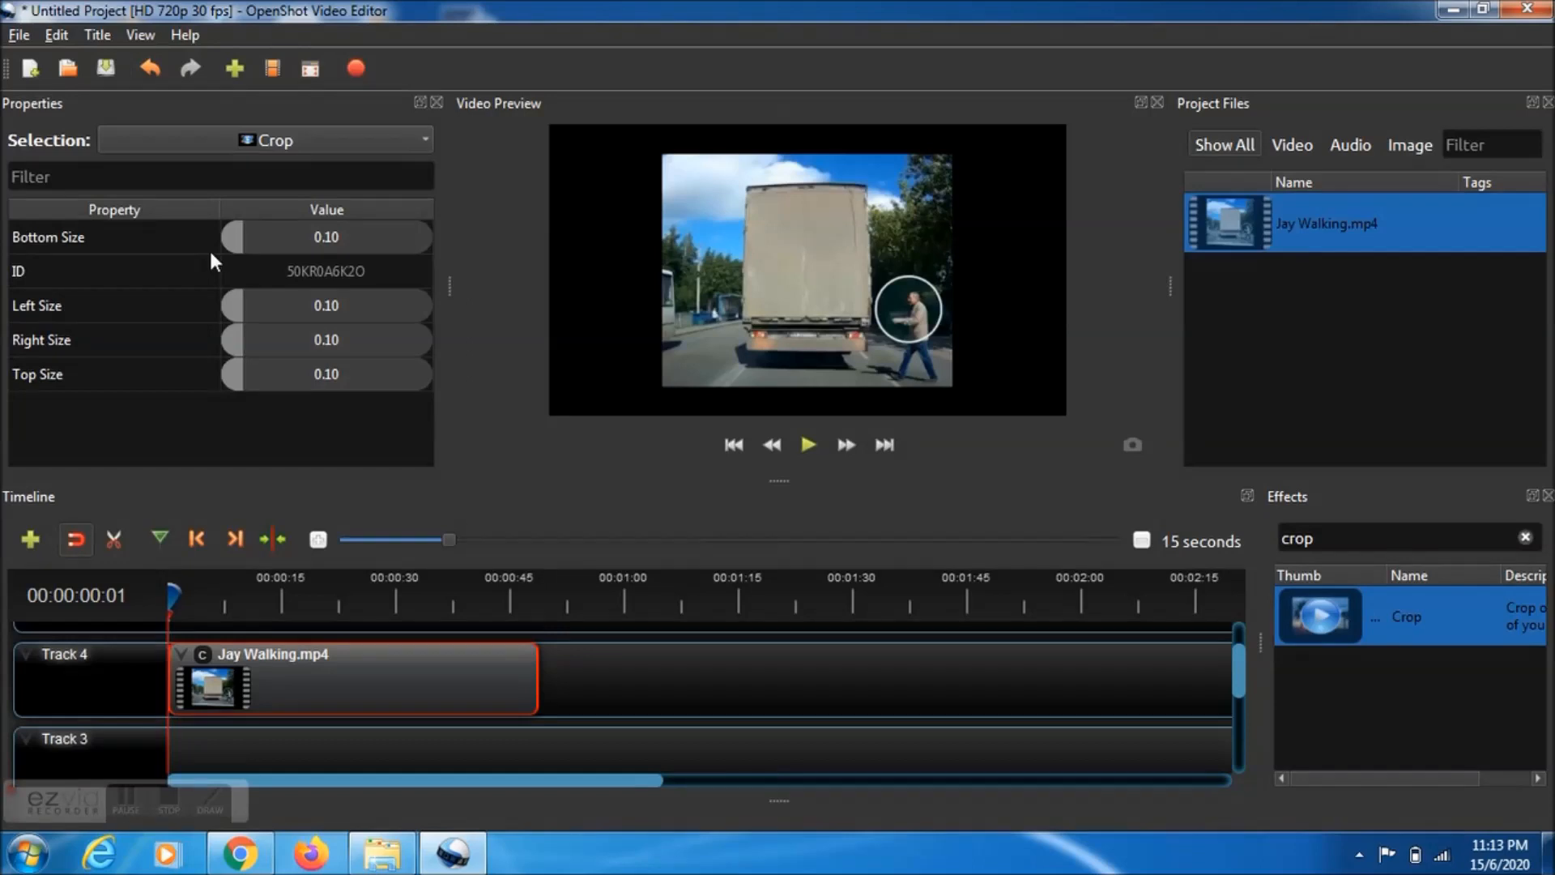
mouse_move(272, 234)
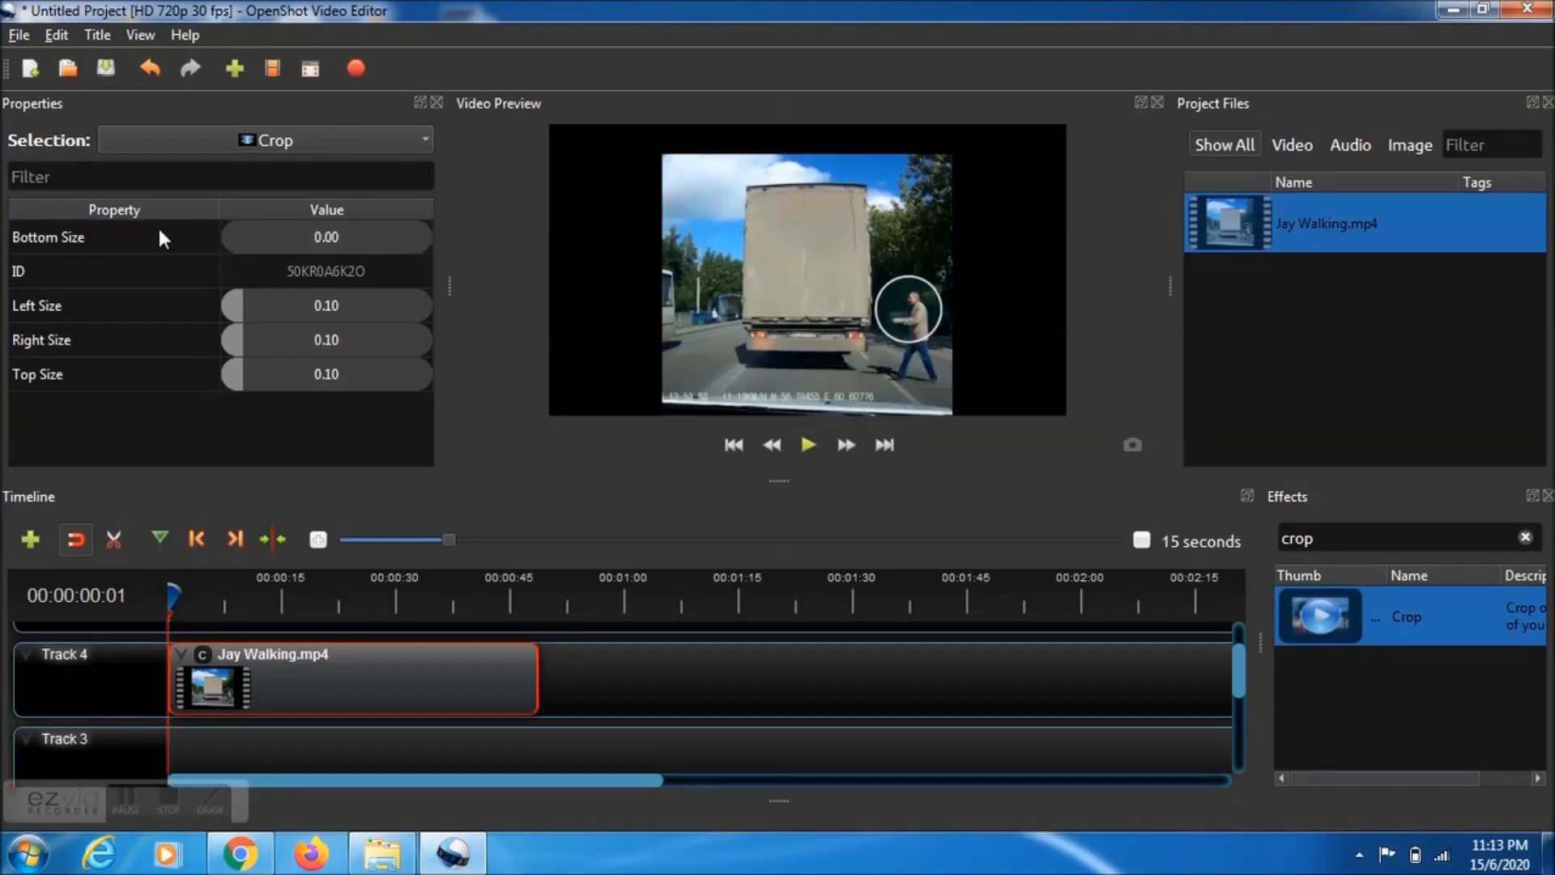
mouse_move(199, 251)
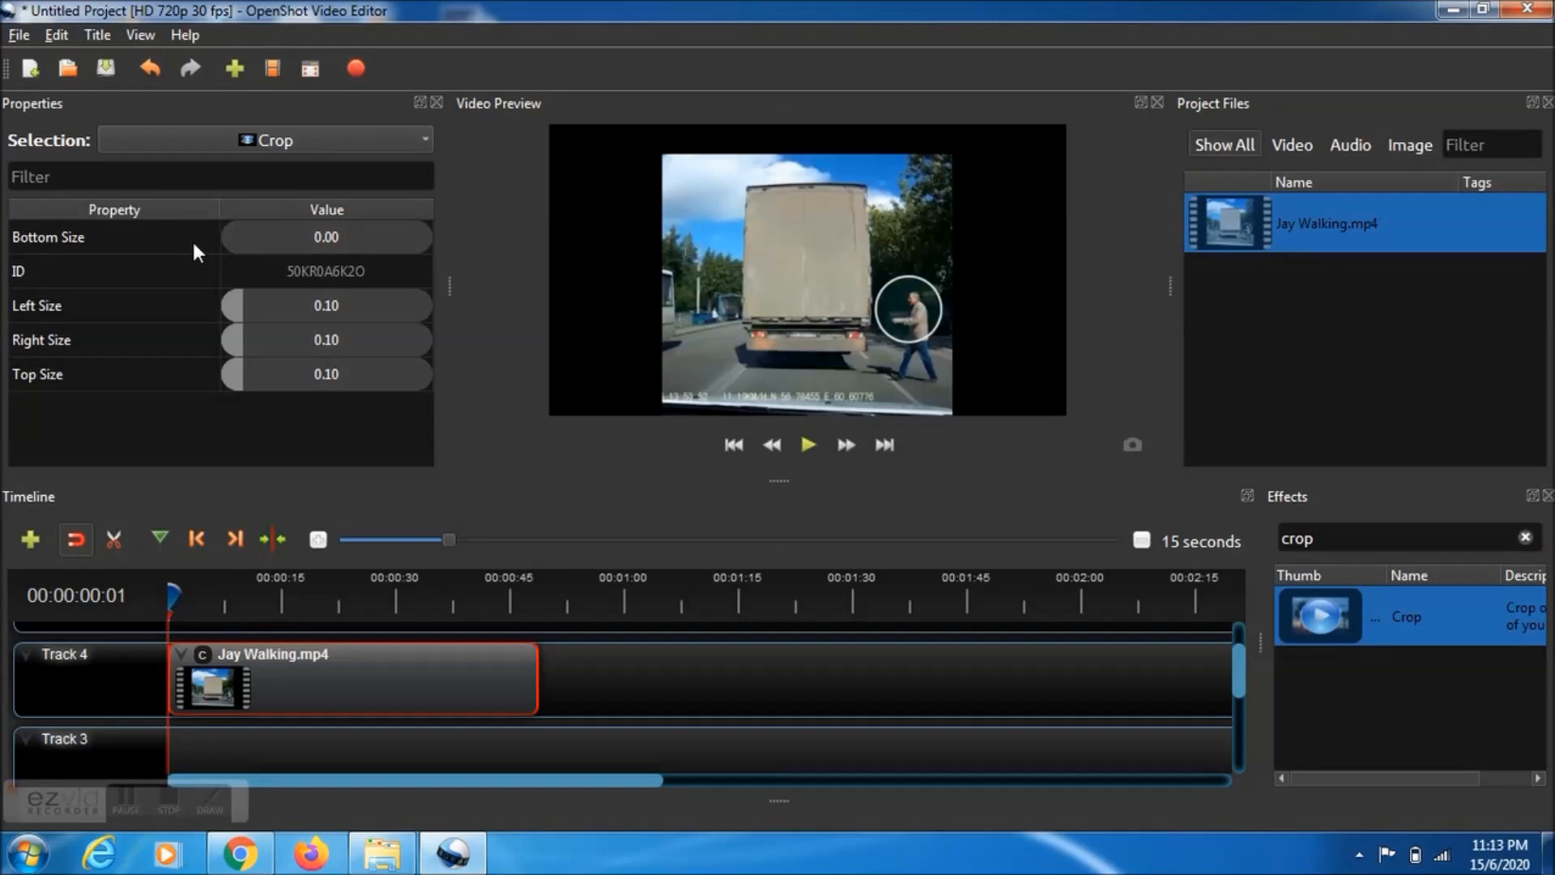
Reset the Crop effect's remaining edge sizes to 0.00 in the Properties panel.
left_click_drag(238, 307, 289, 307)
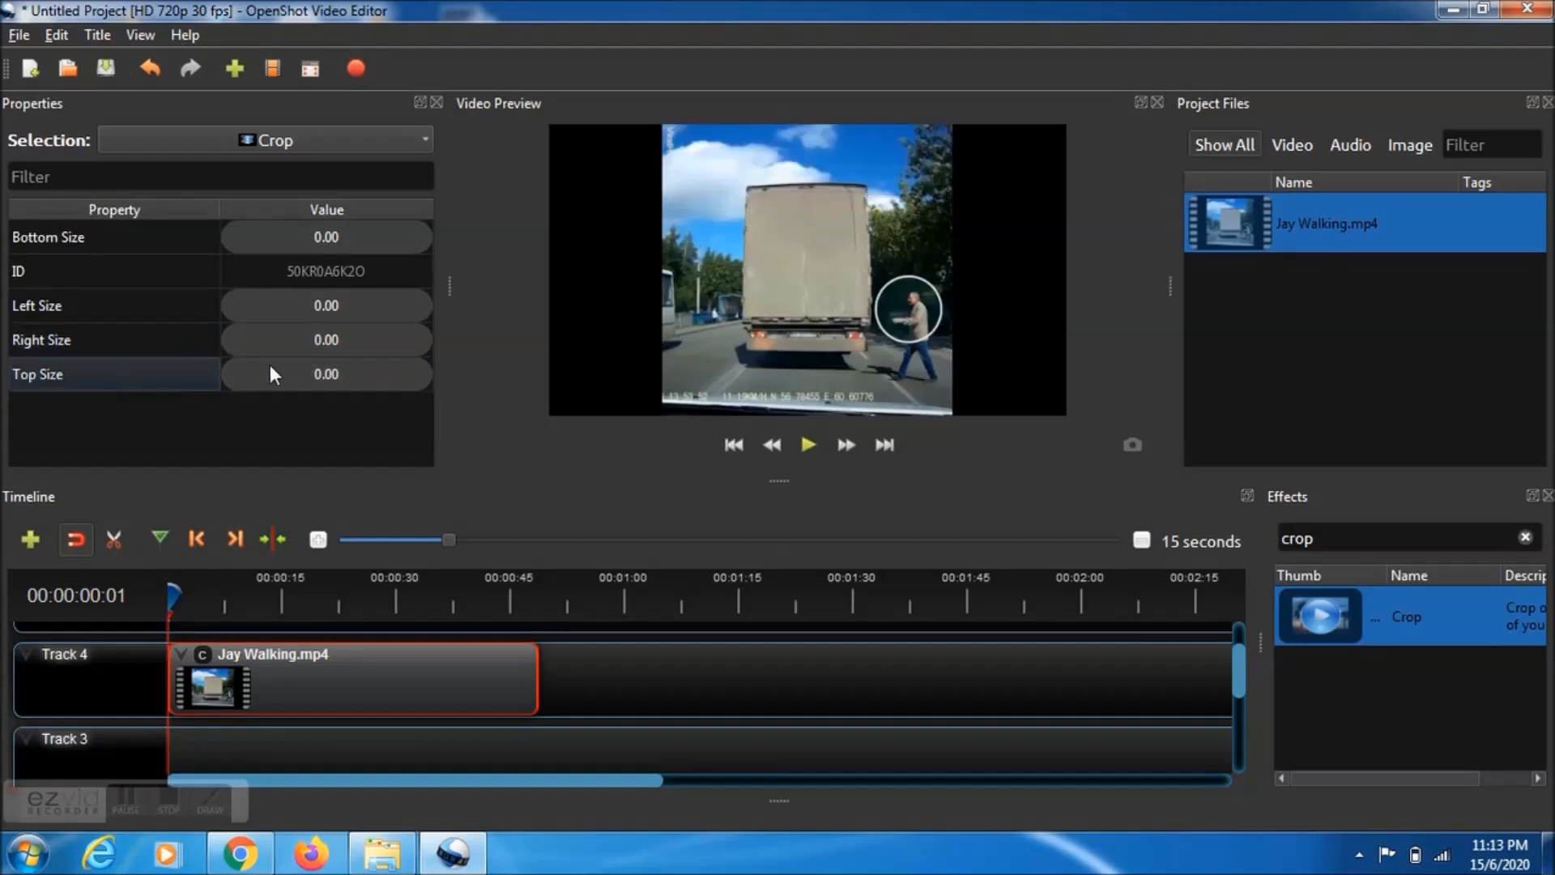
mouse_move(285, 363)
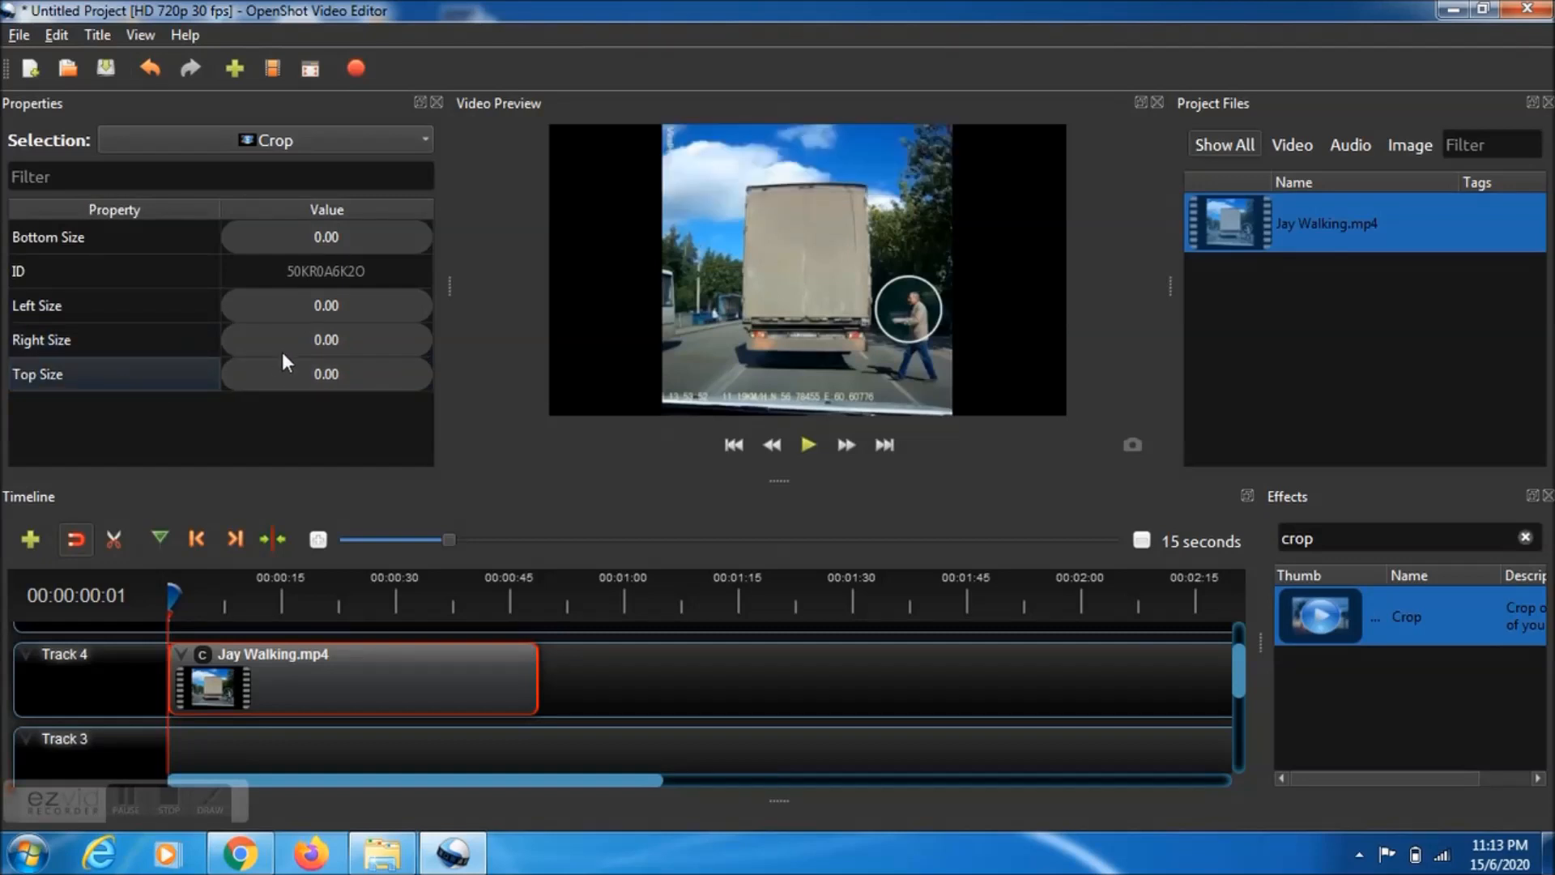
mouse_move(269, 333)
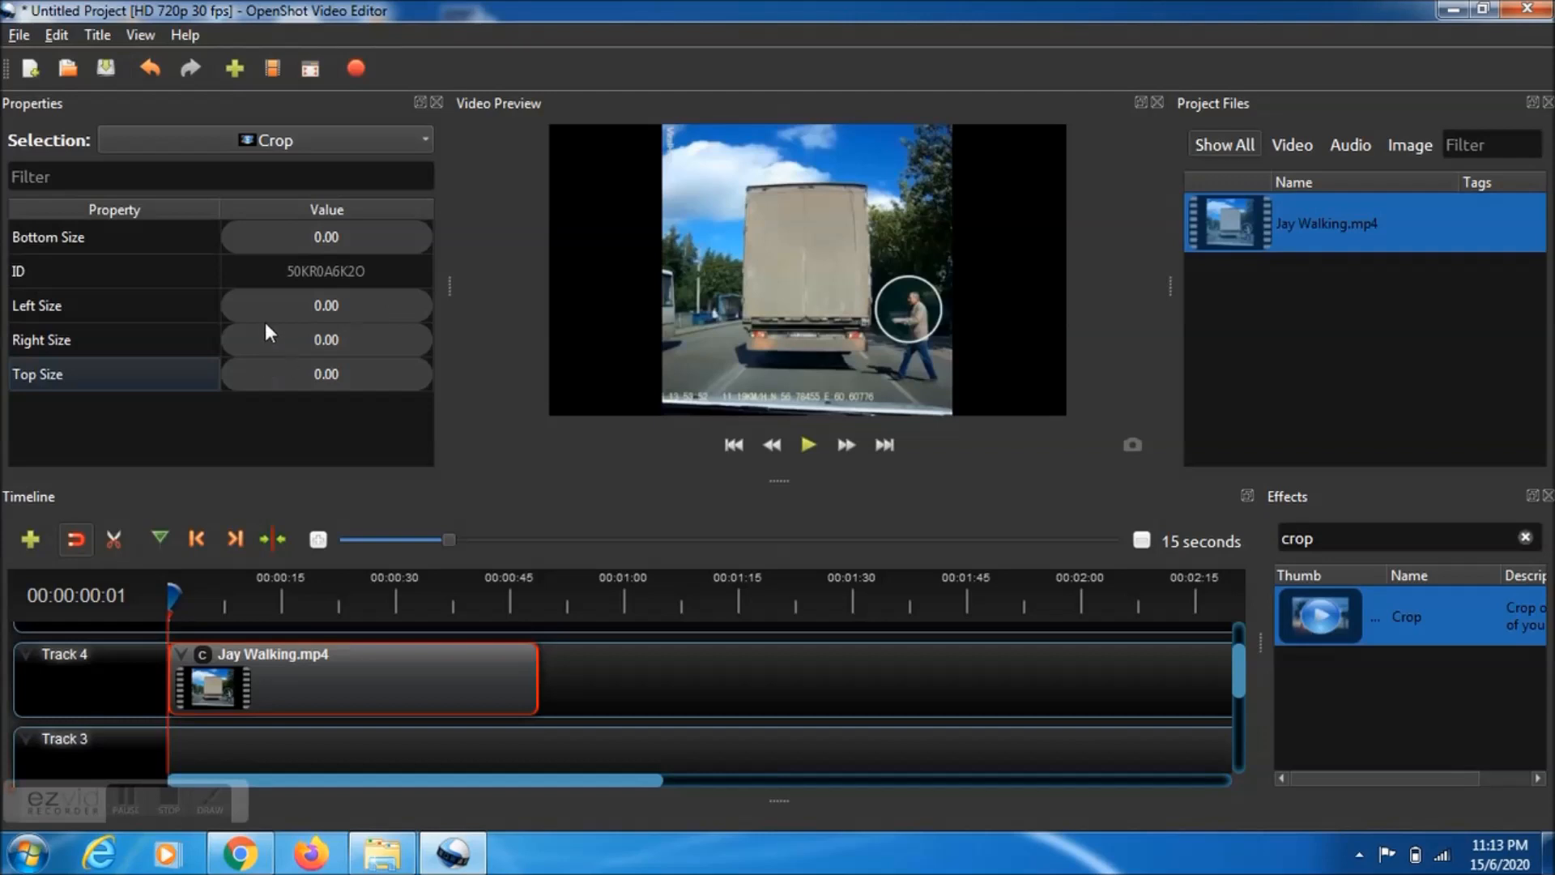
mouse_move(144, 345)
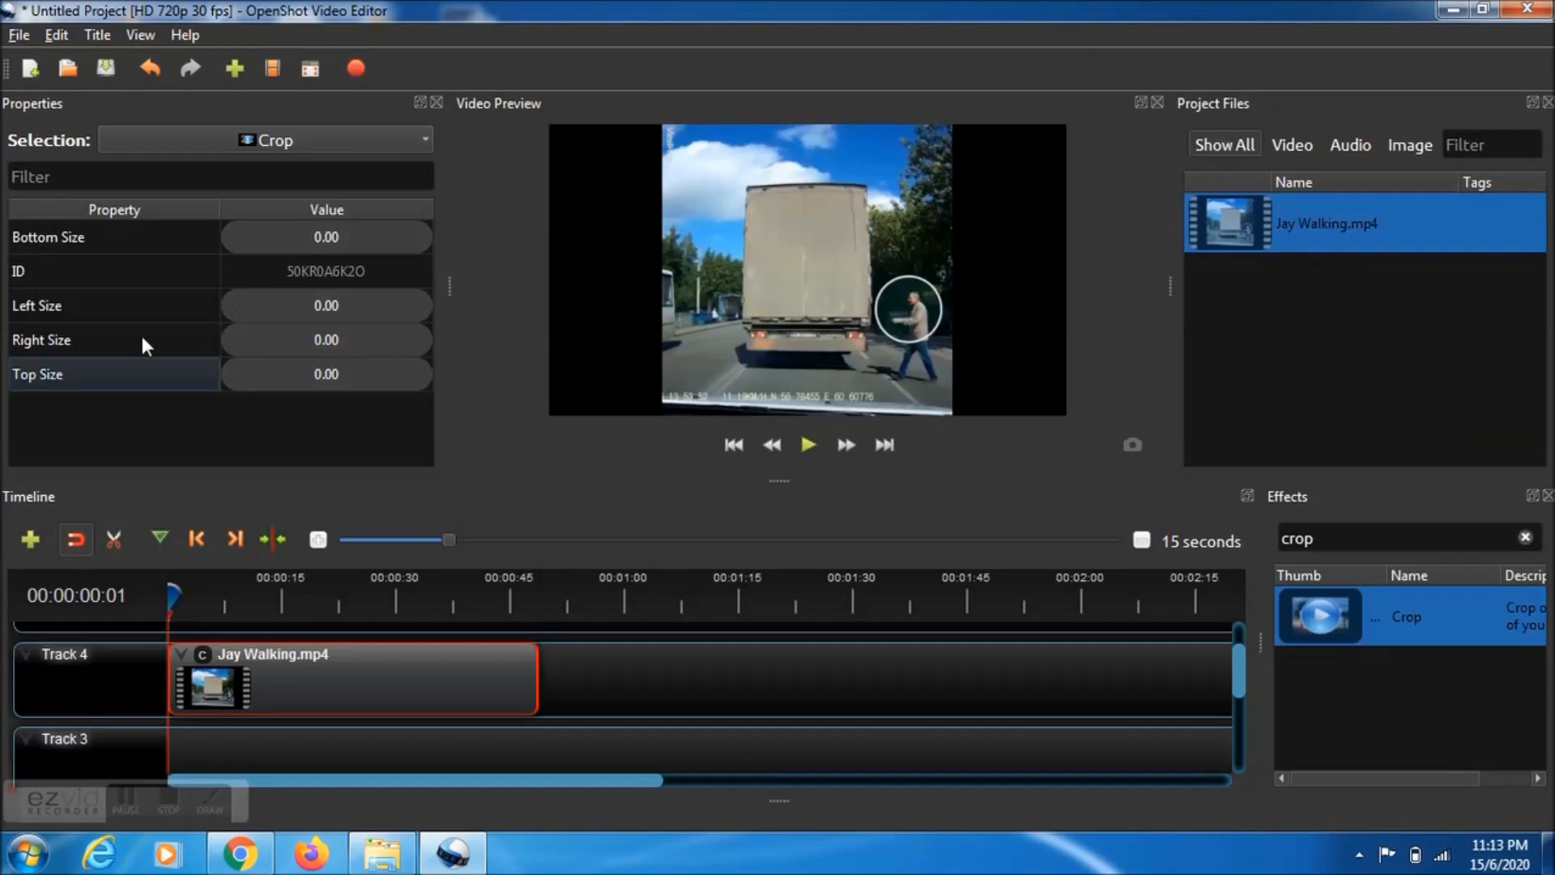
mouse_move(106, 386)
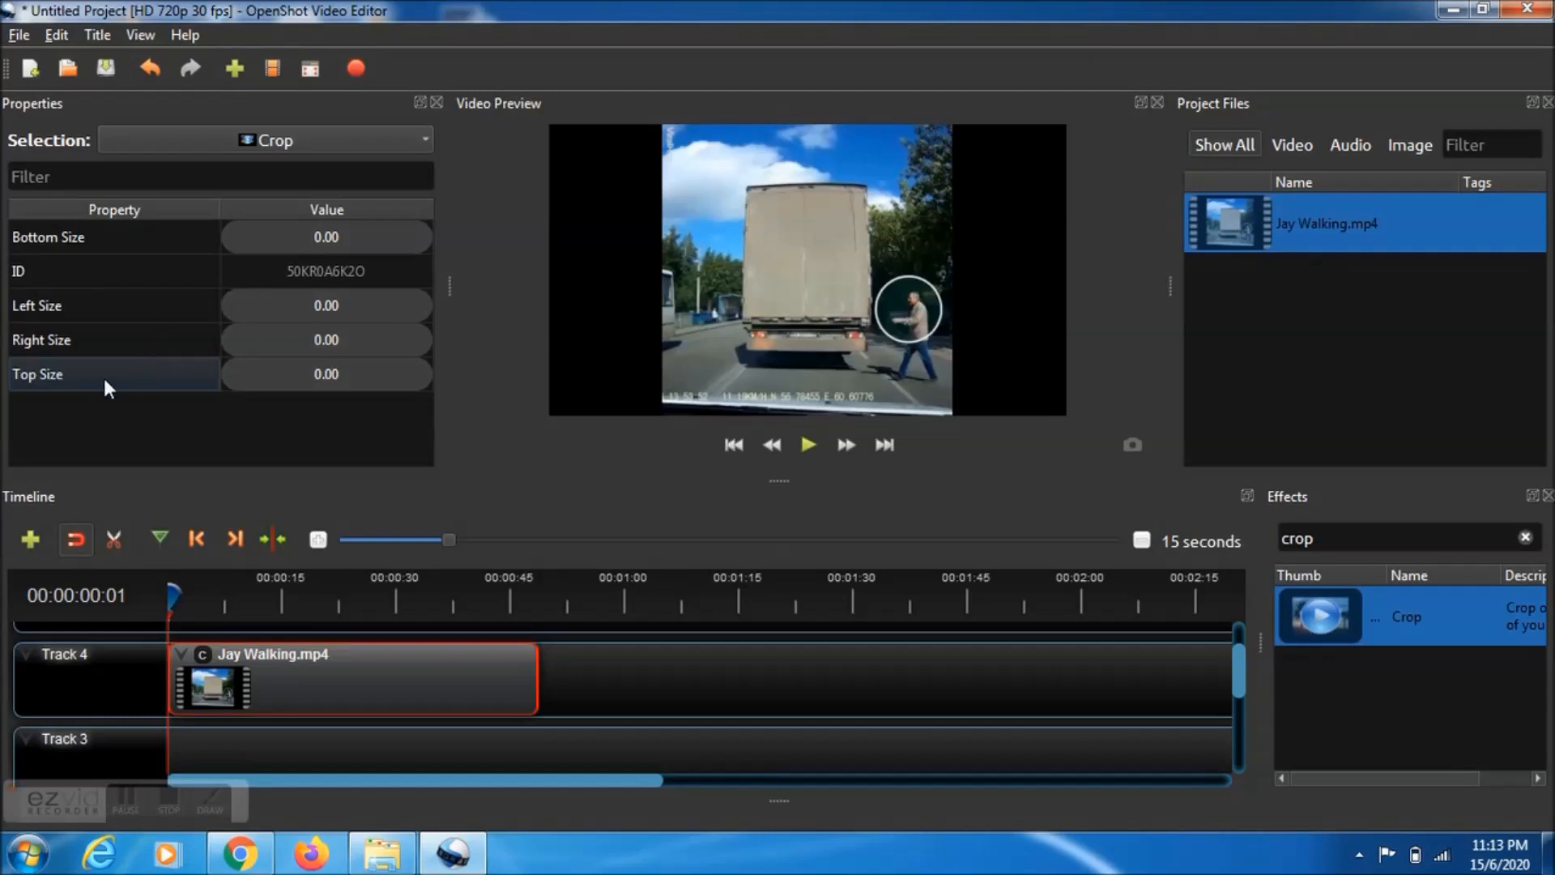
mouse_move(258, 385)
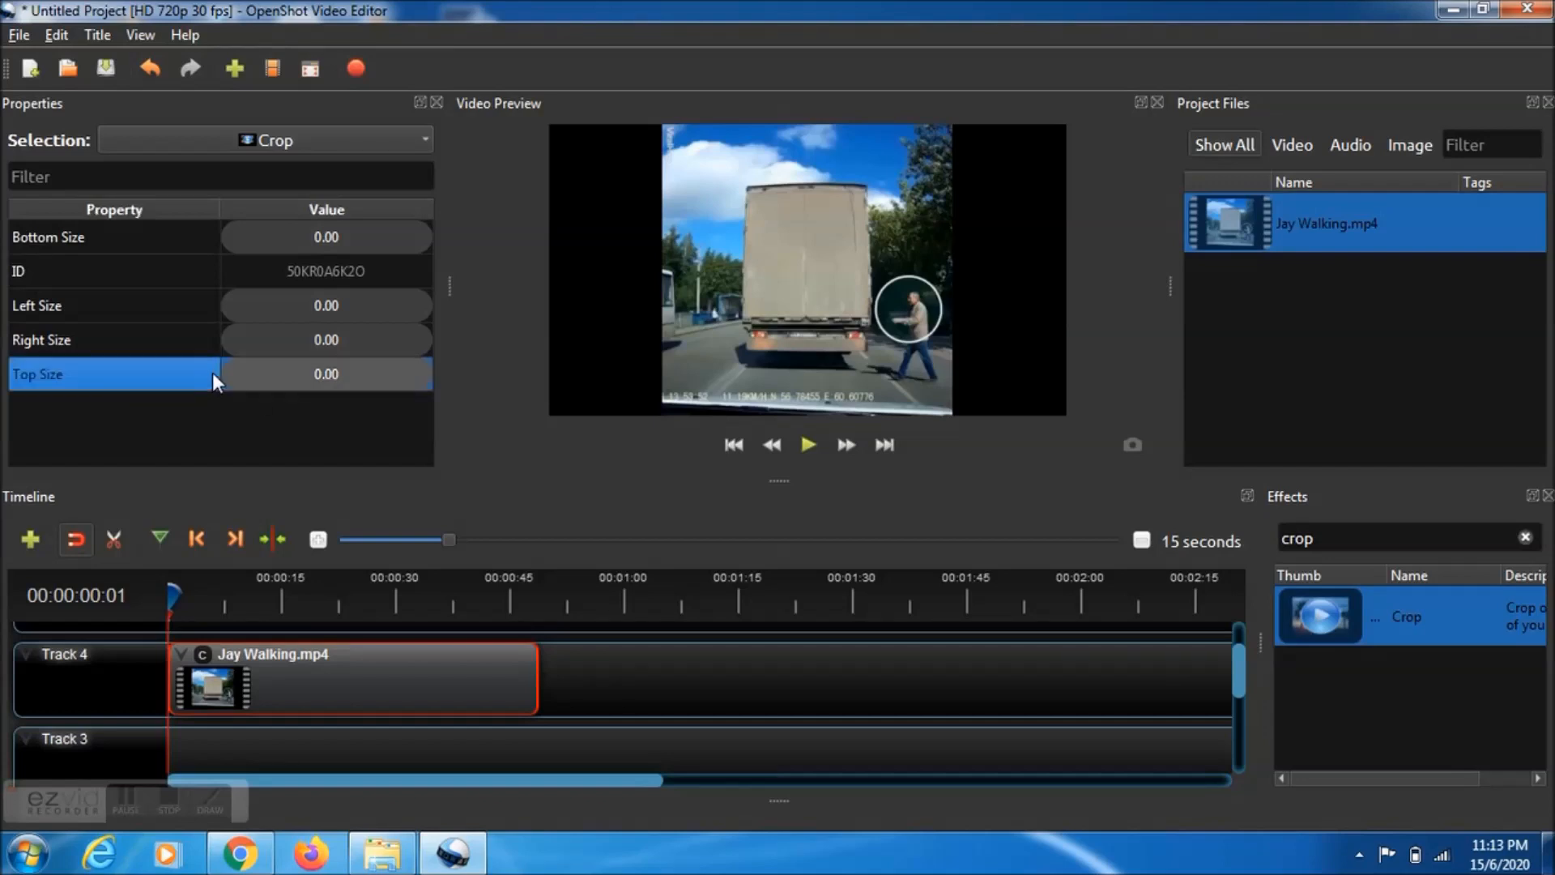
Crop the clip to Bottom Size 0.81 and Right Size 0.76, leaving a thin top-left sliver.
left_click_drag(224, 374, 234, 374)
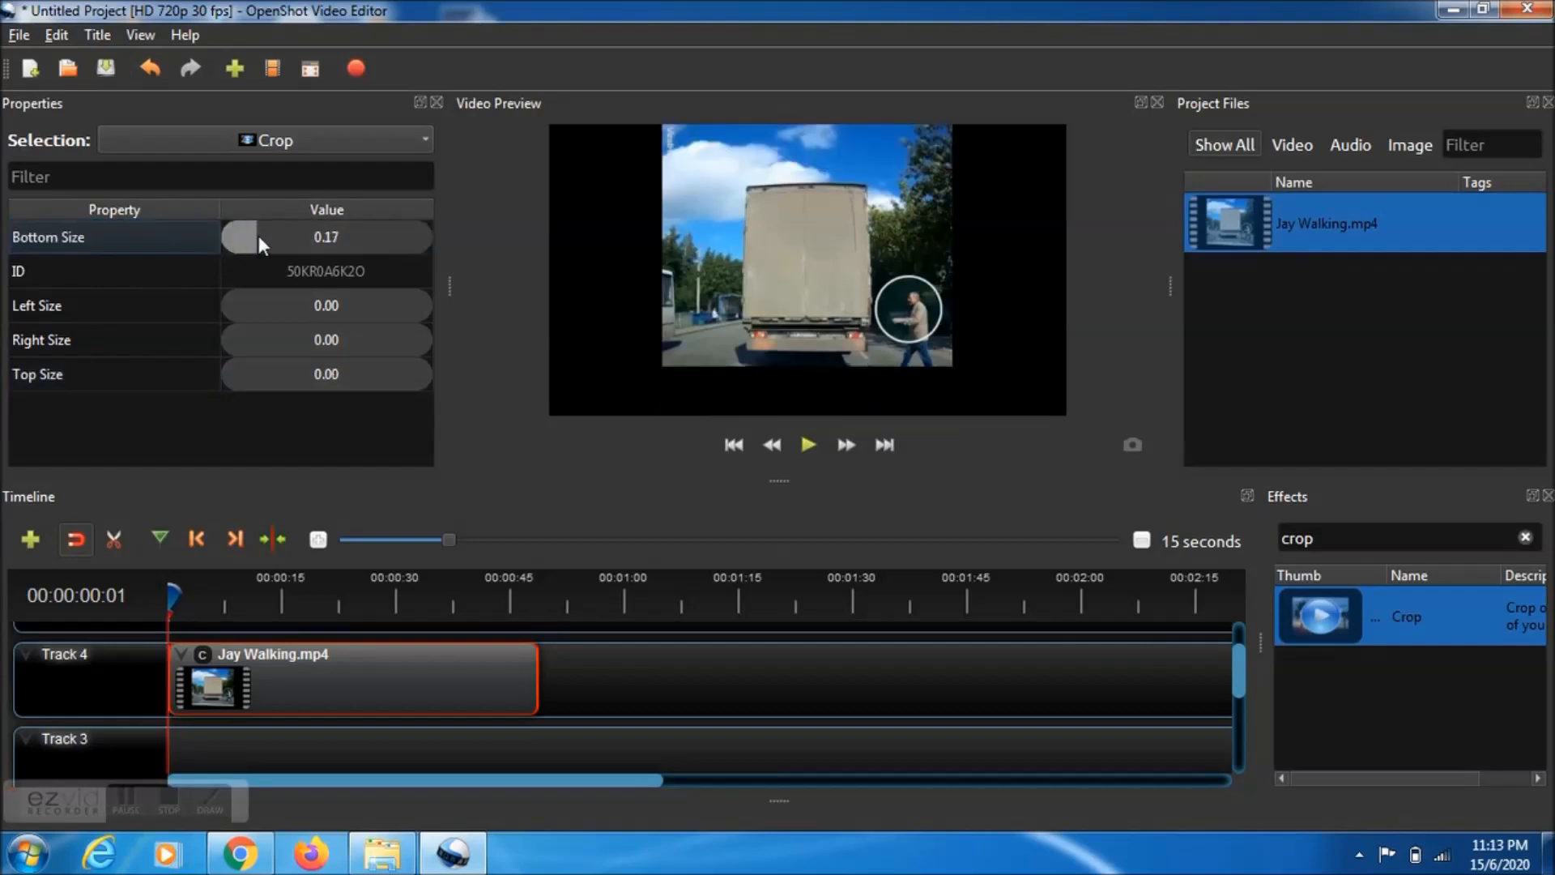
left_click_drag(243, 236, 342, 237)
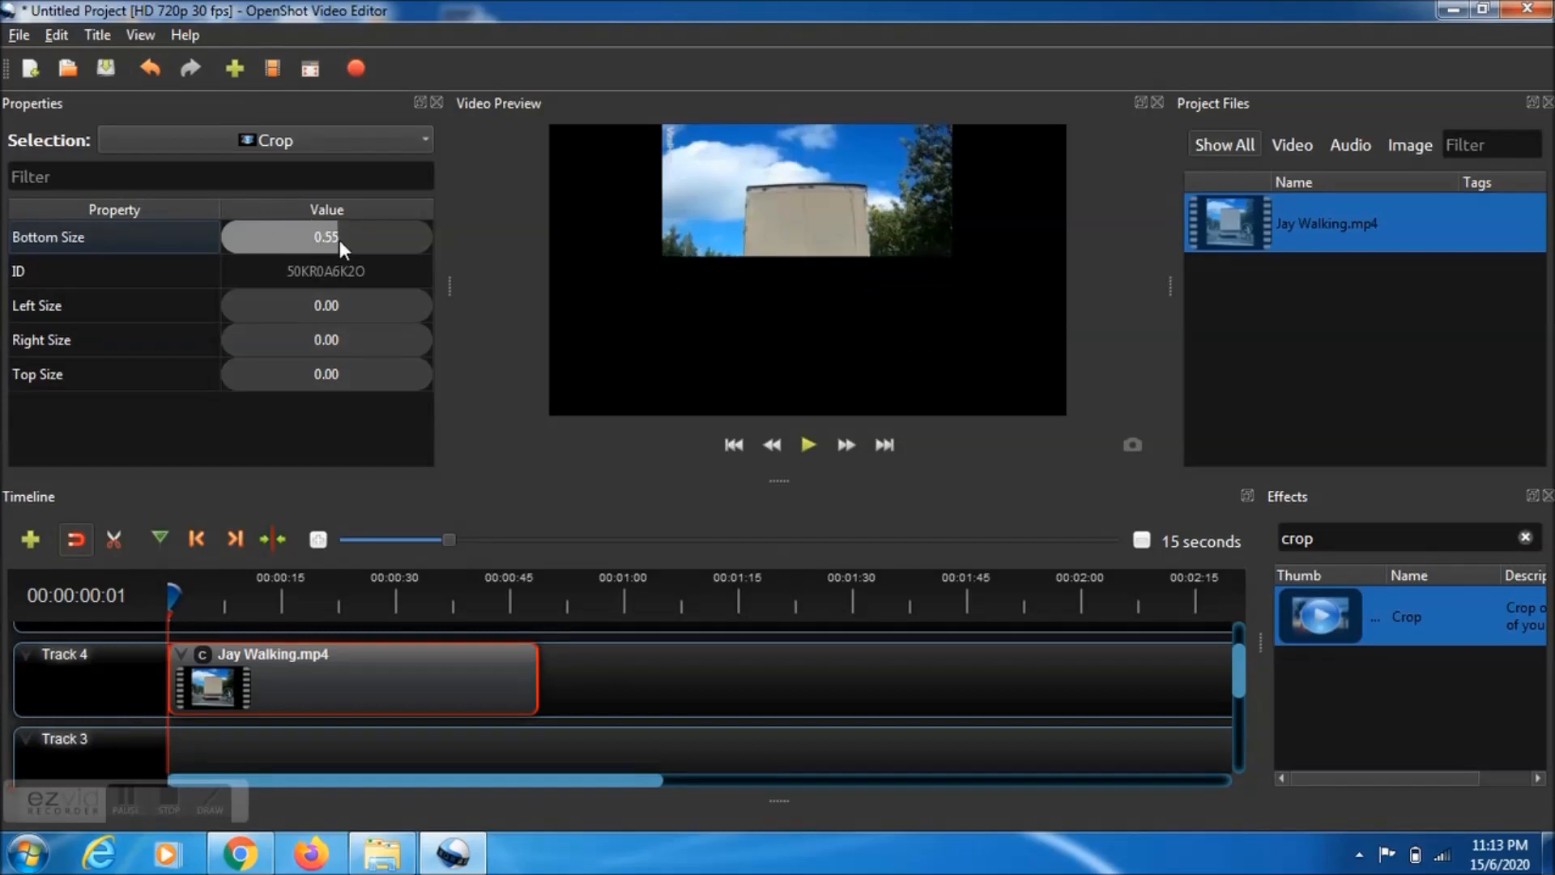
left_click_drag(337, 237, 387, 236)
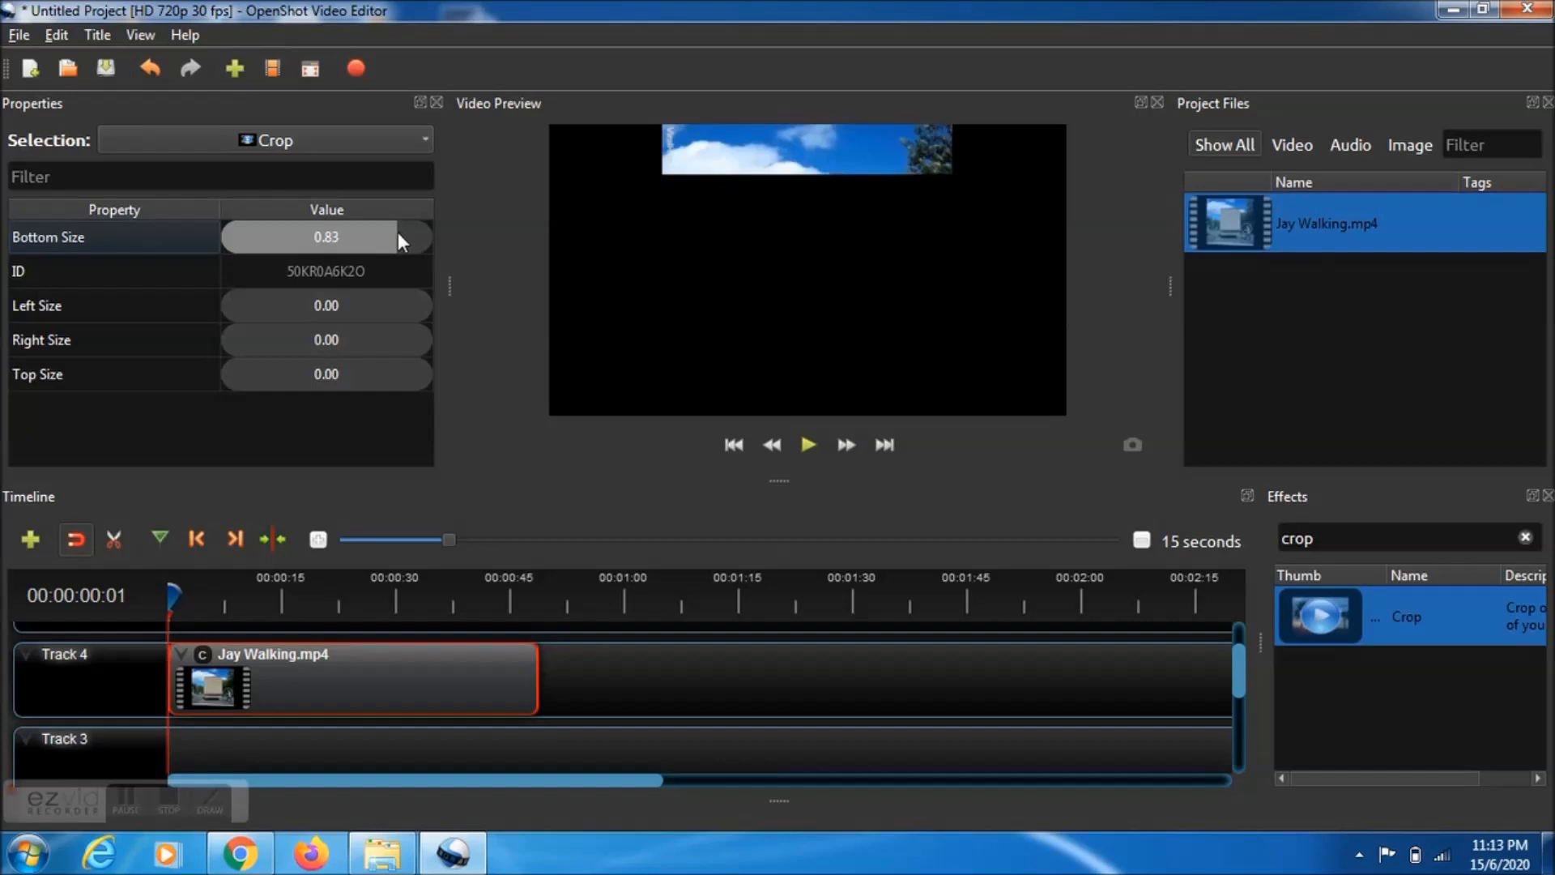
left_click_drag(397, 237, 382, 237)
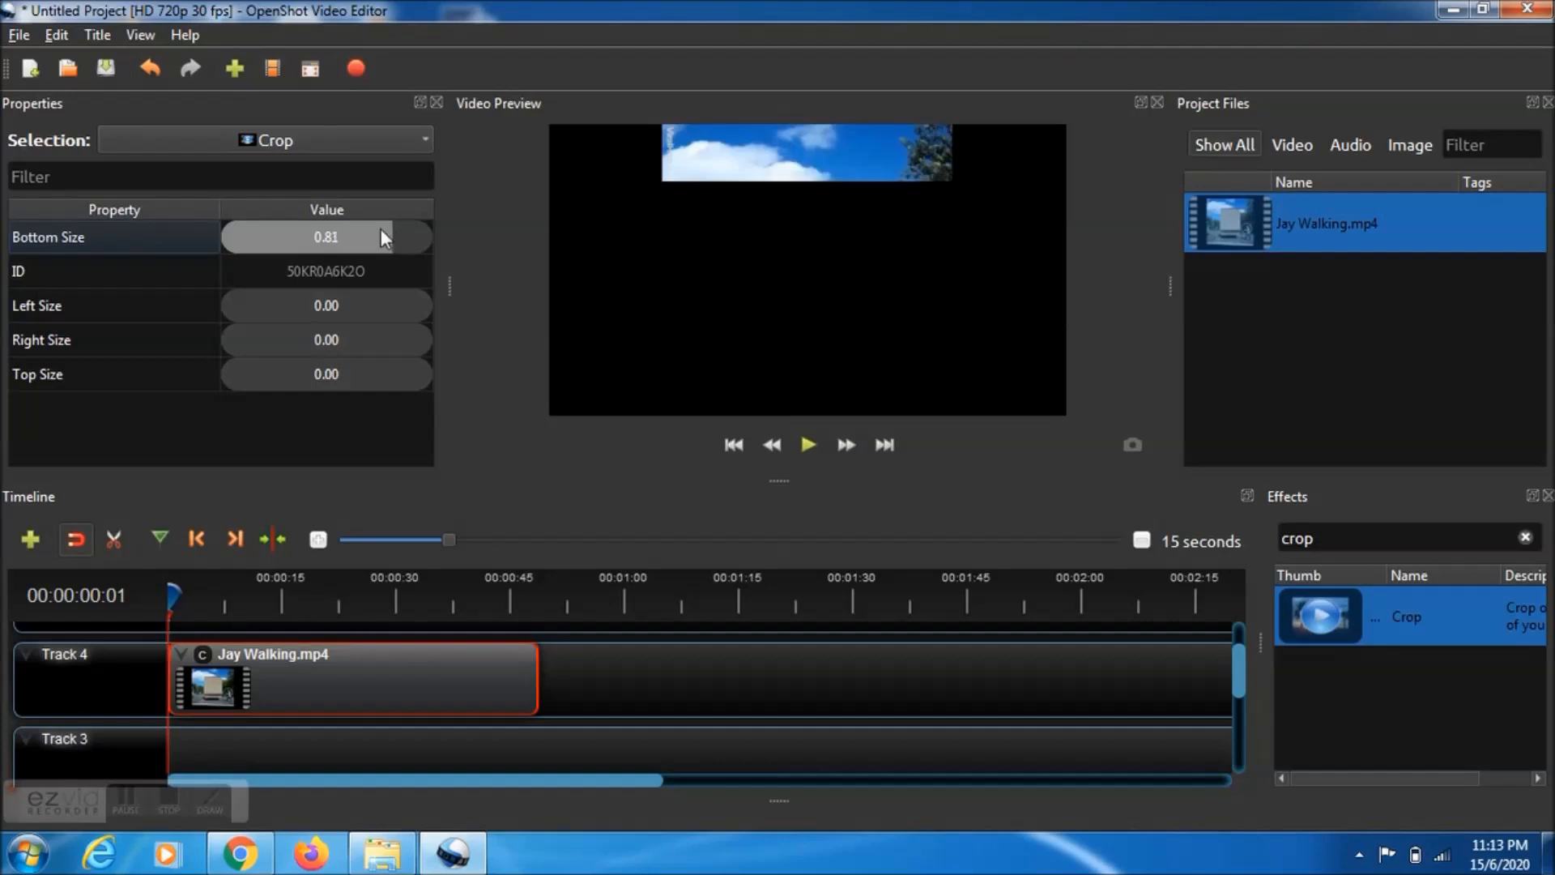
mouse_move(391, 324)
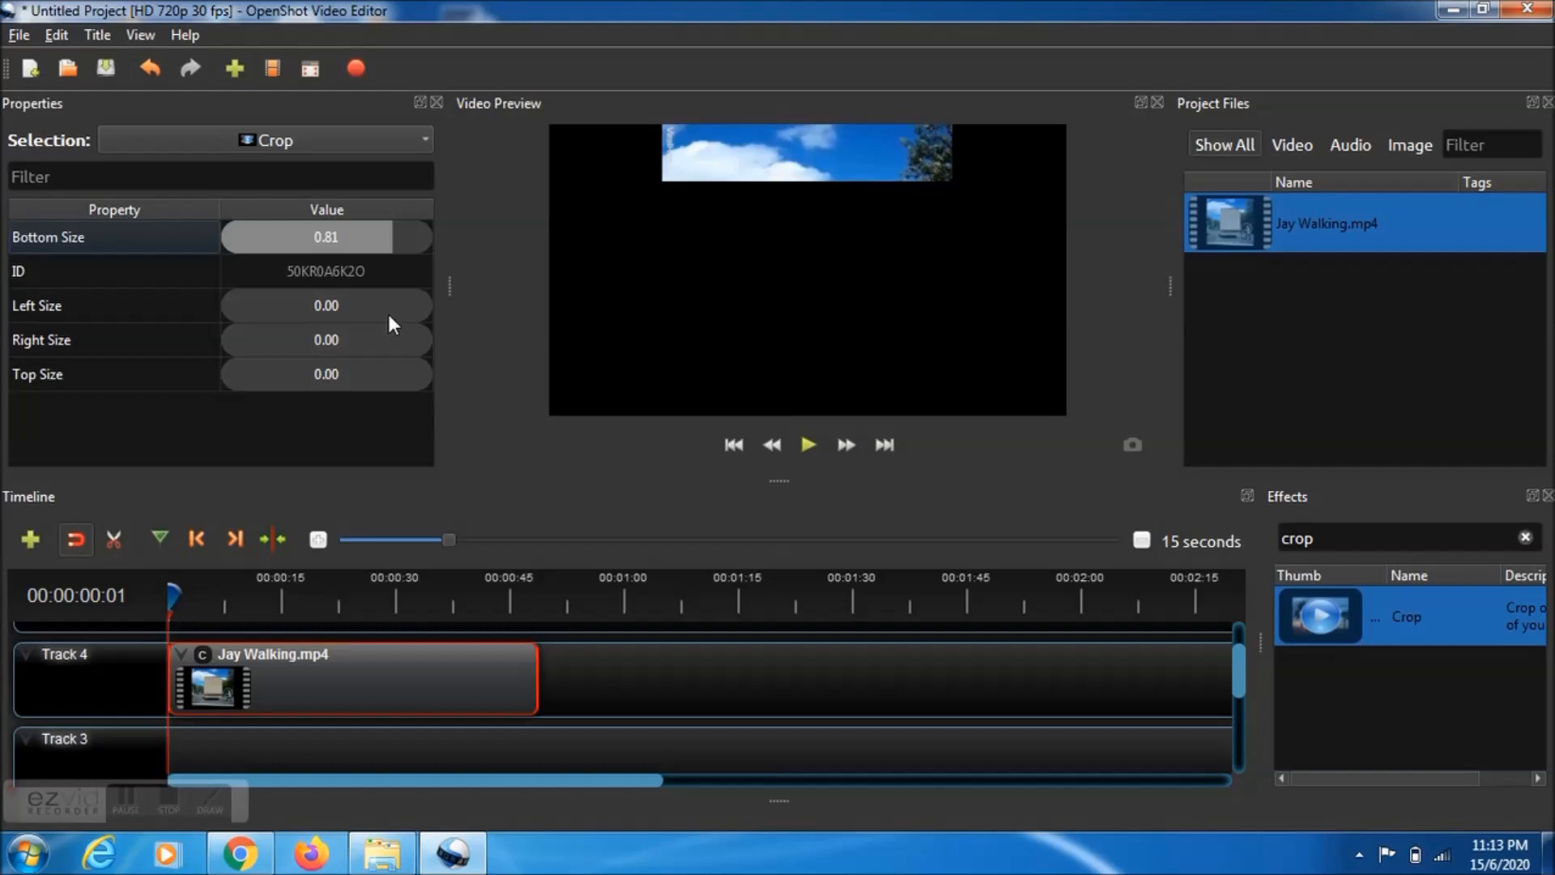
mouse_move(301, 310)
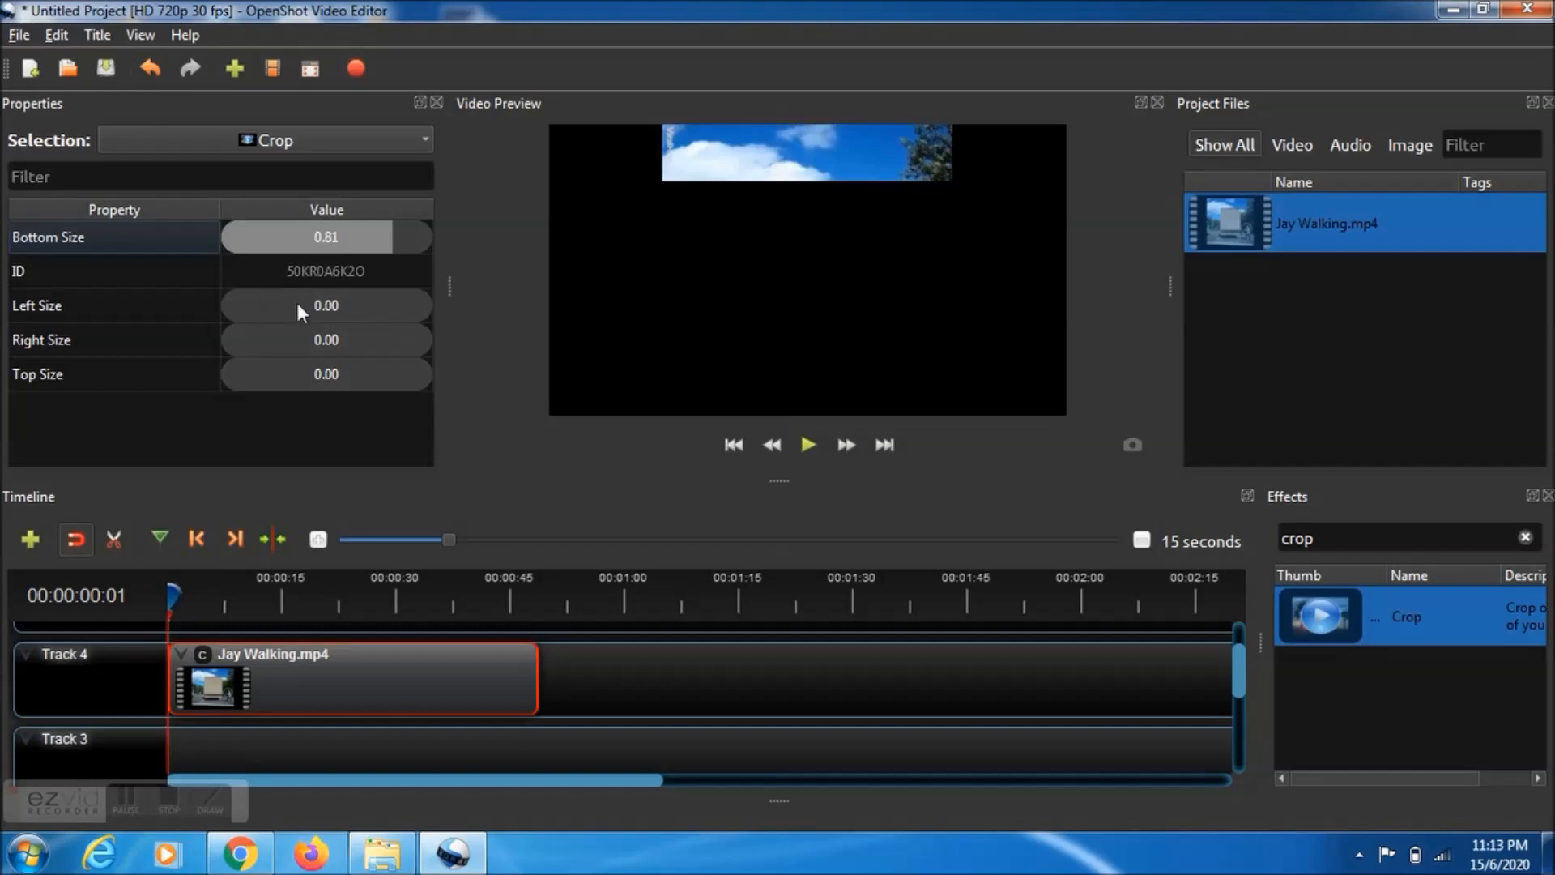
mouse_move(225, 353)
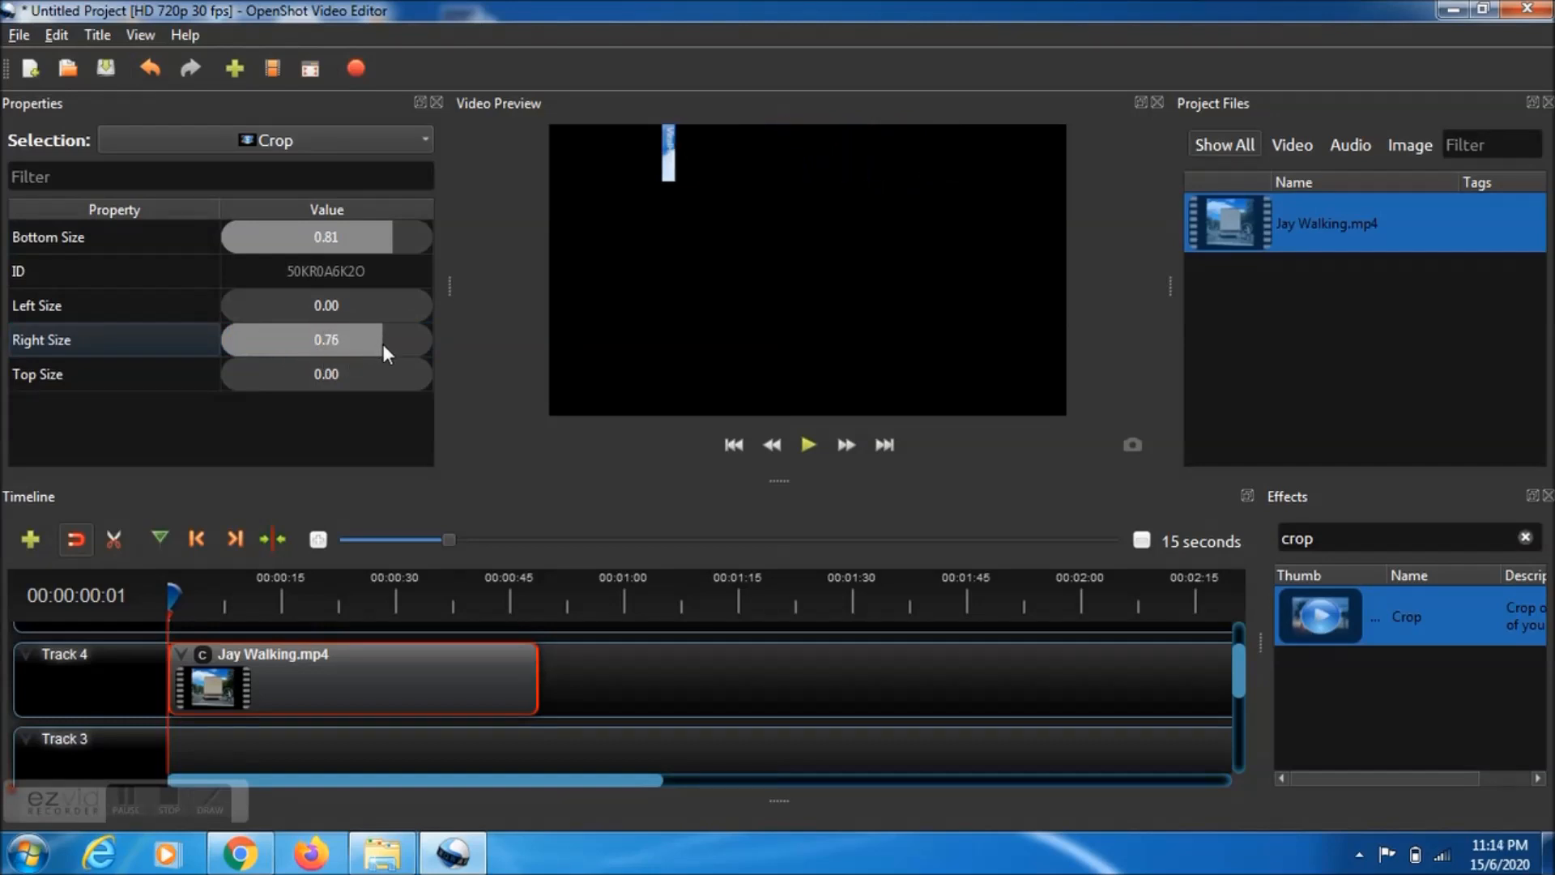
left_click_drag(327, 338, 317, 338)
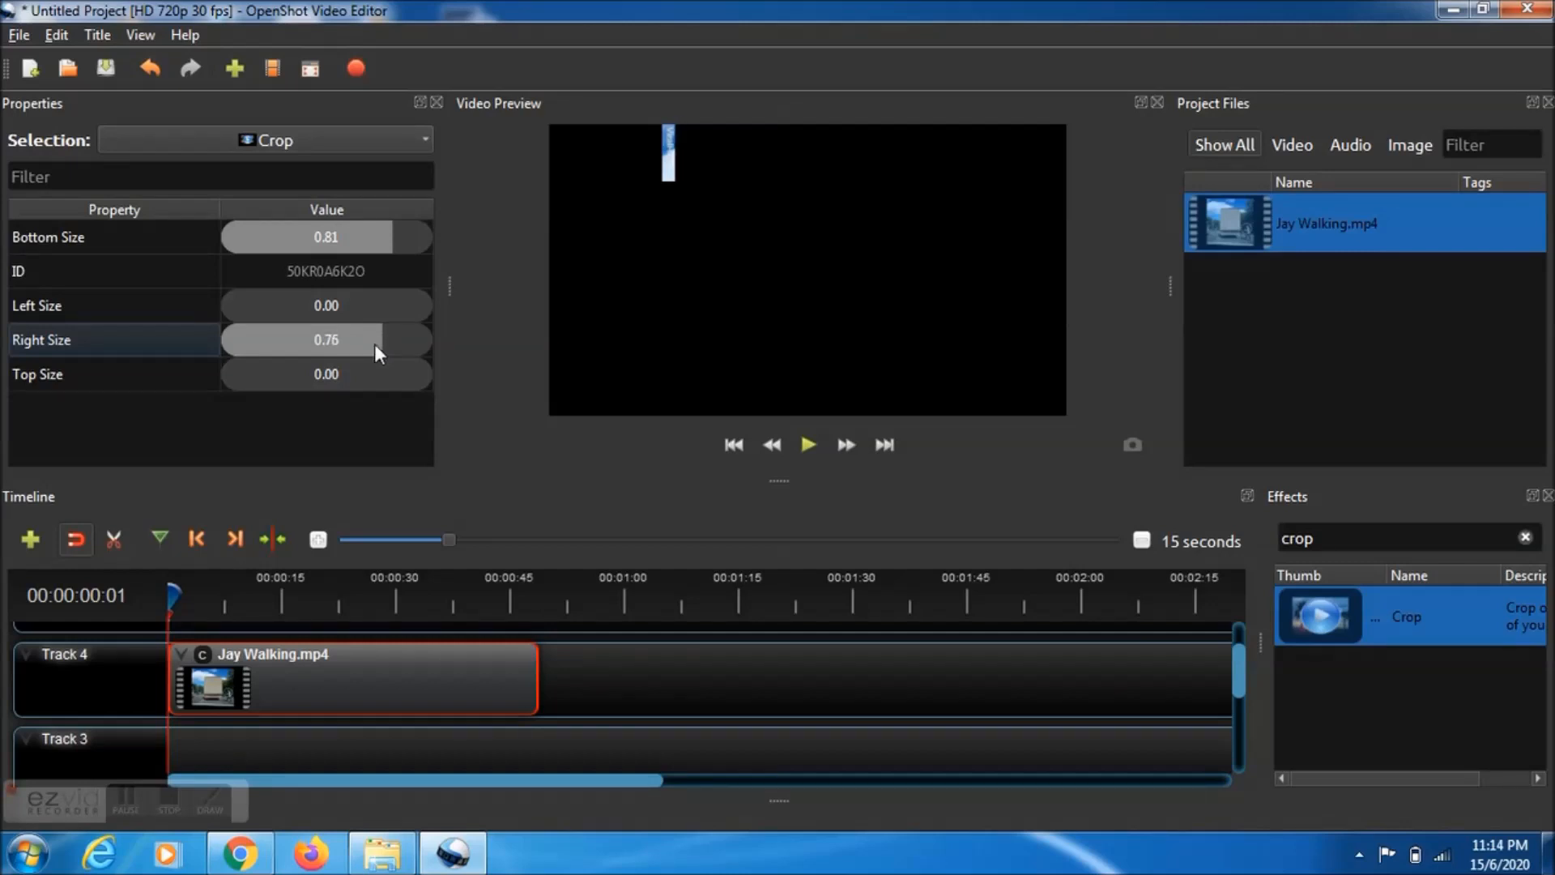
mouse_move(488, 528)
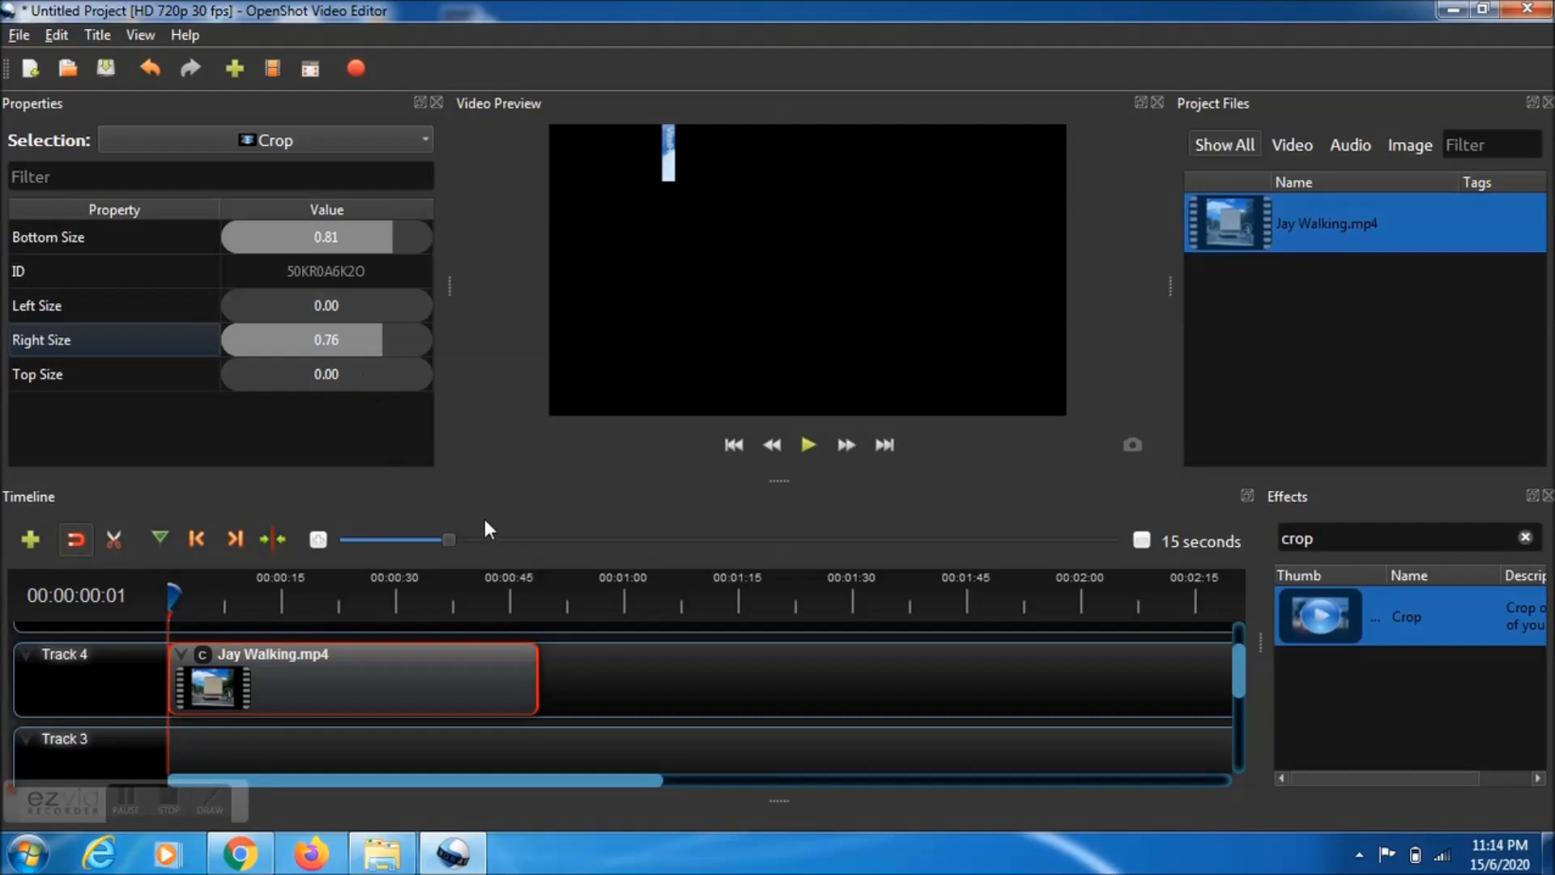
mouse_move(175, 593)
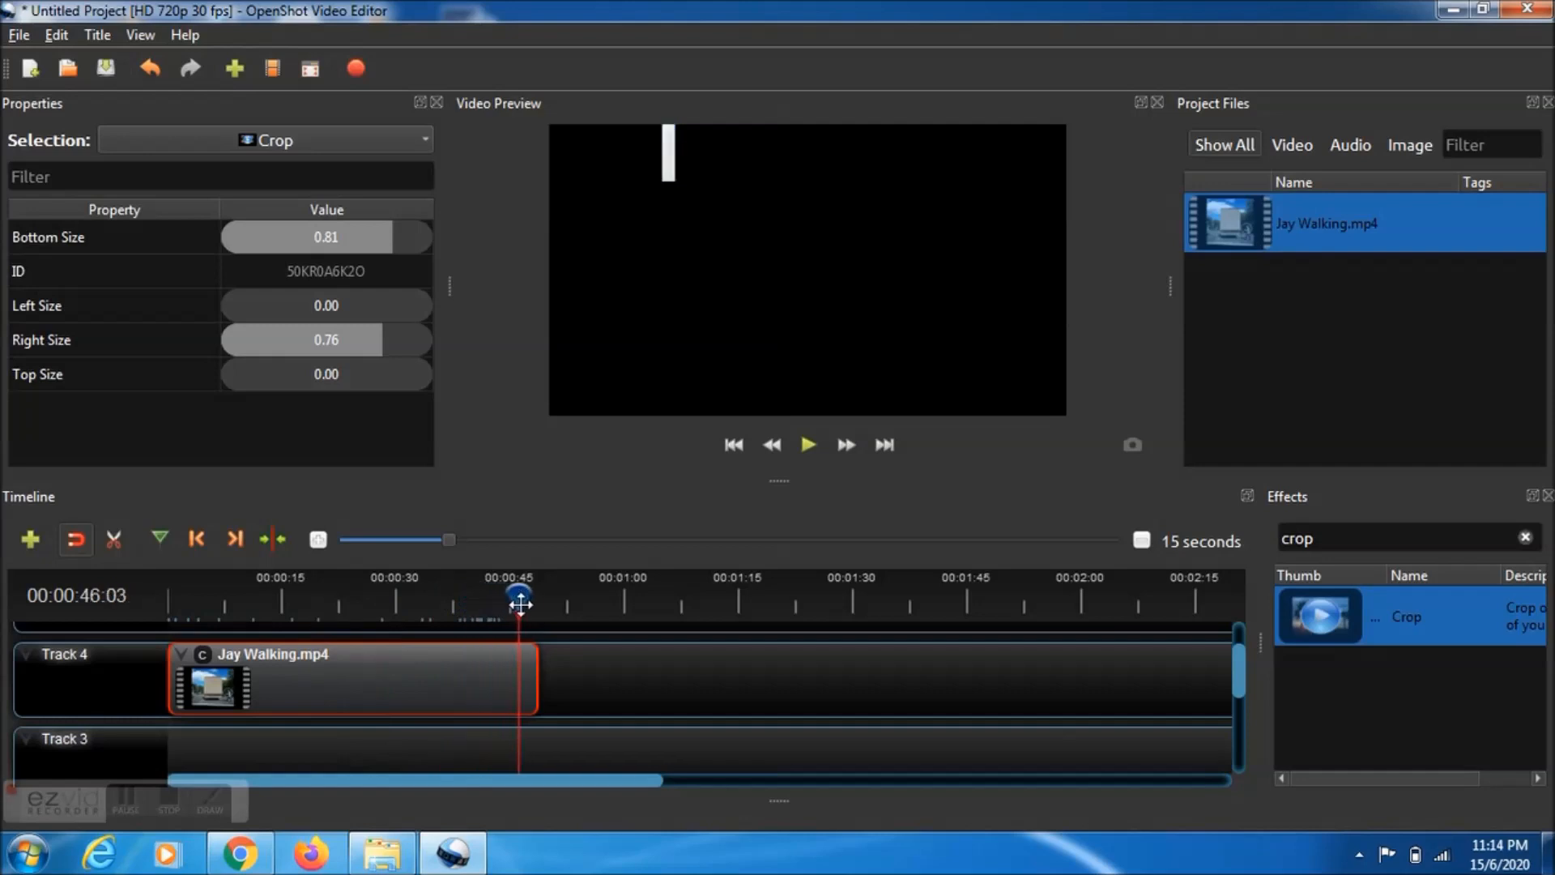
At playhead 00:00:48:19, keyframe the crop at bottom 0.81 and right 0.76.
left_click_drag(520, 603, 536, 603)
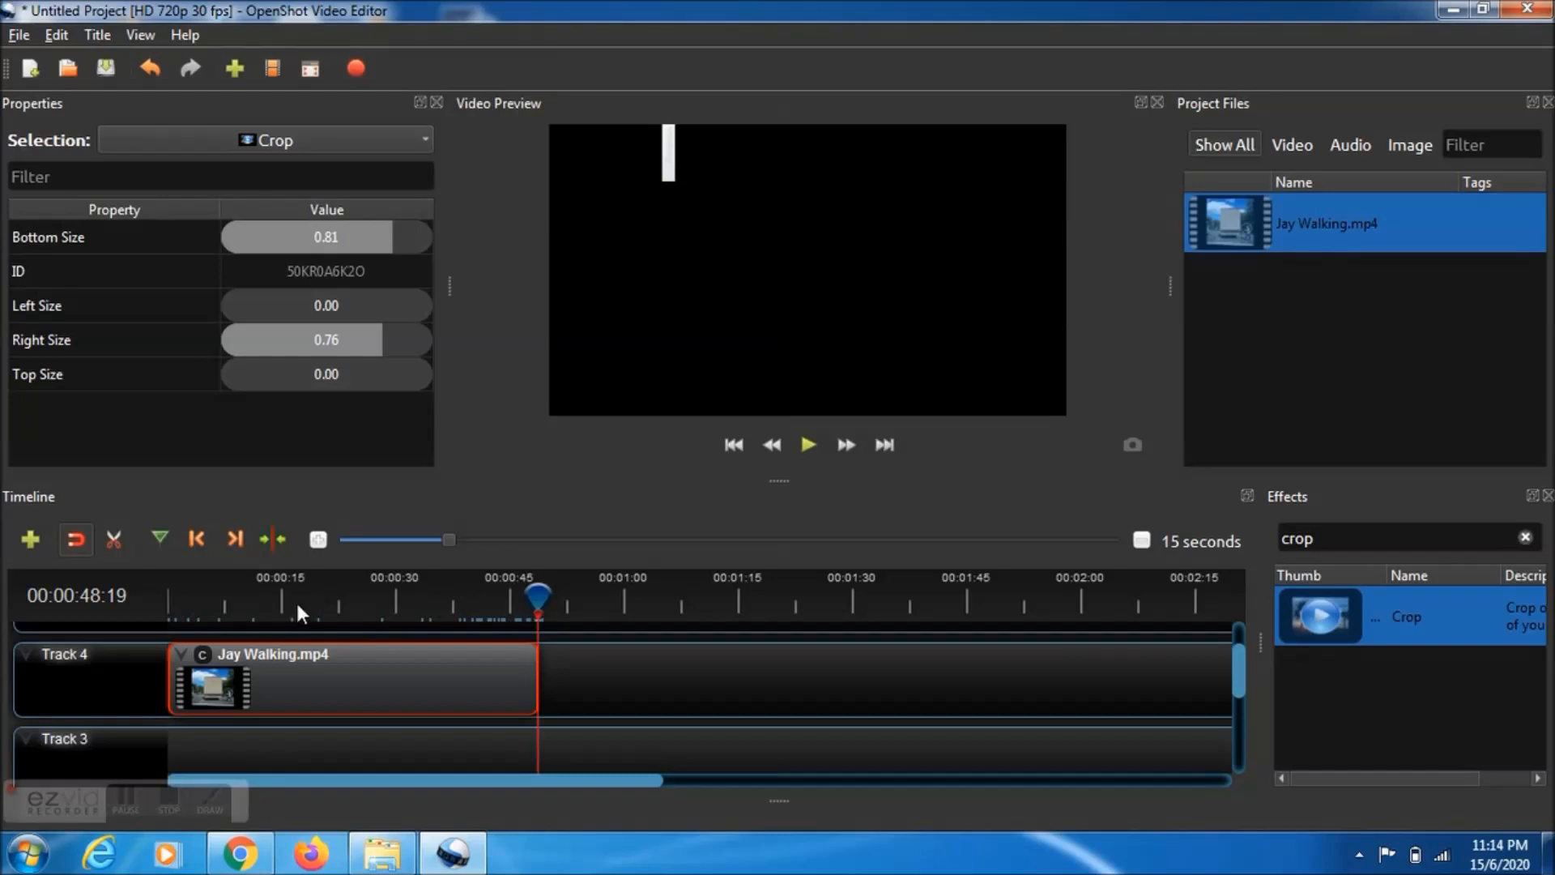
mouse_move(539, 593)
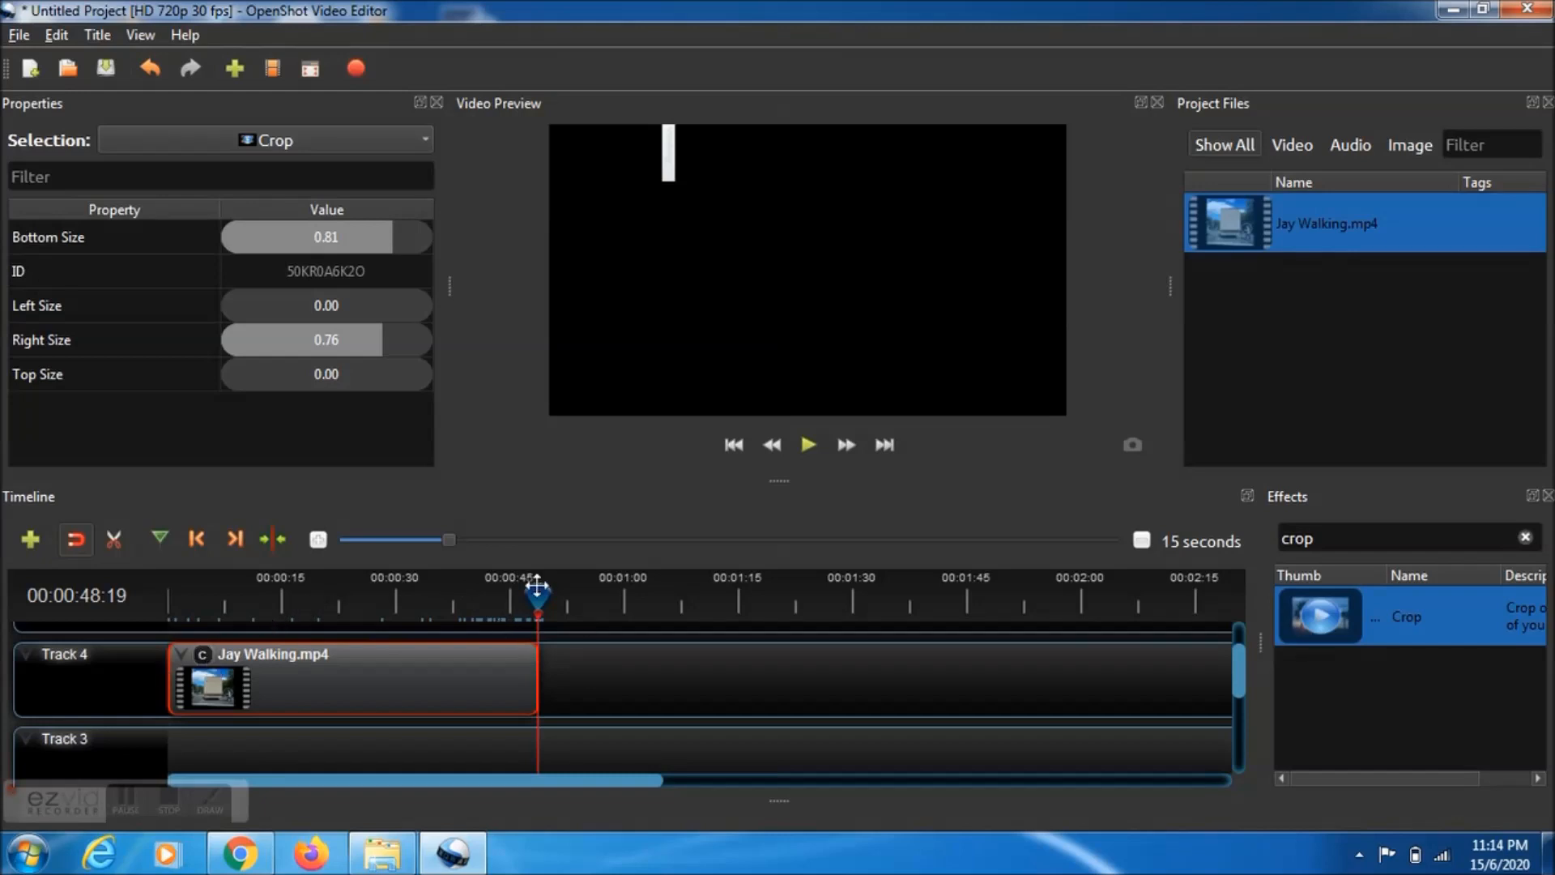
mouse_move(304, 287)
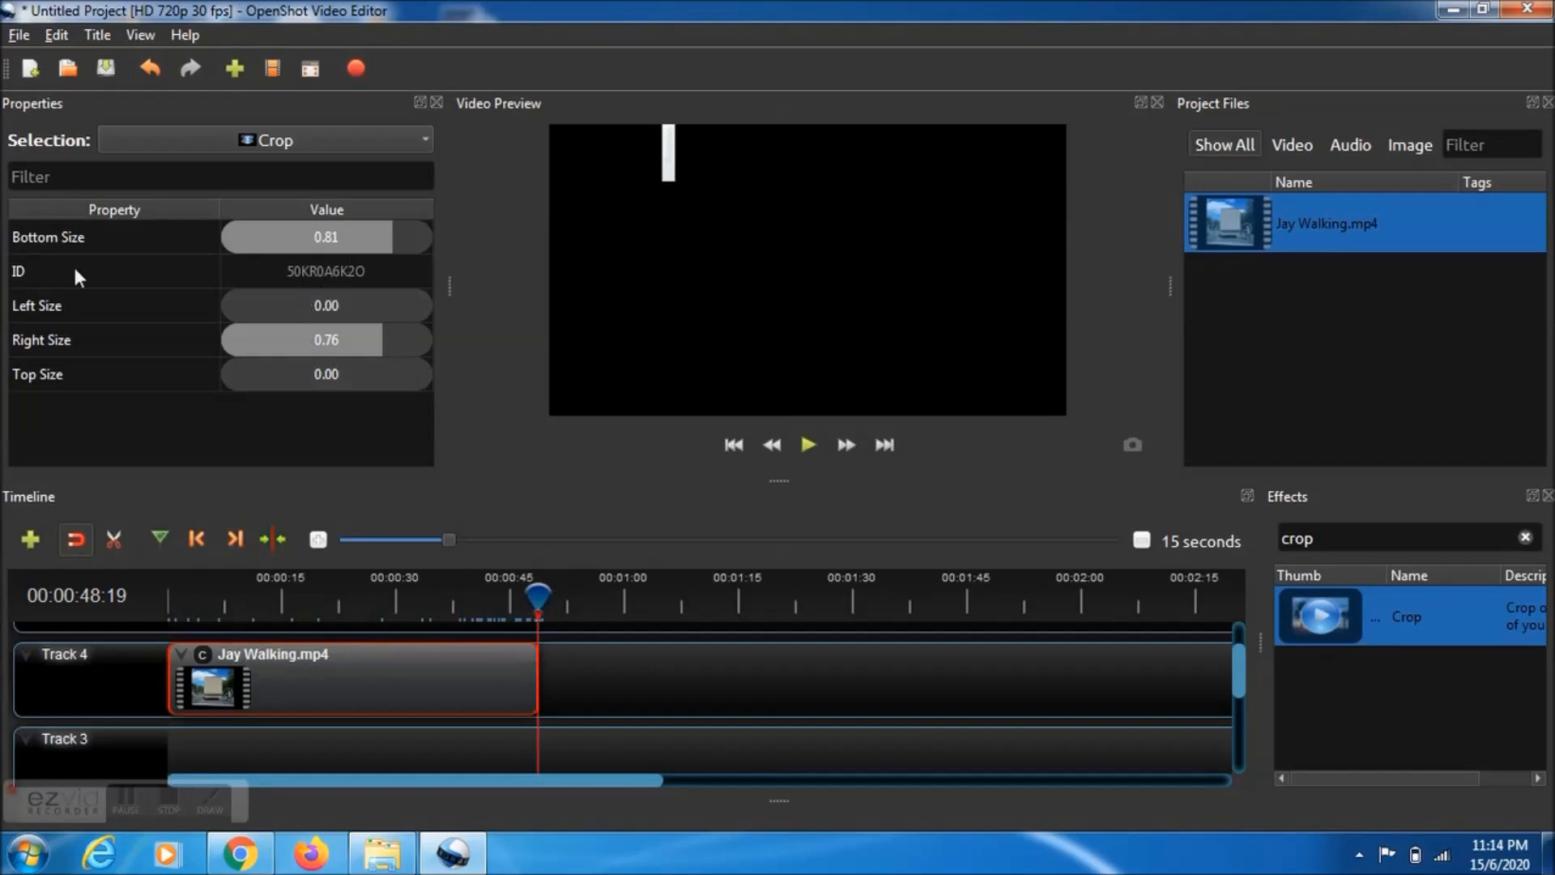
mouse_move(50, 258)
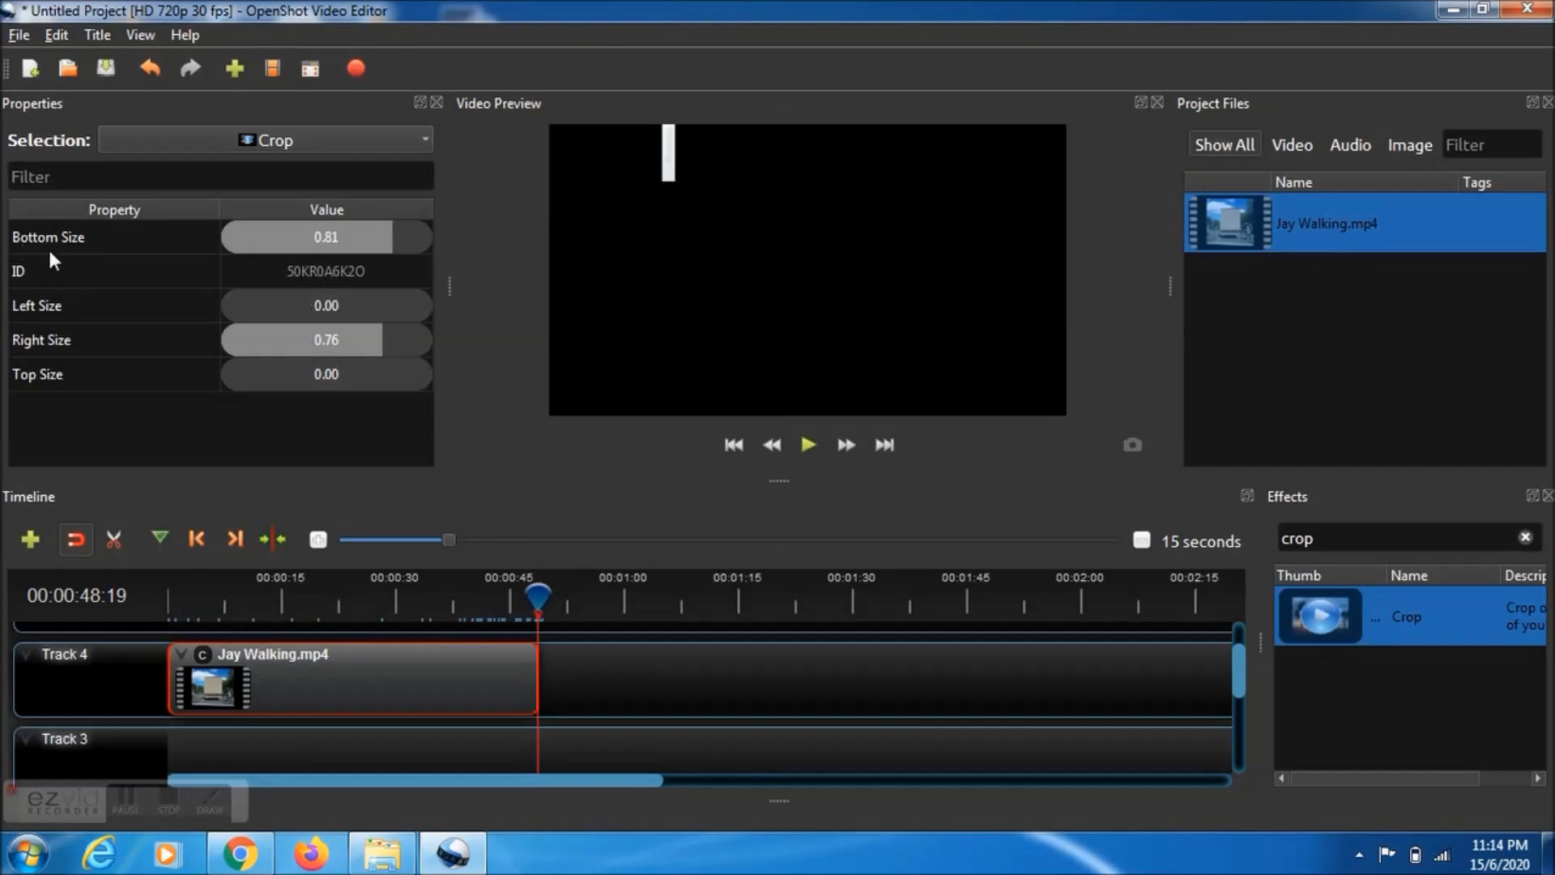
mouse_move(314, 246)
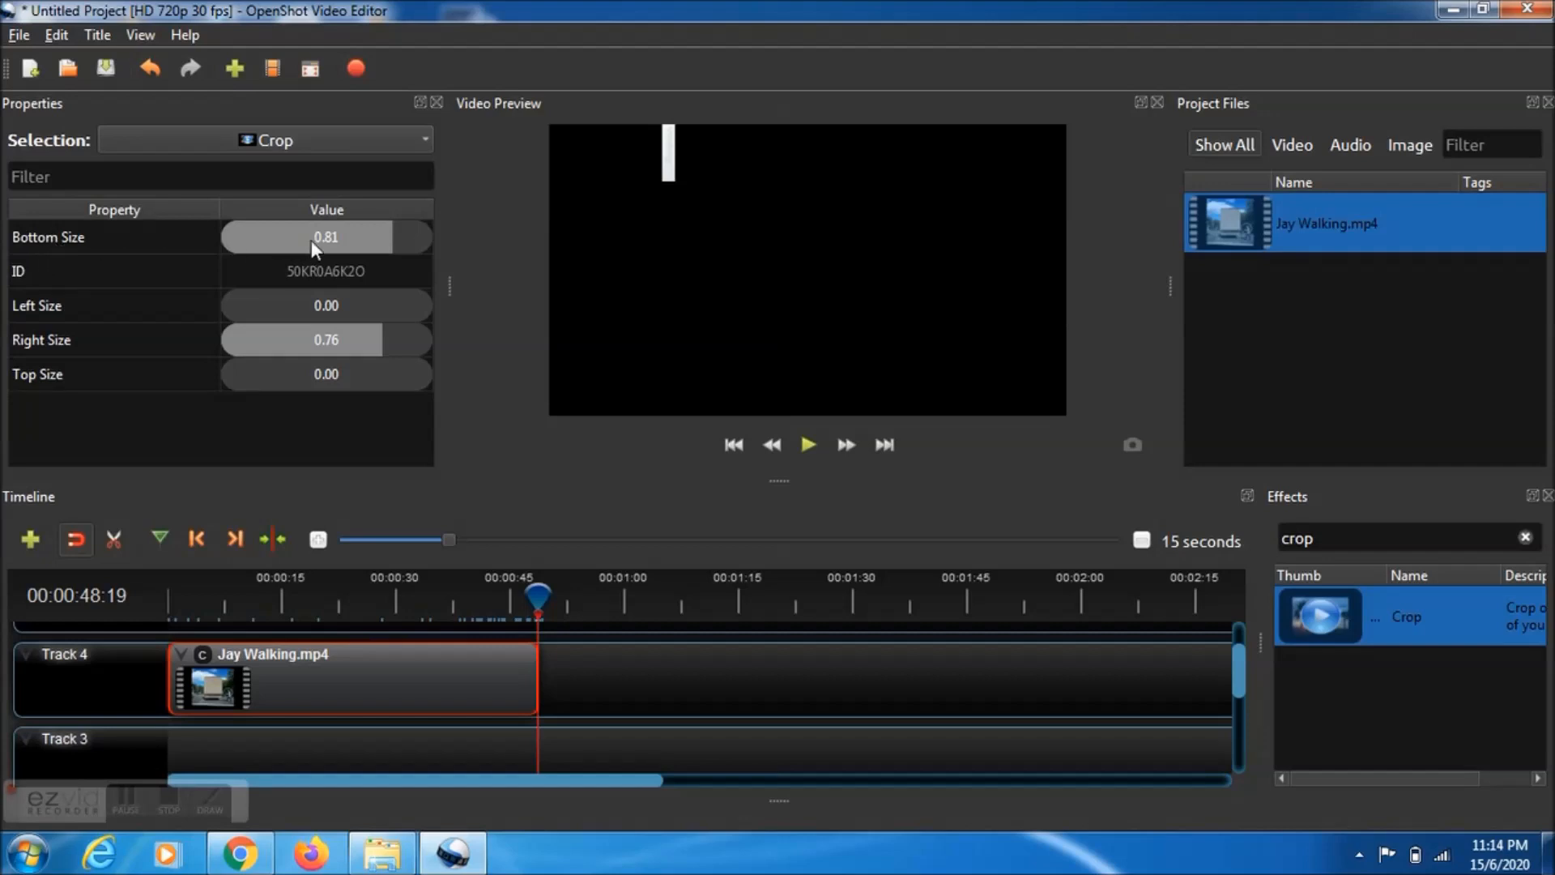
mouse_move(308, 358)
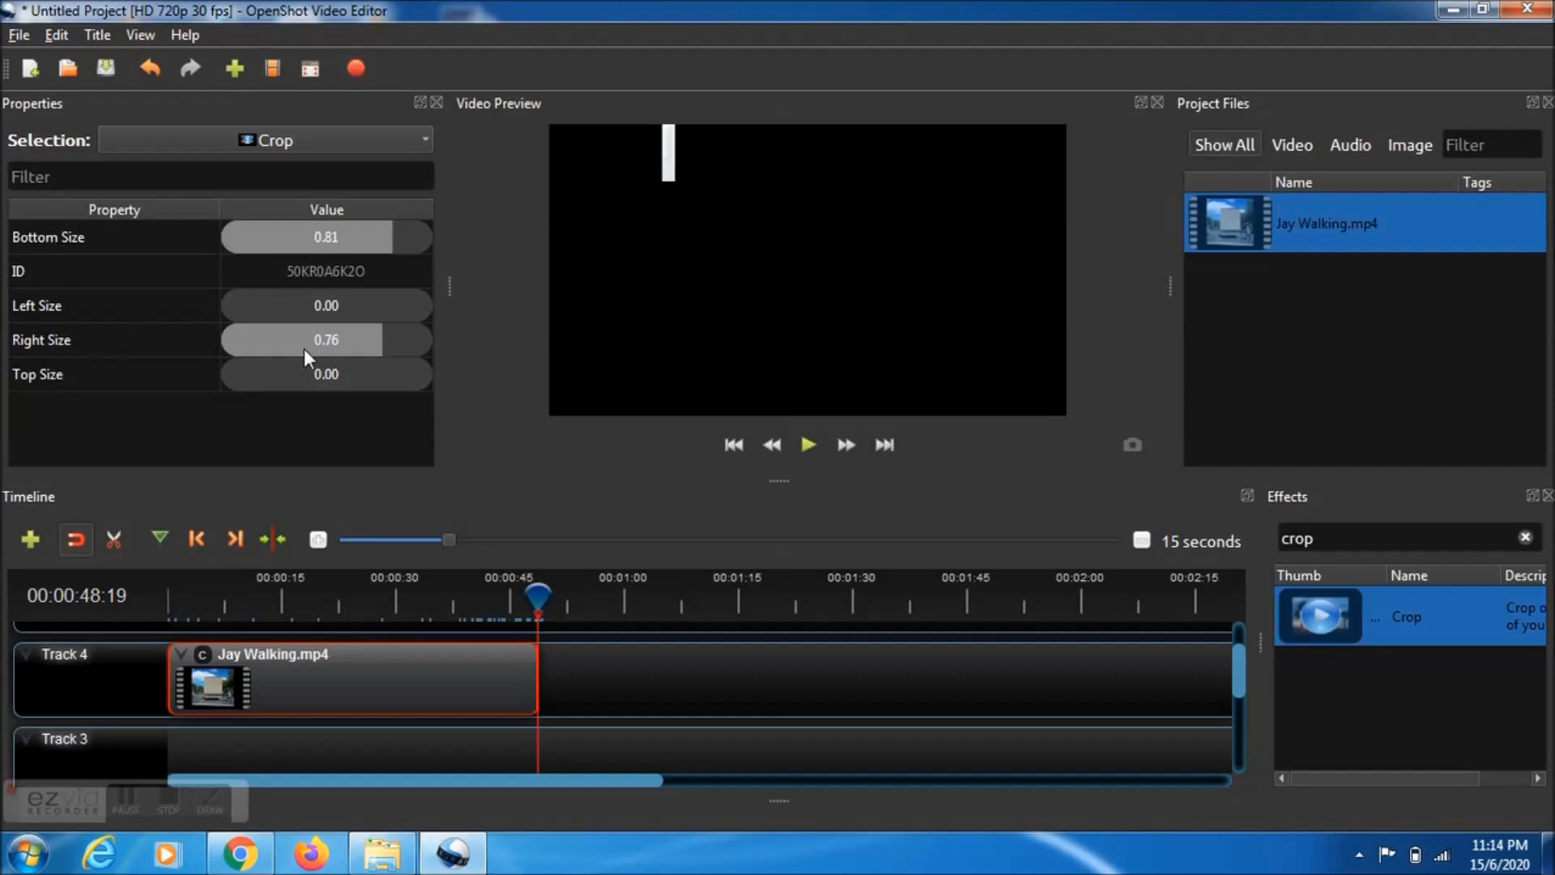
mouse_move(311, 298)
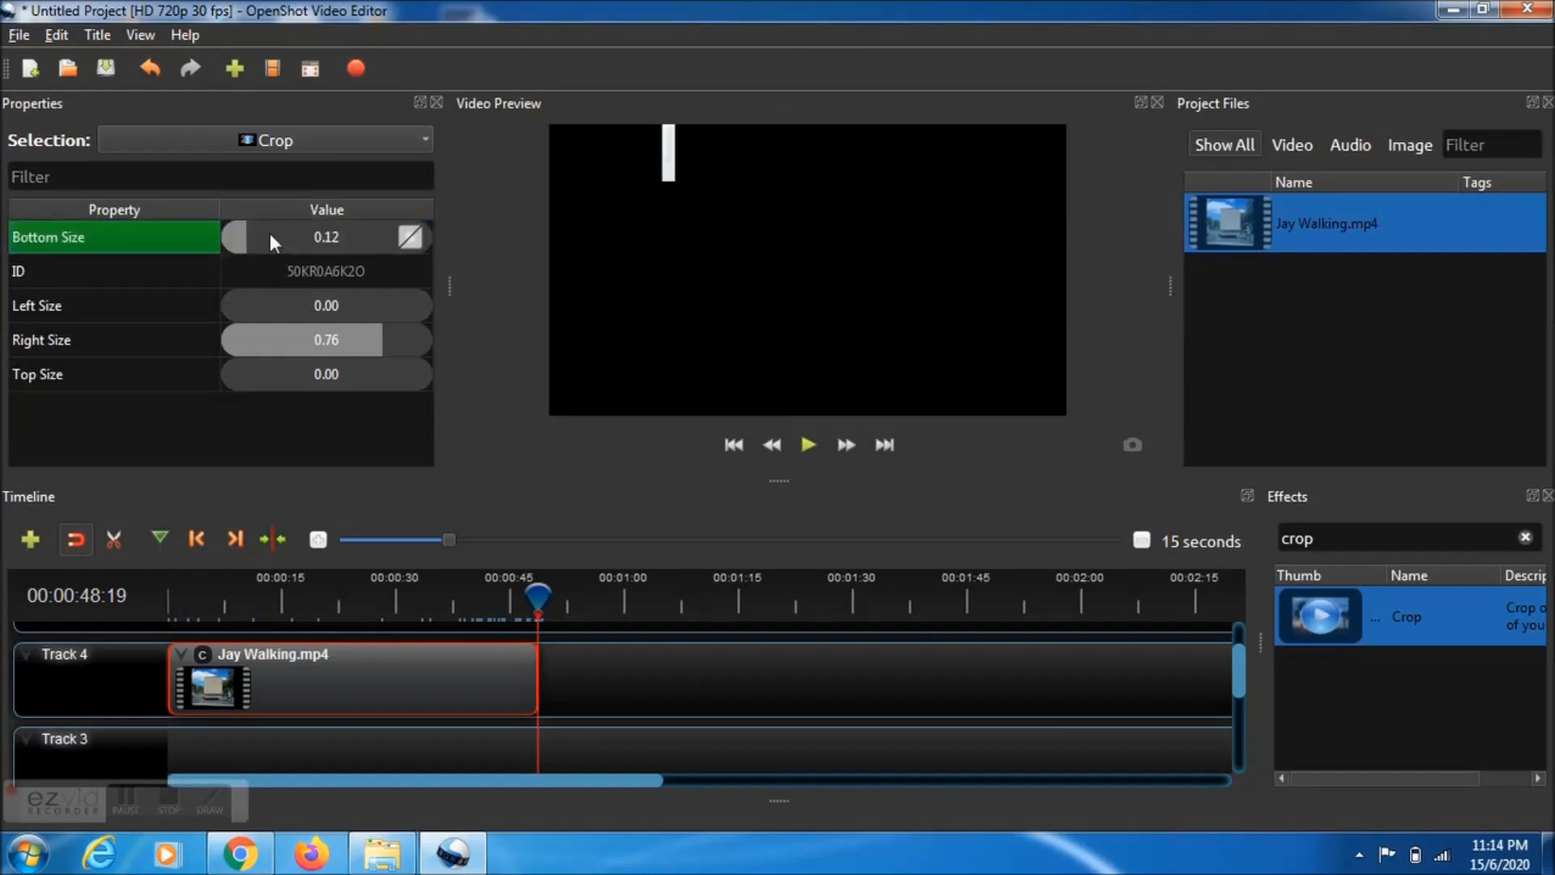
left_click_drag(239, 236, 378, 237)
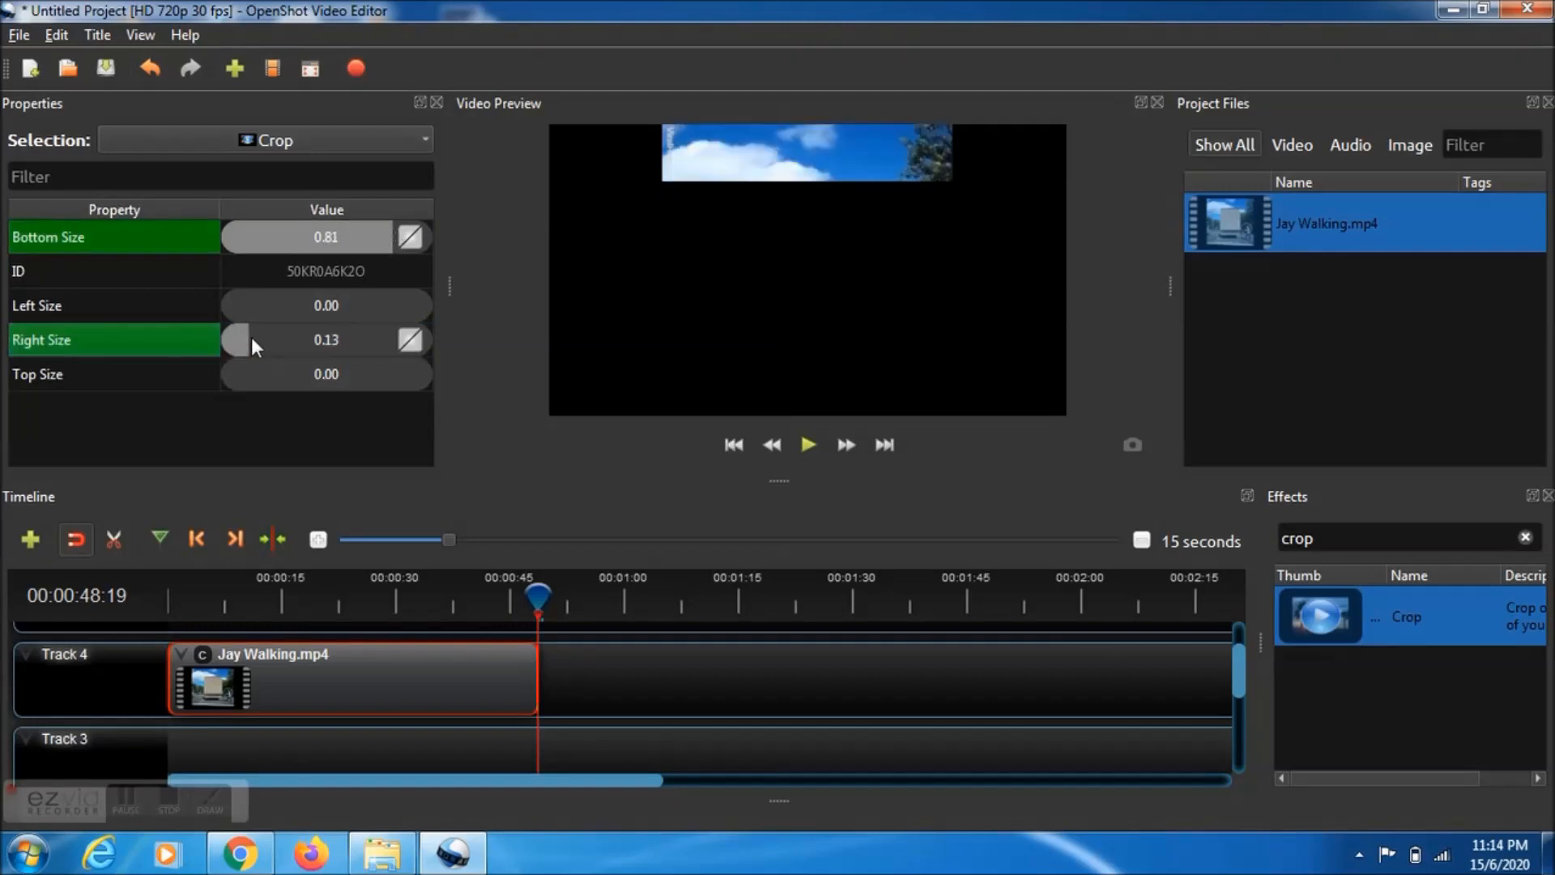
left_click_drag(239, 339, 327, 339)
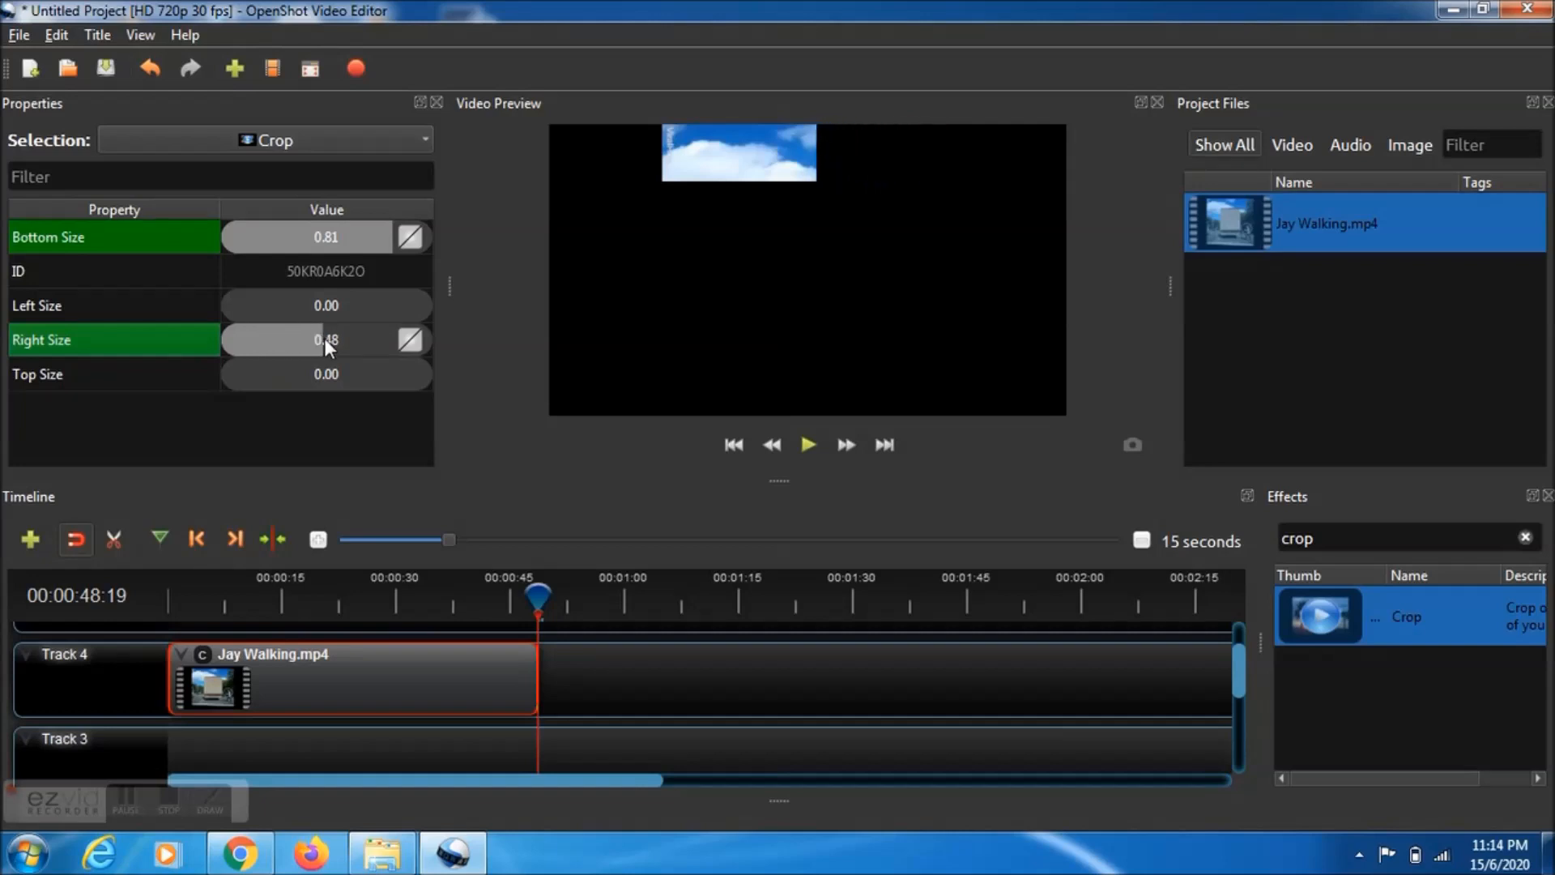
left_click_drag(327, 339, 364, 346)
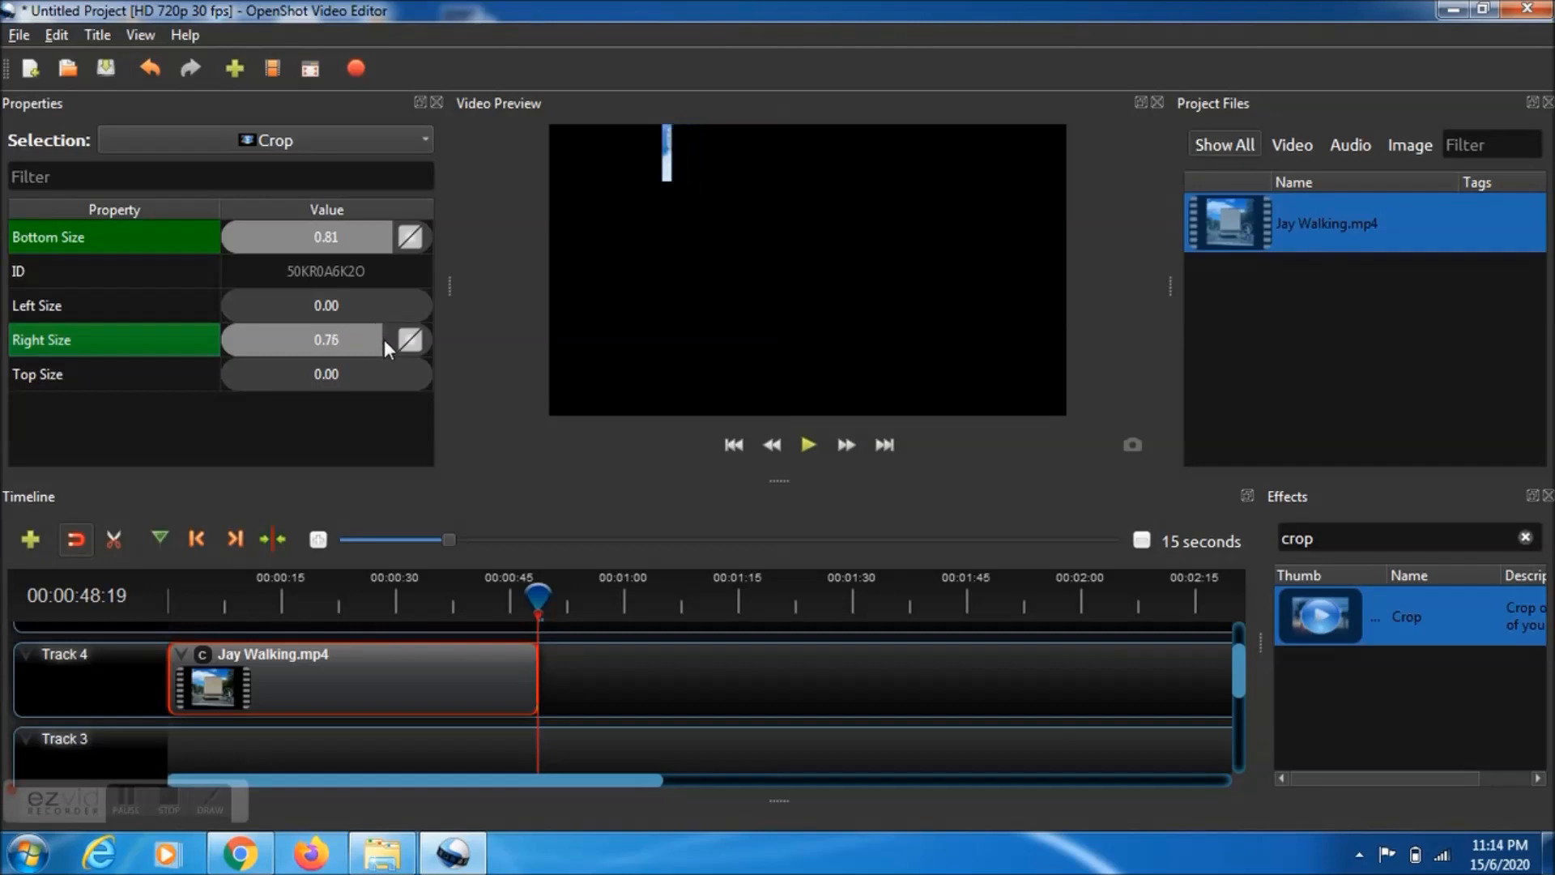
left_click(302, 340)
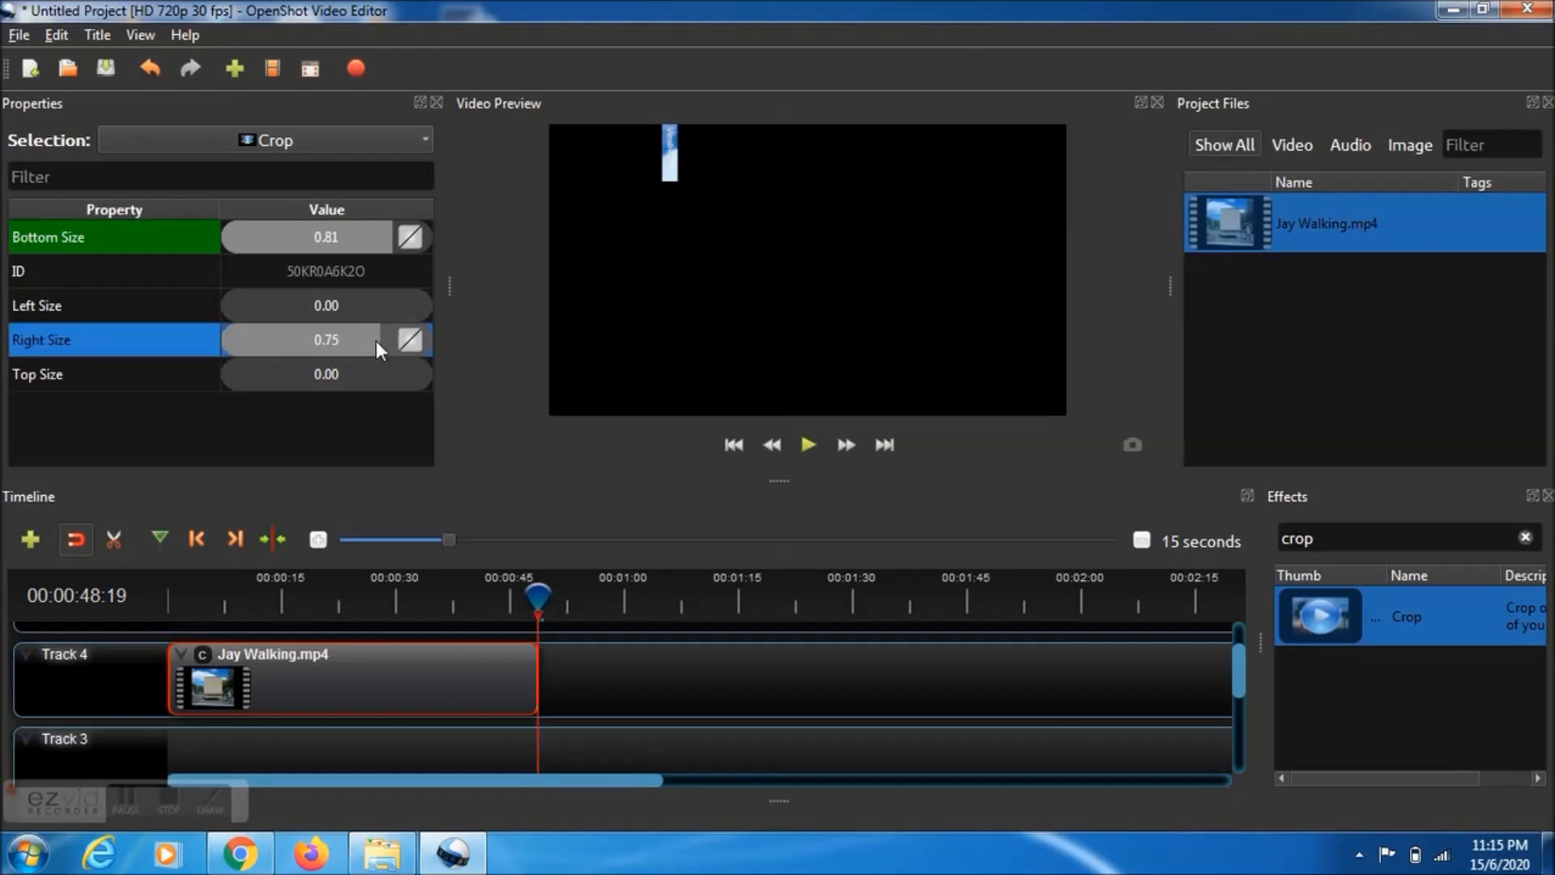
left_click(324, 340)
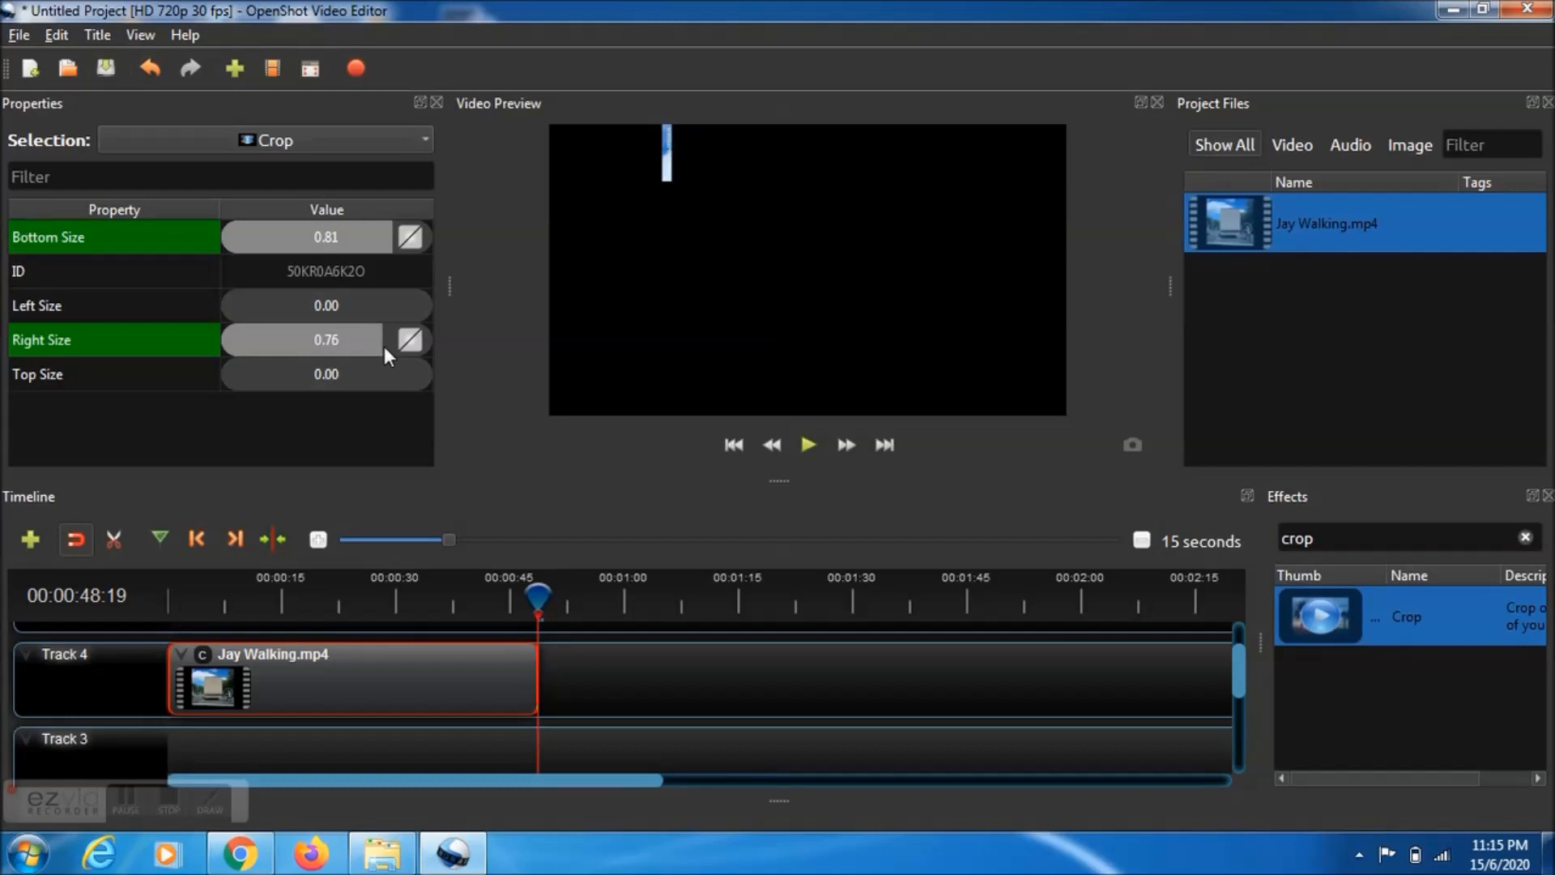
mouse_move(78, 310)
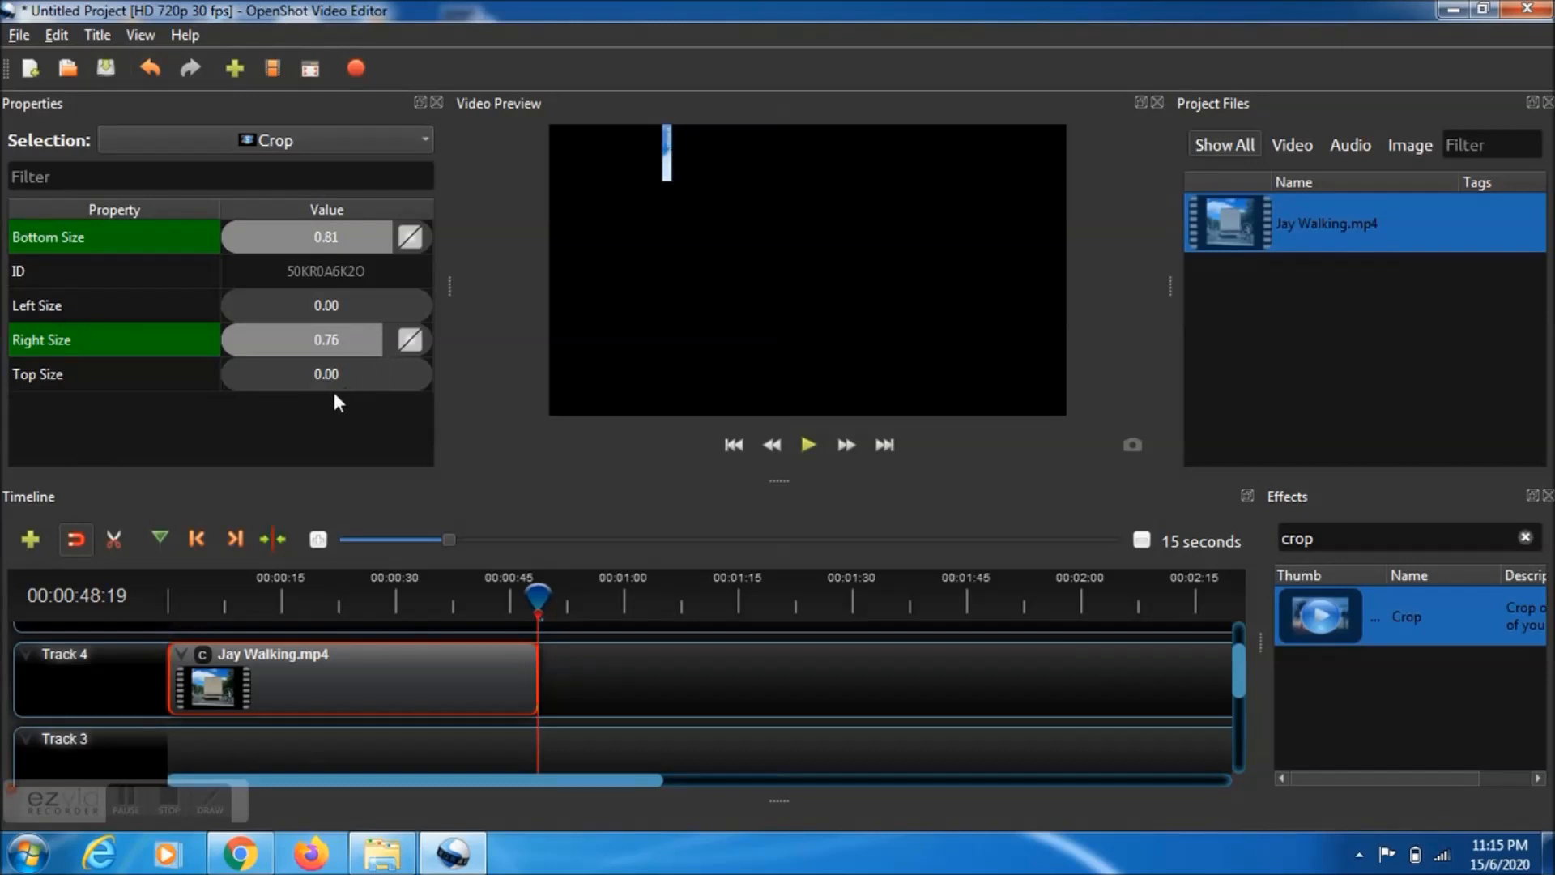
mouse_move(371, 452)
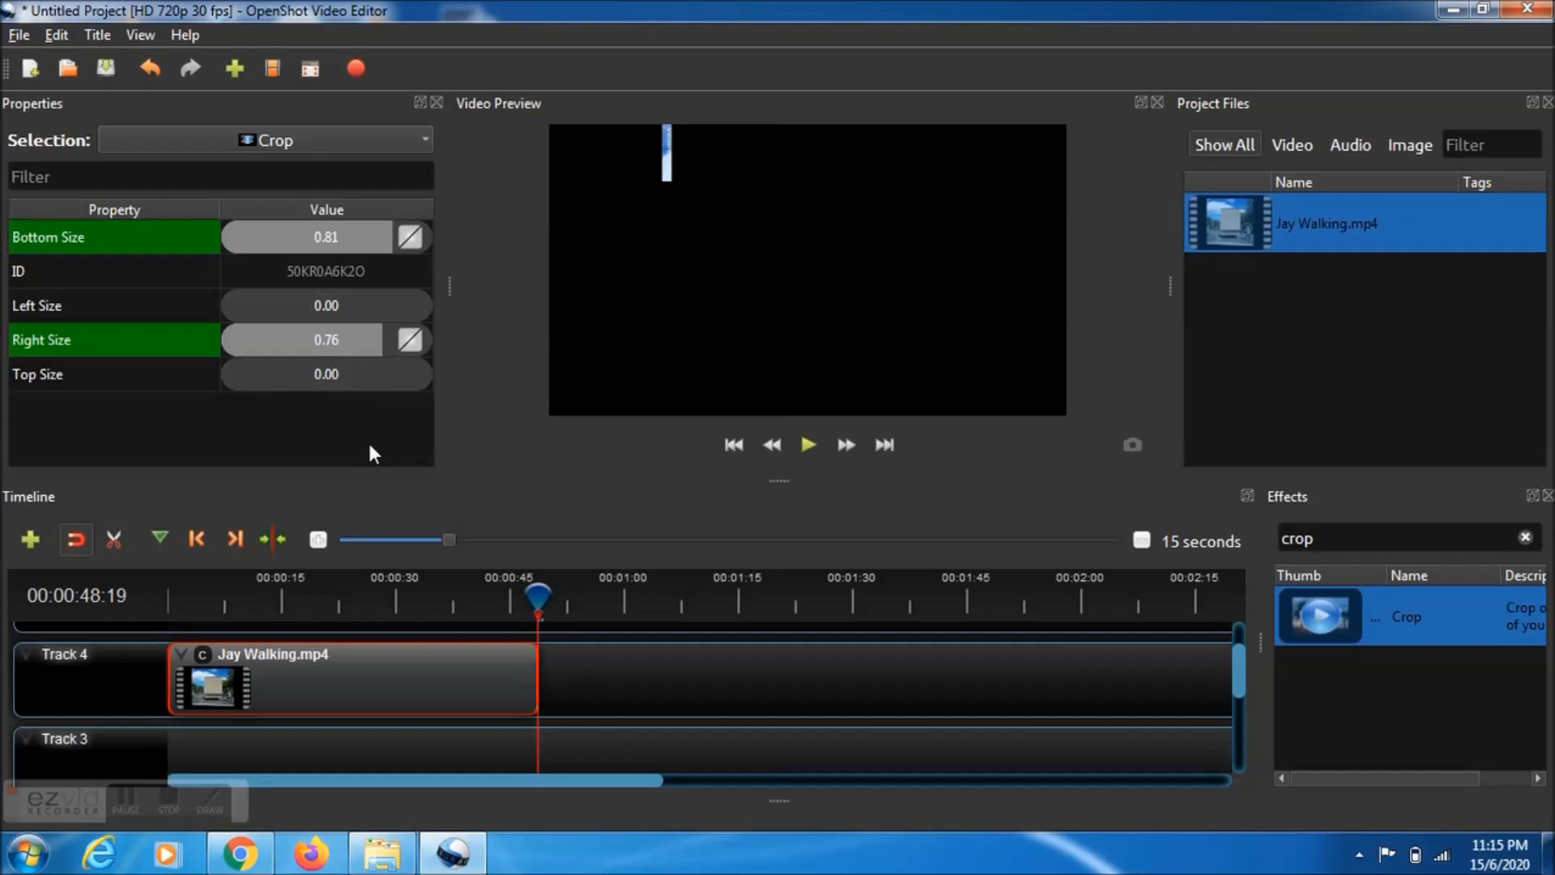
mouse_move(428, 439)
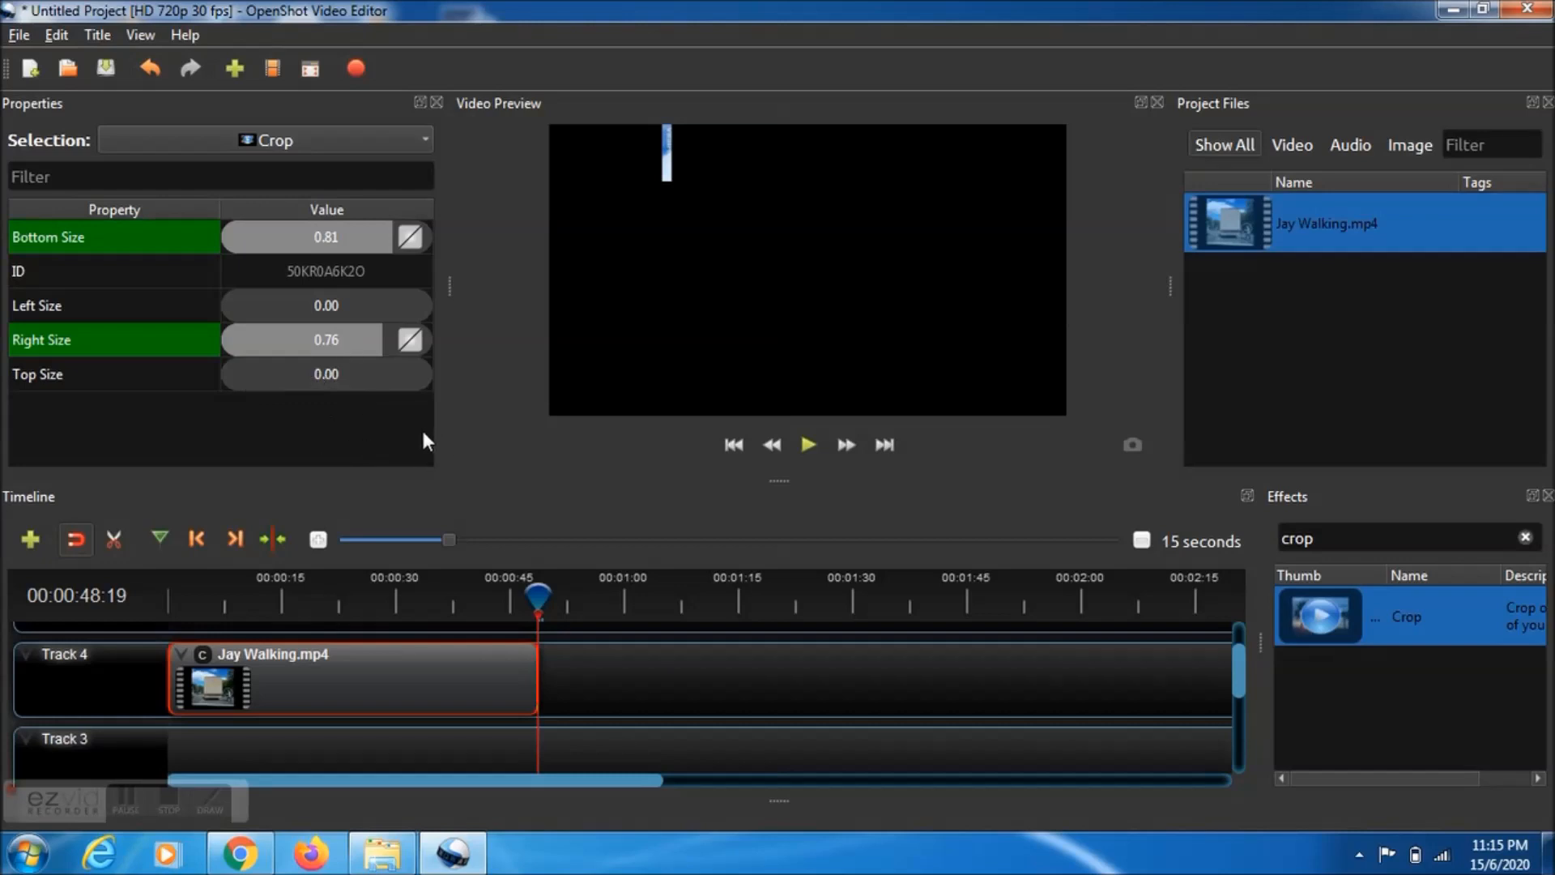
mouse_move(1056, 659)
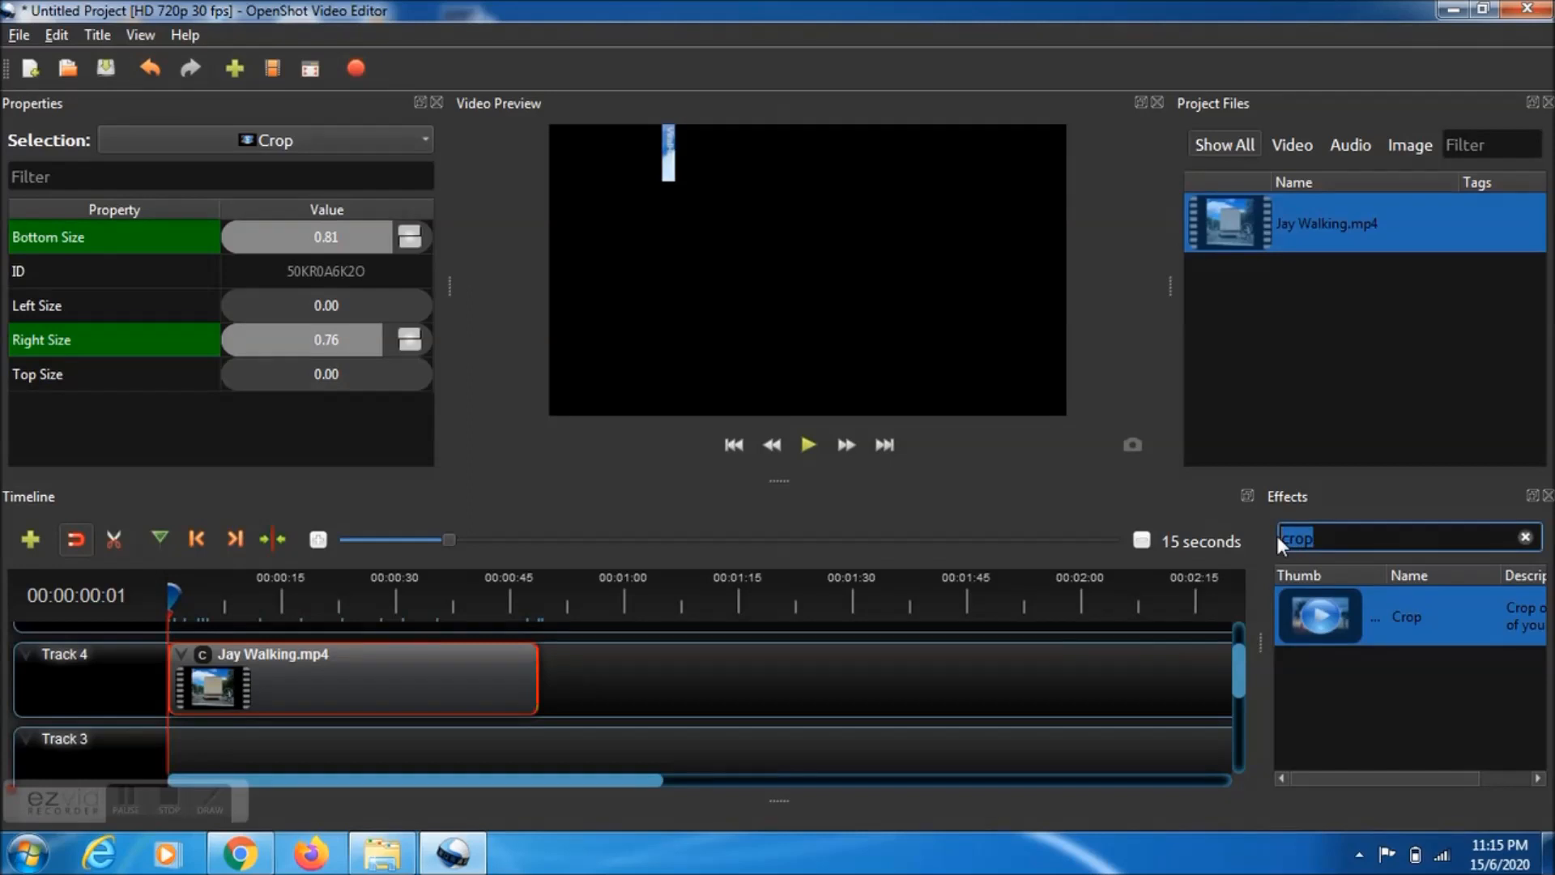
Find and apply Pixelate via the Effects filter, then show its settings via the clip's P badge.
type("pe")
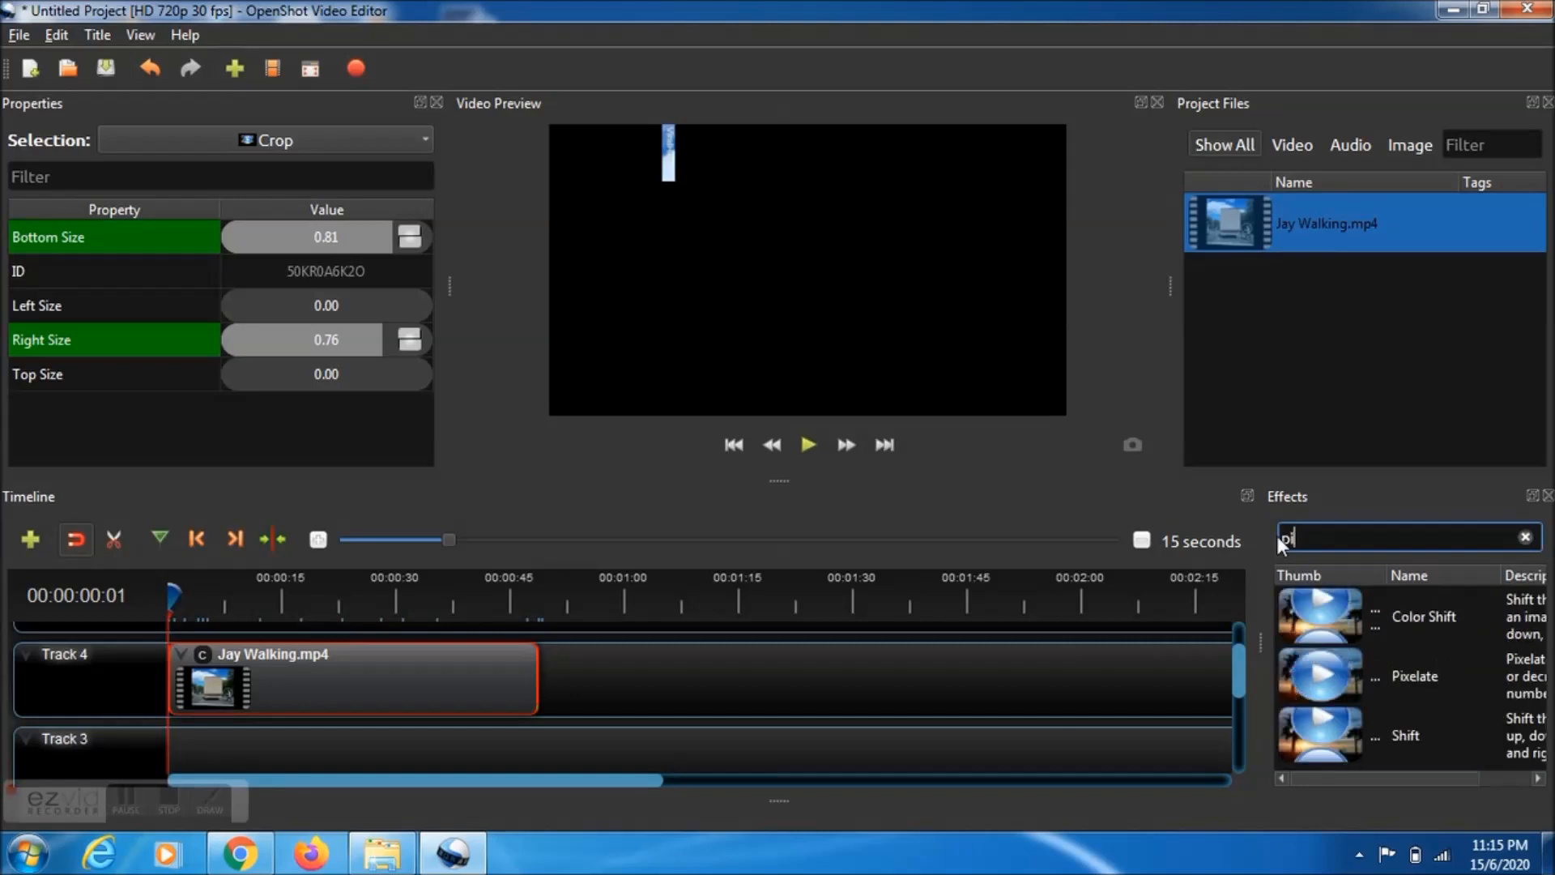
type("pixelate")
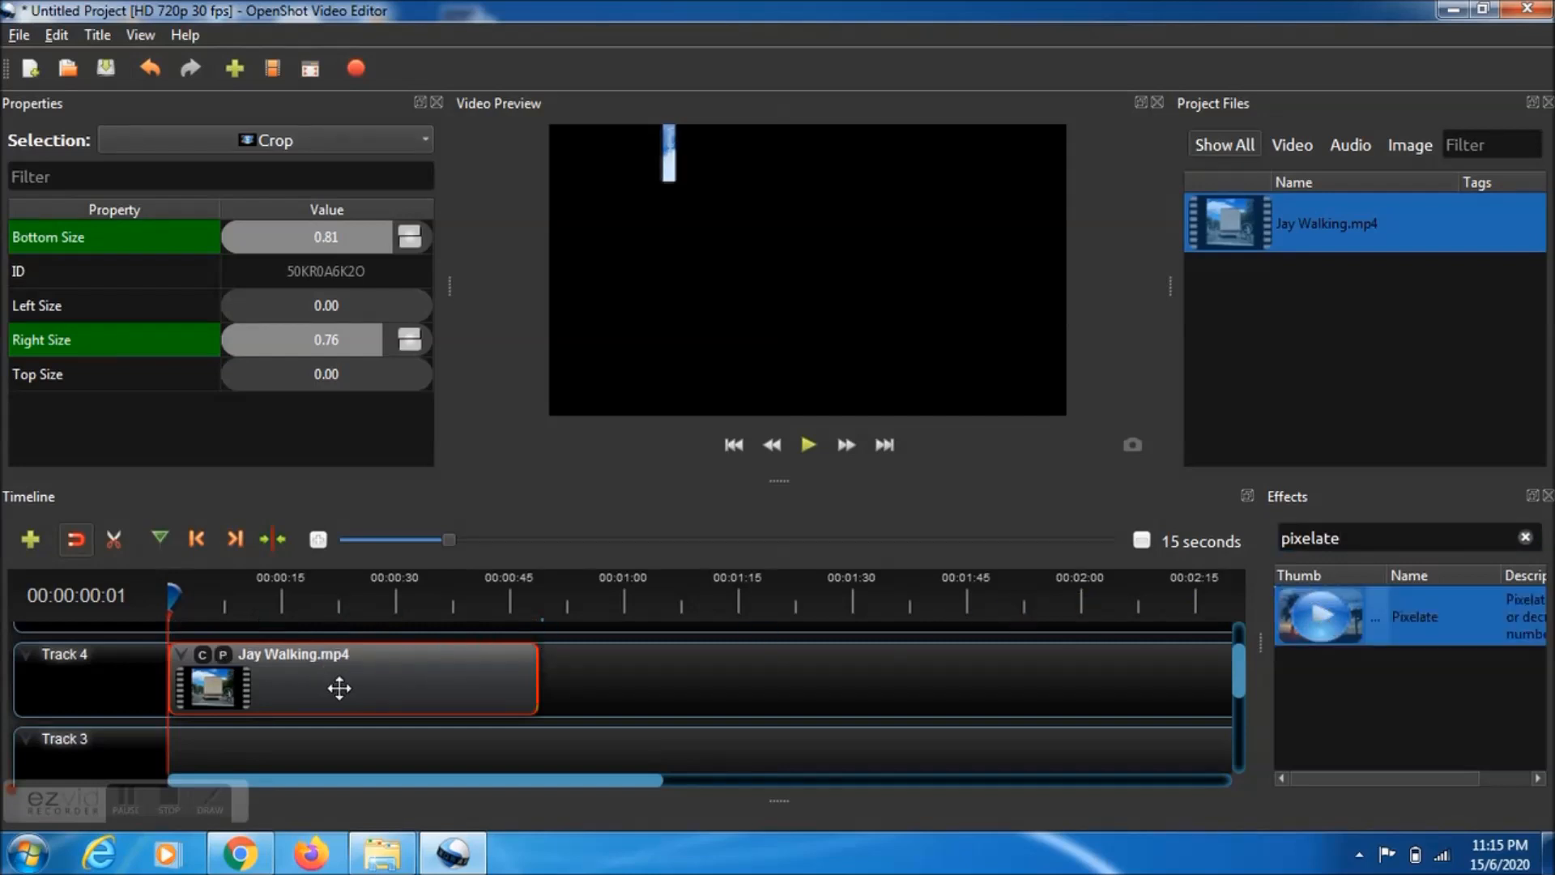
mouse_move(238, 658)
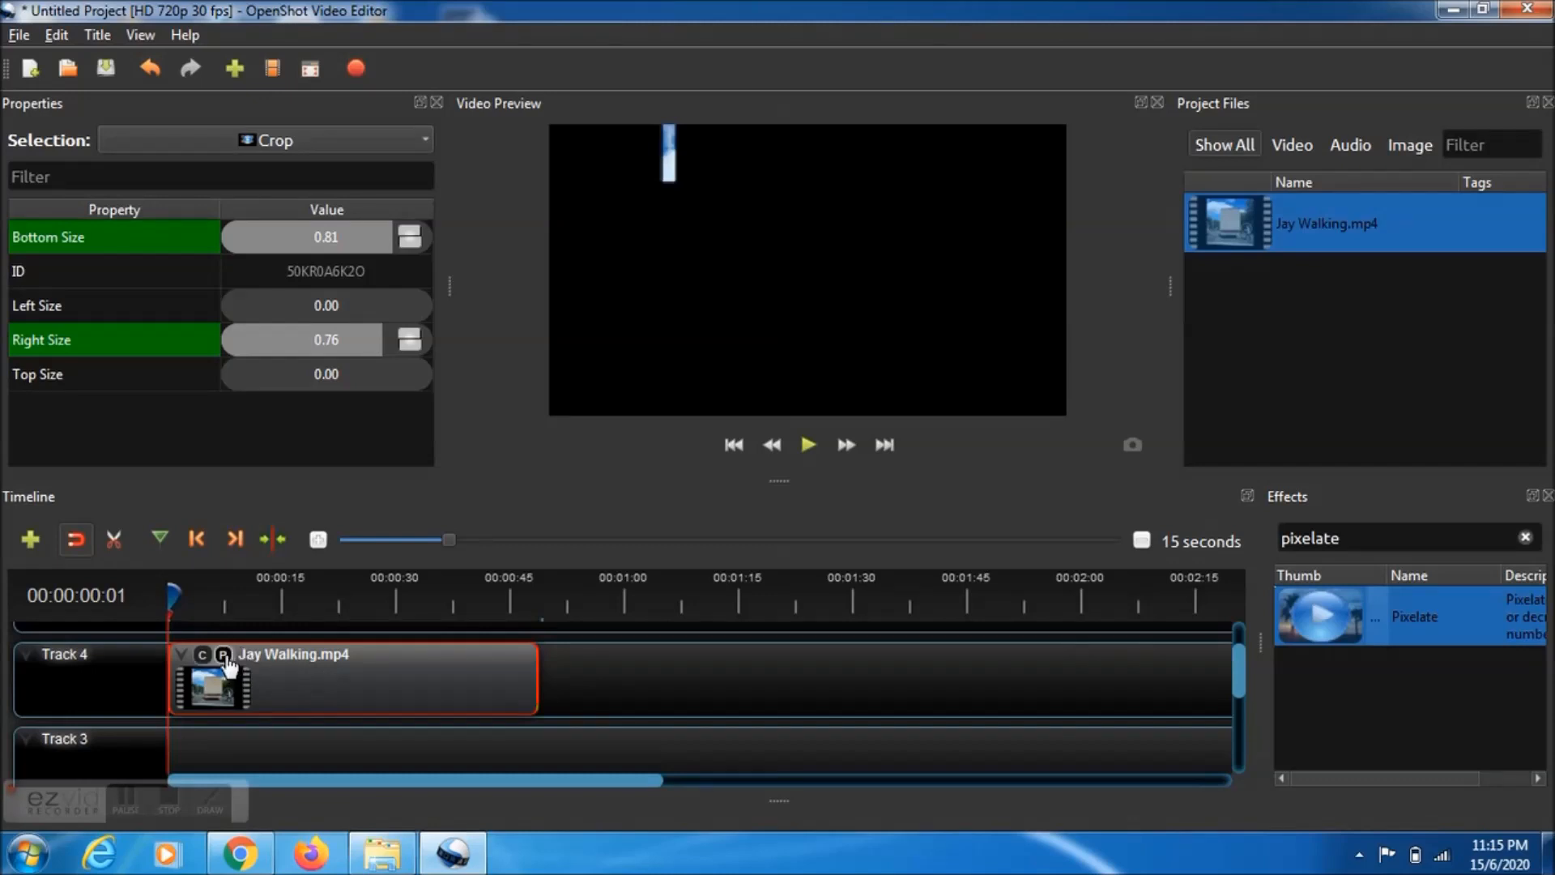
left_click(223, 654)
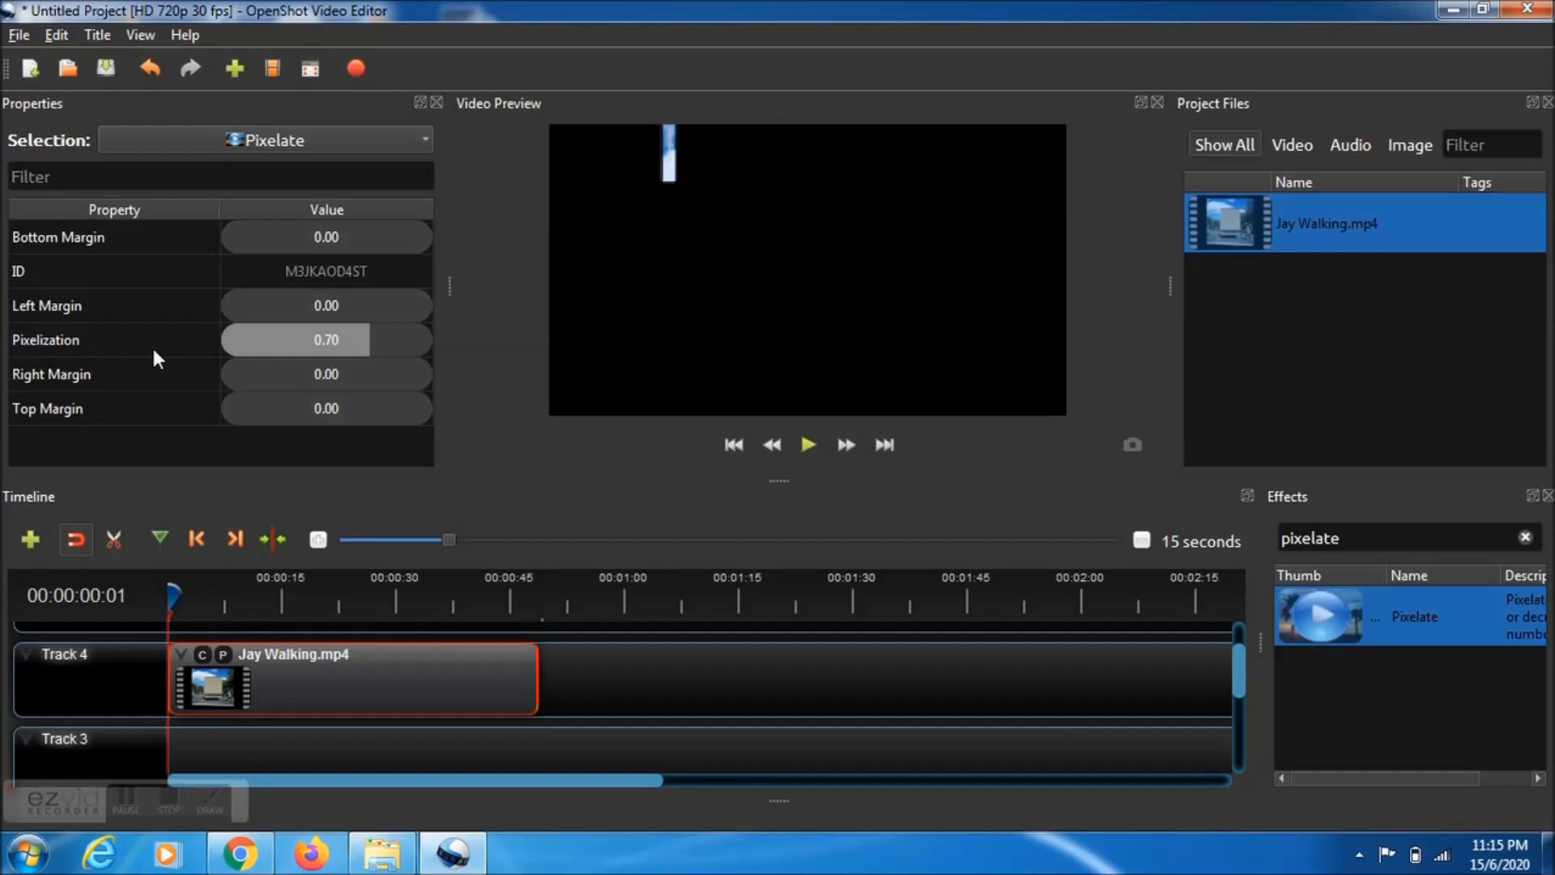
mouse_move(225, 356)
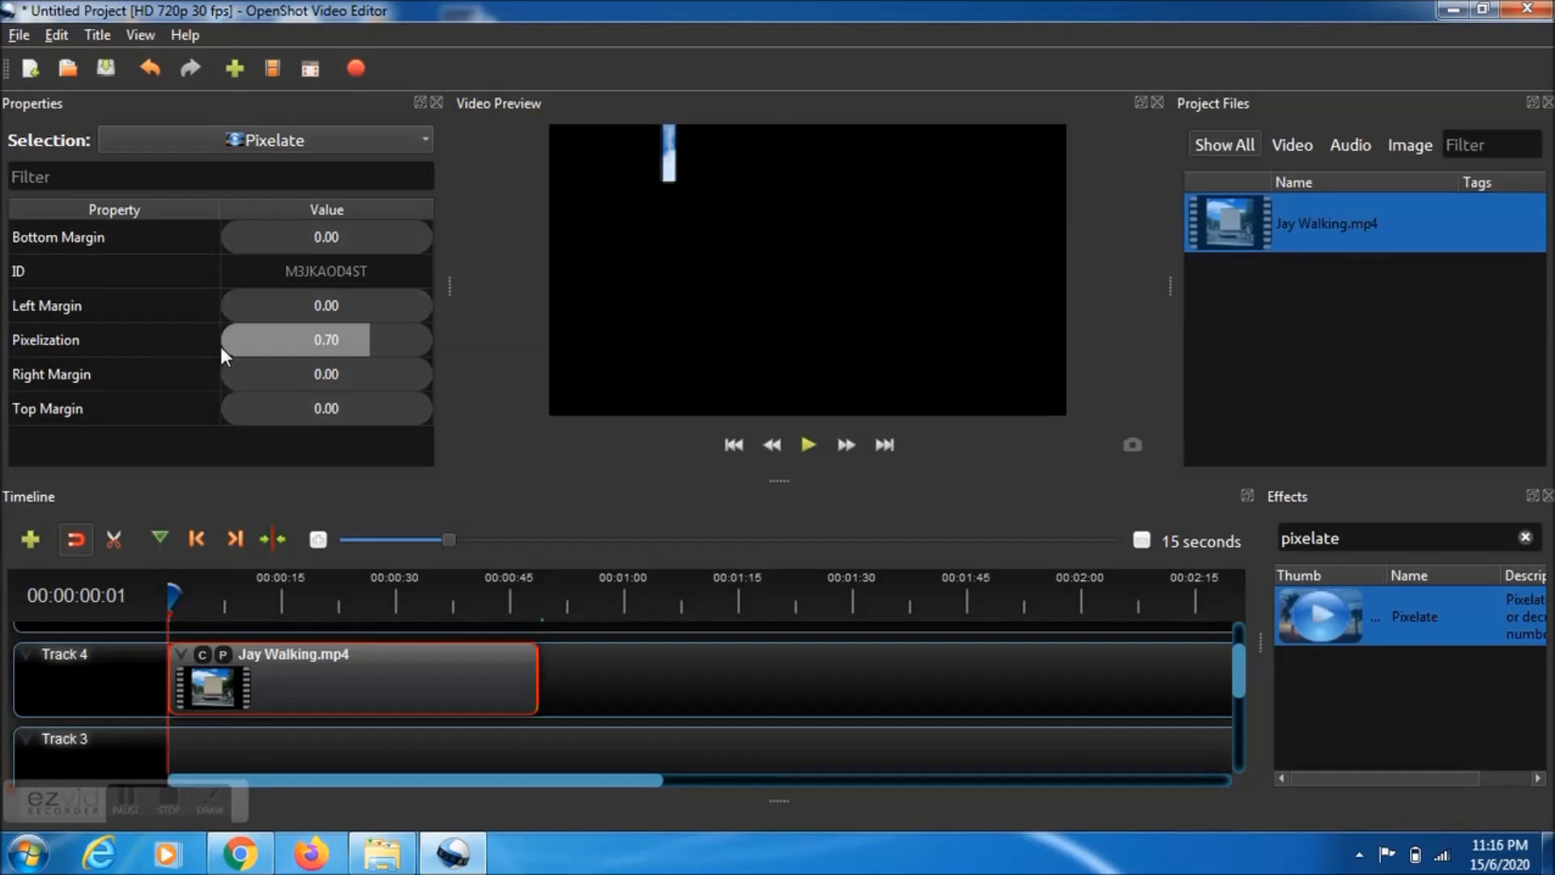
mouse_move(217, 350)
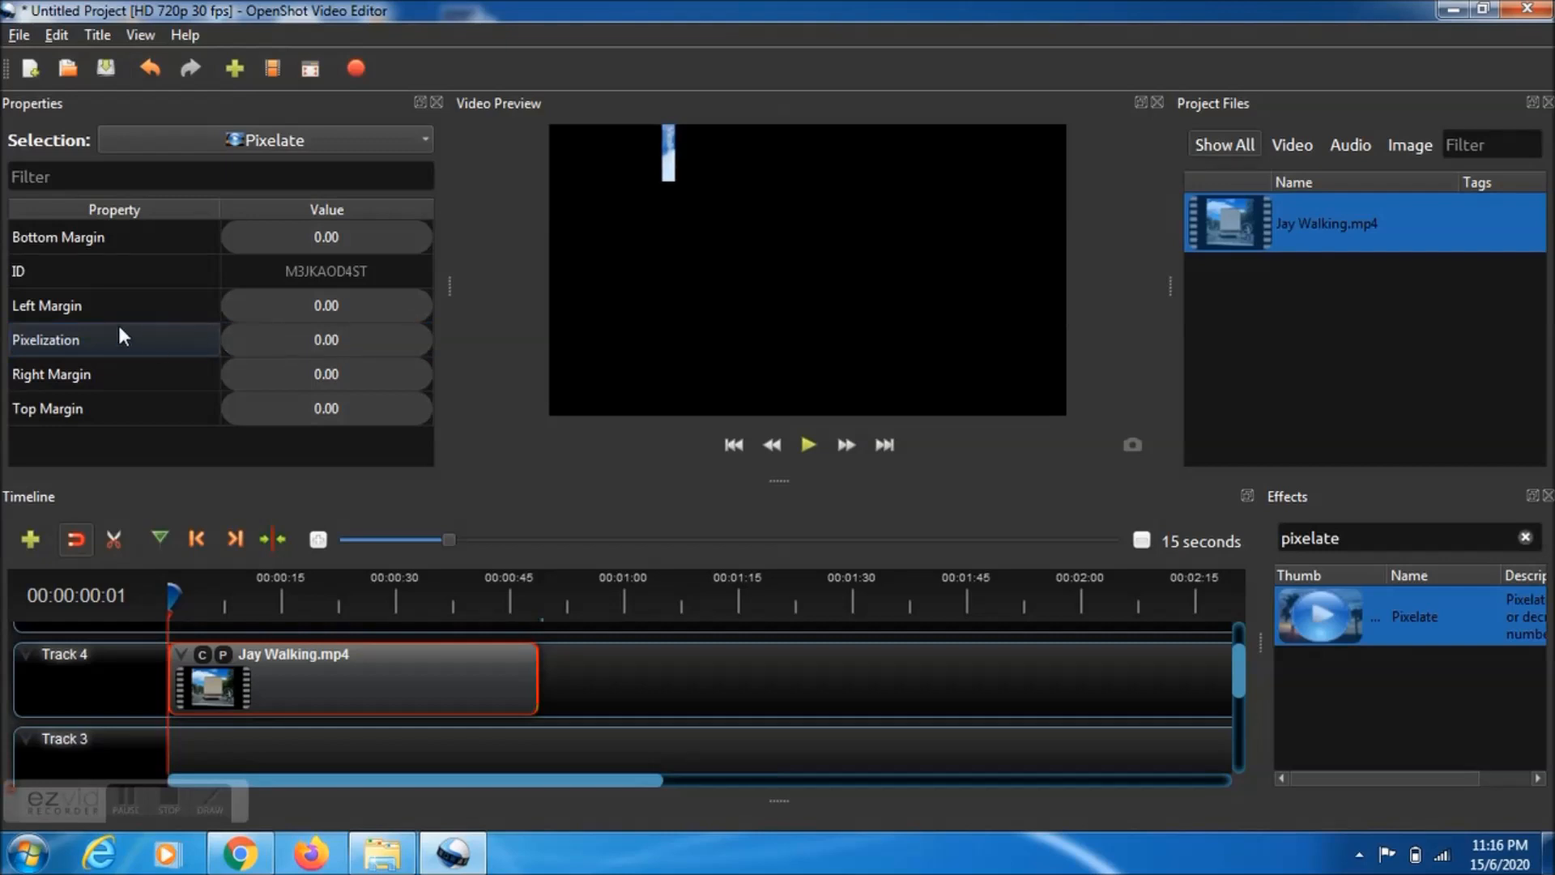
mouse_move(282, 243)
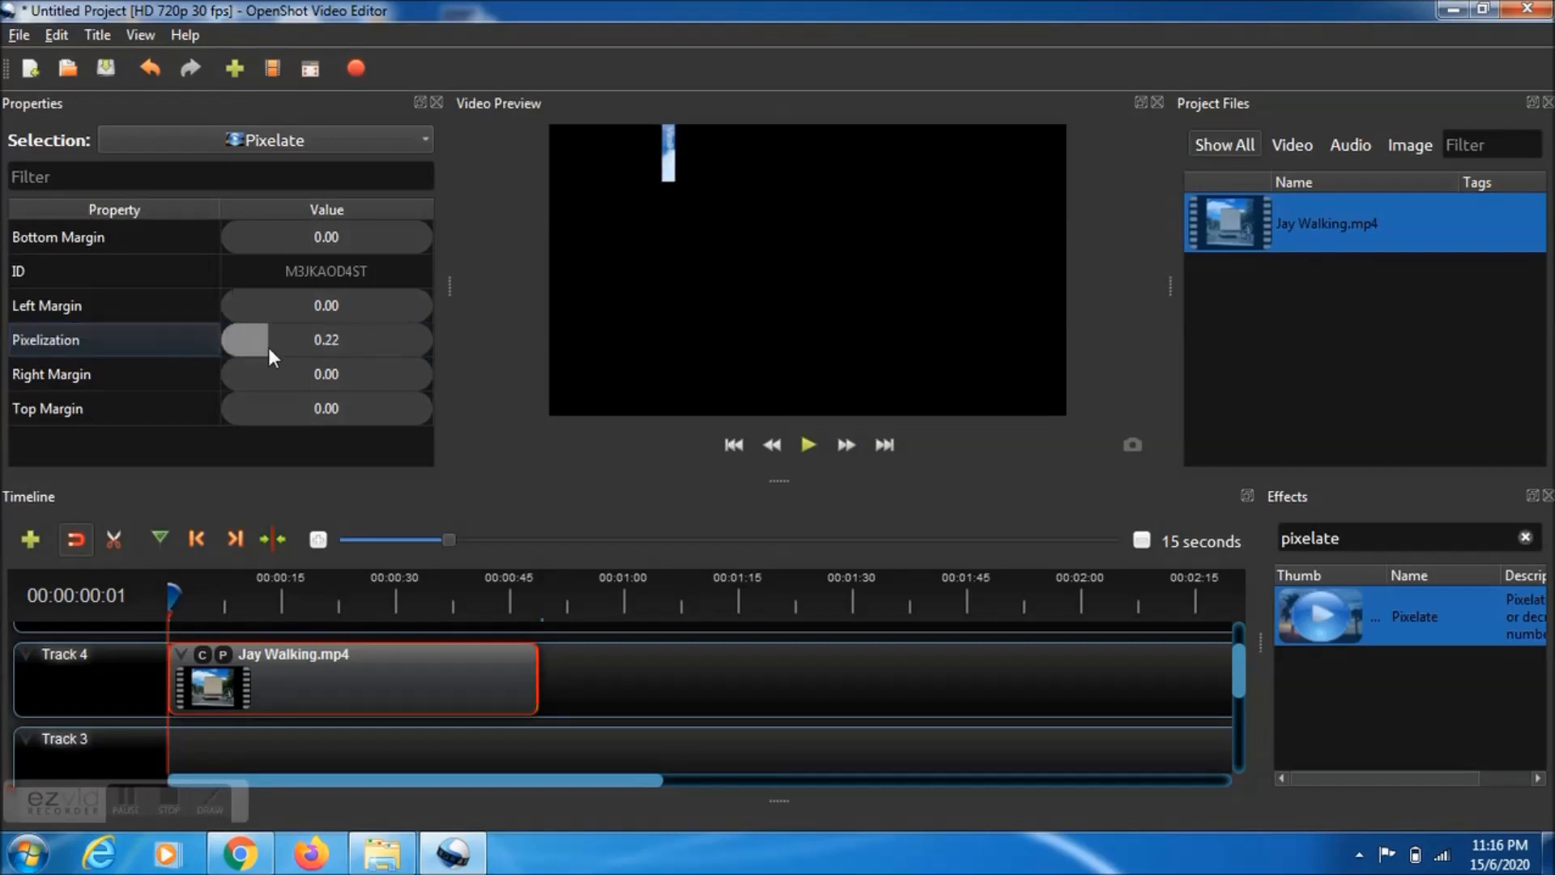
Raise the Pixelization slider step by step until it reads 0.90.
left_click_drag(247, 339, 332, 339)
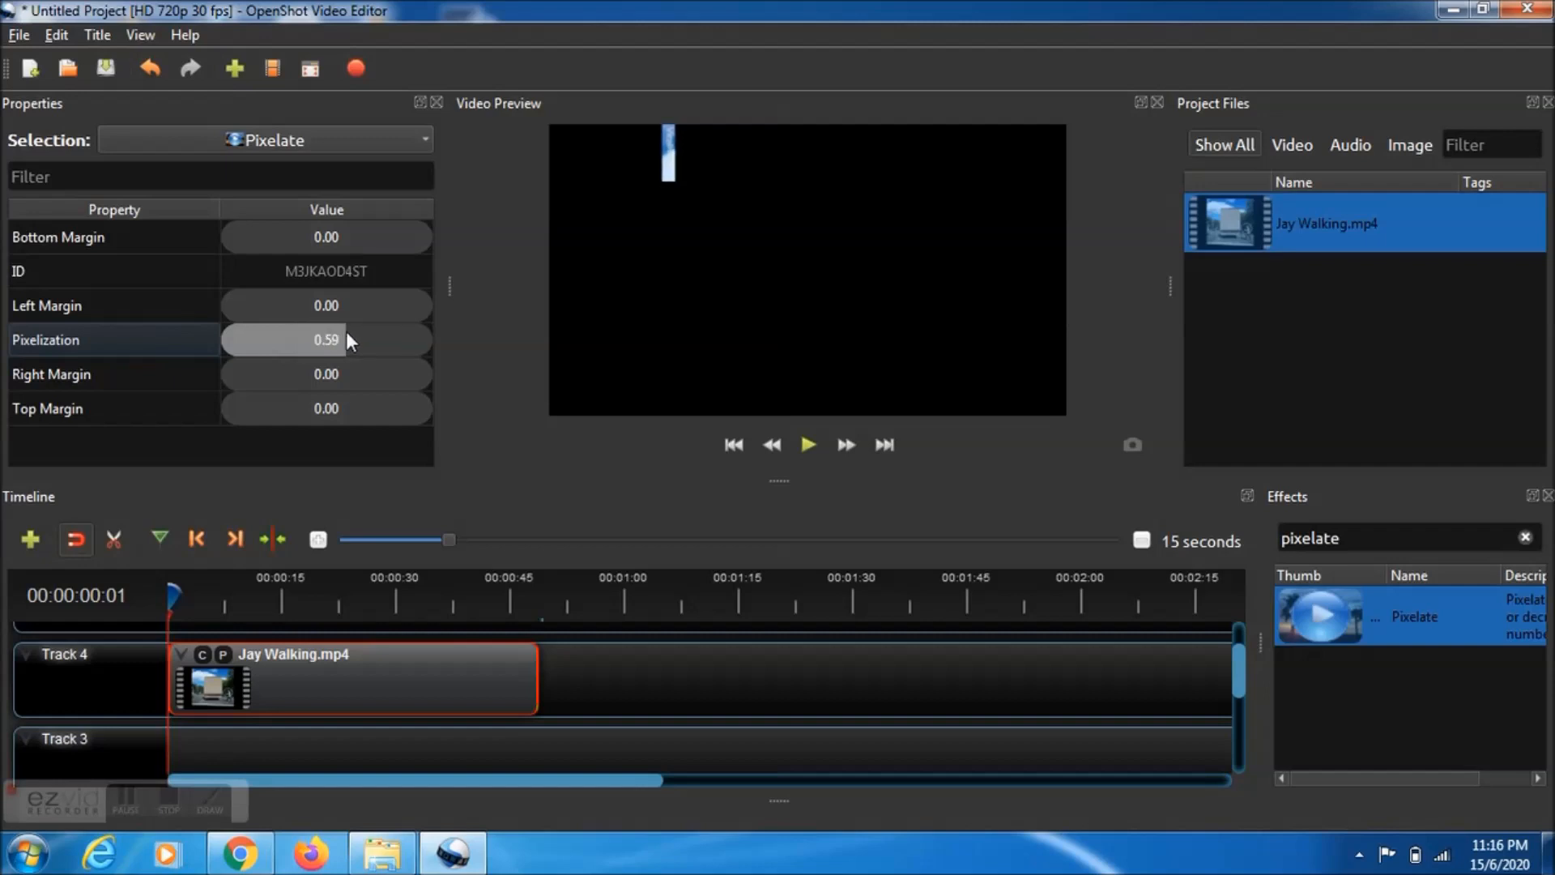
left_click_drag(337, 338, 372, 339)
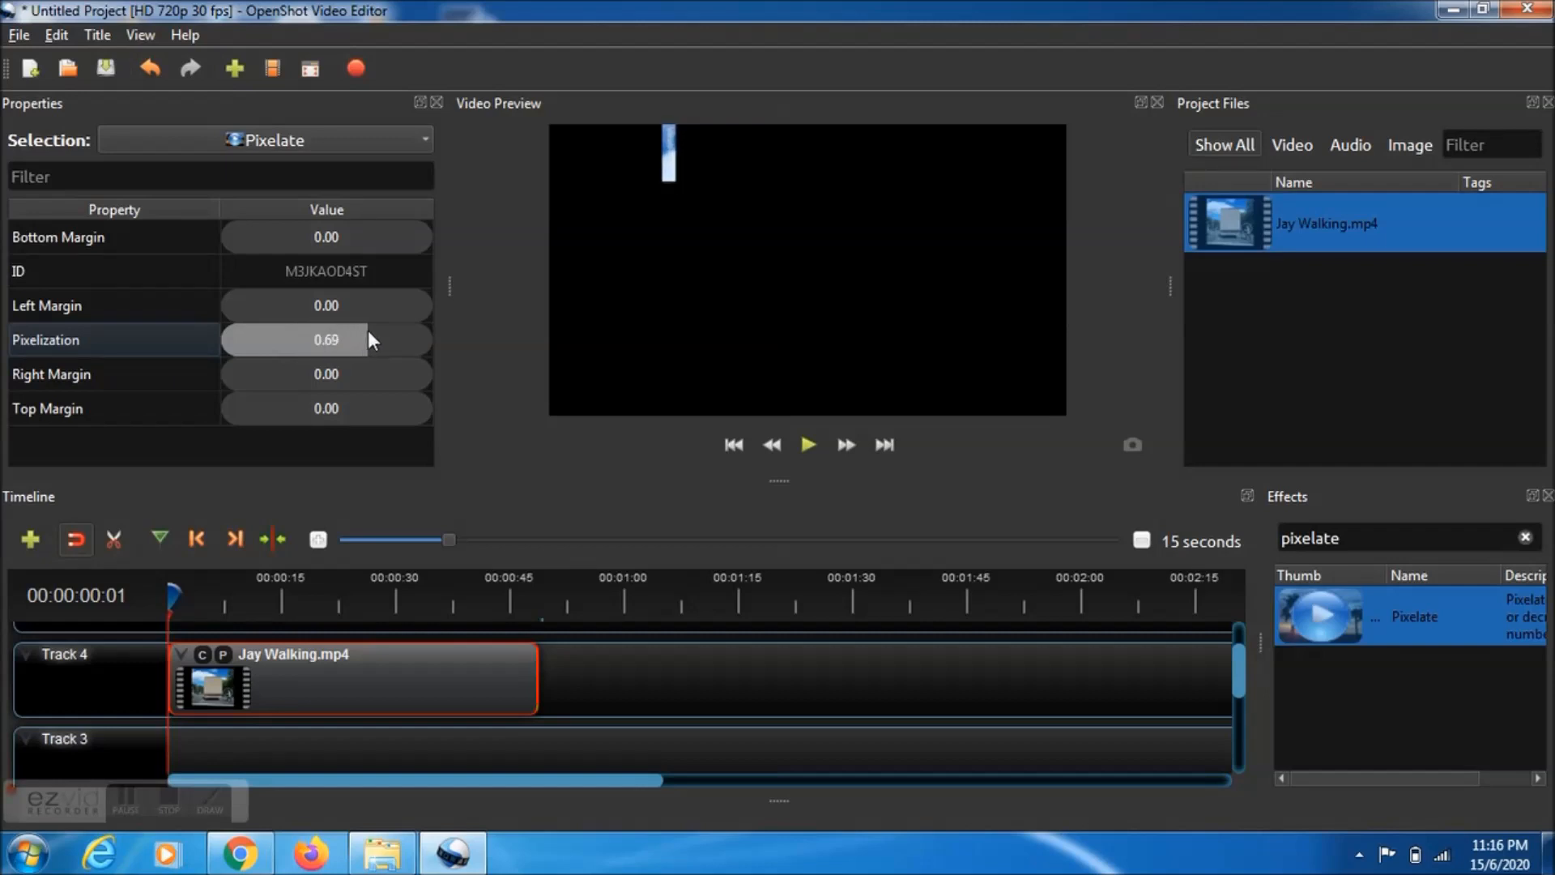
left_click_drag(368, 339, 383, 338)
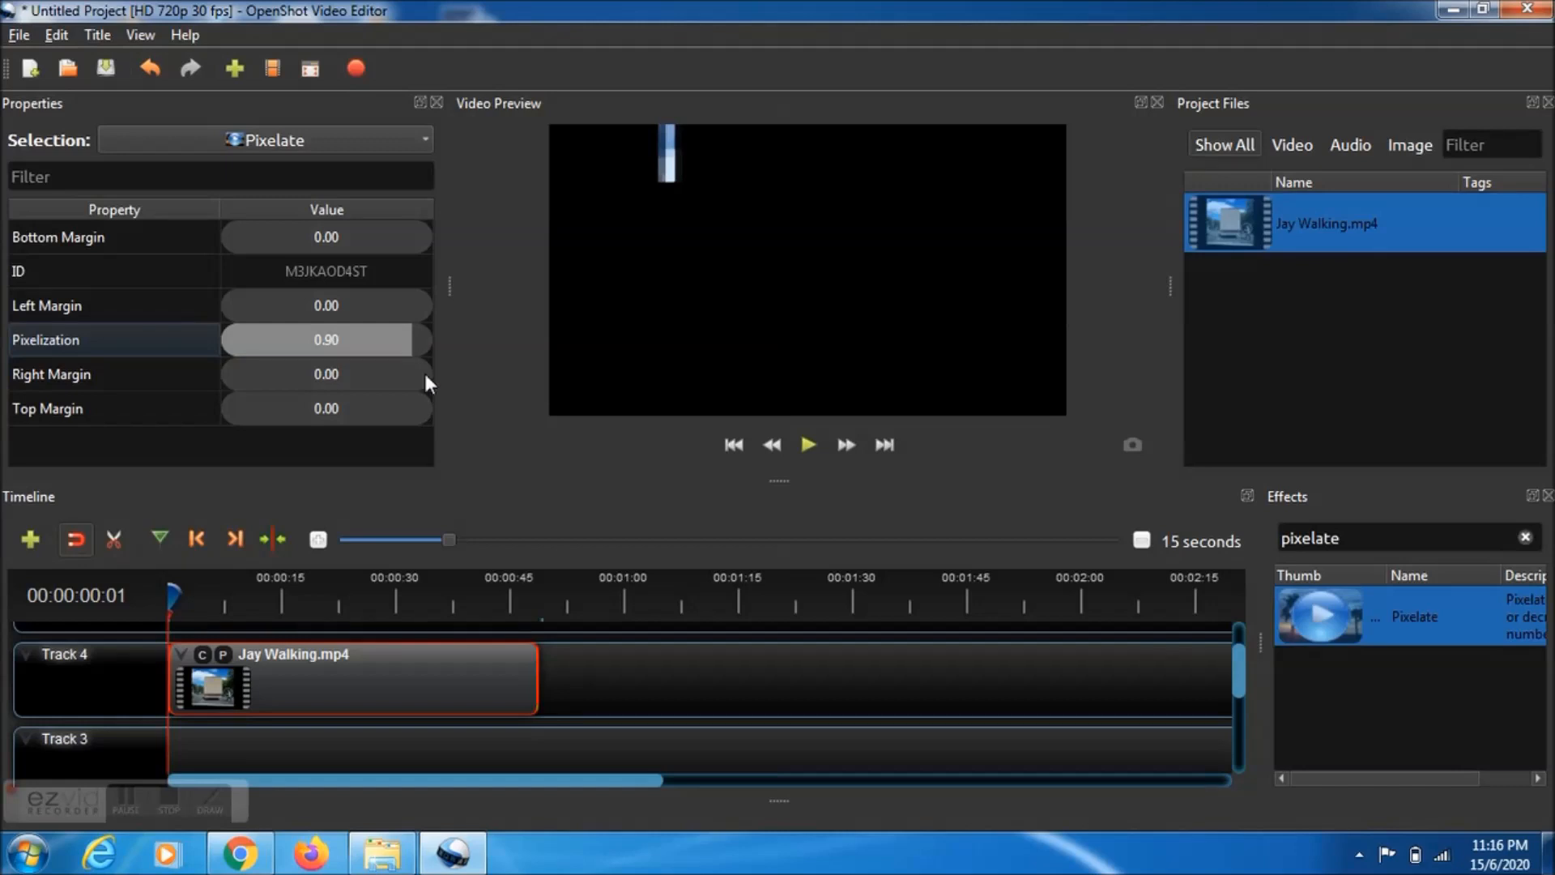
mouse_move(650, 606)
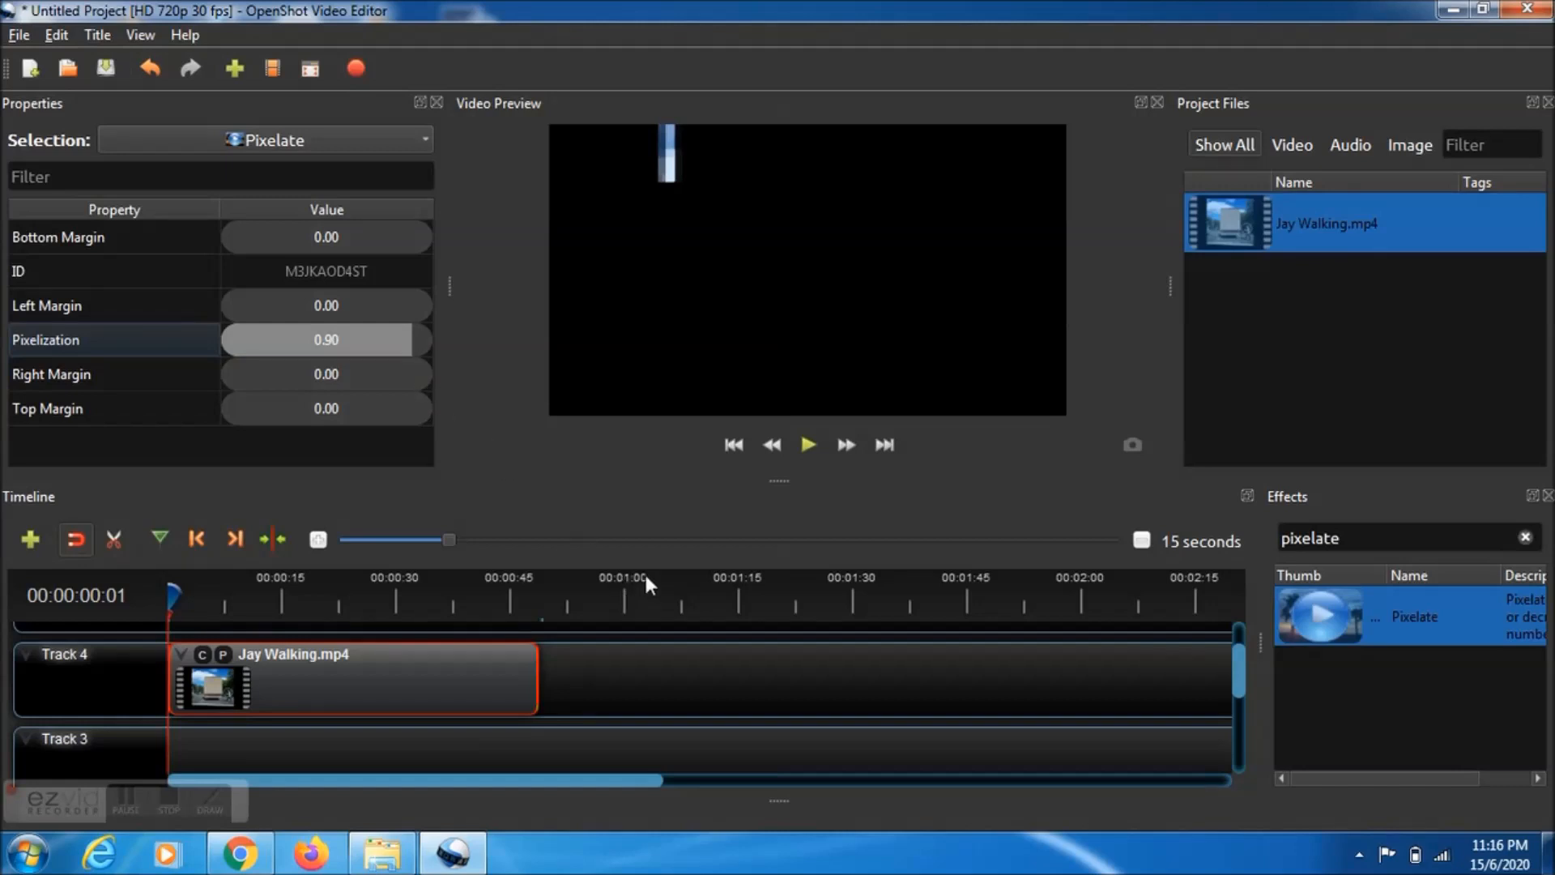
mouse_move(834, 476)
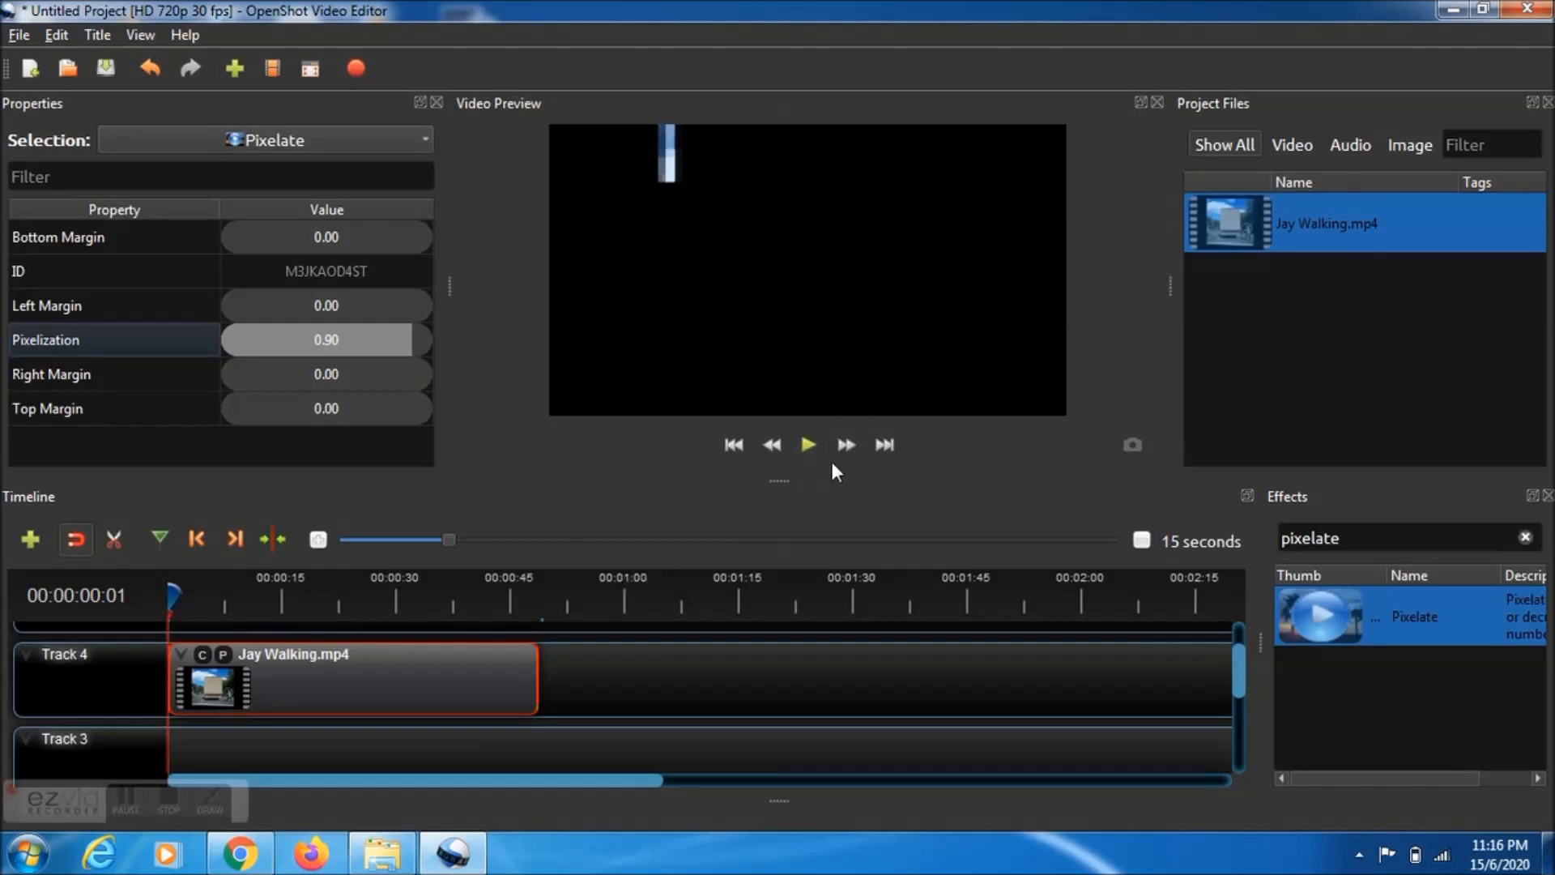
mouse_move(172, 602)
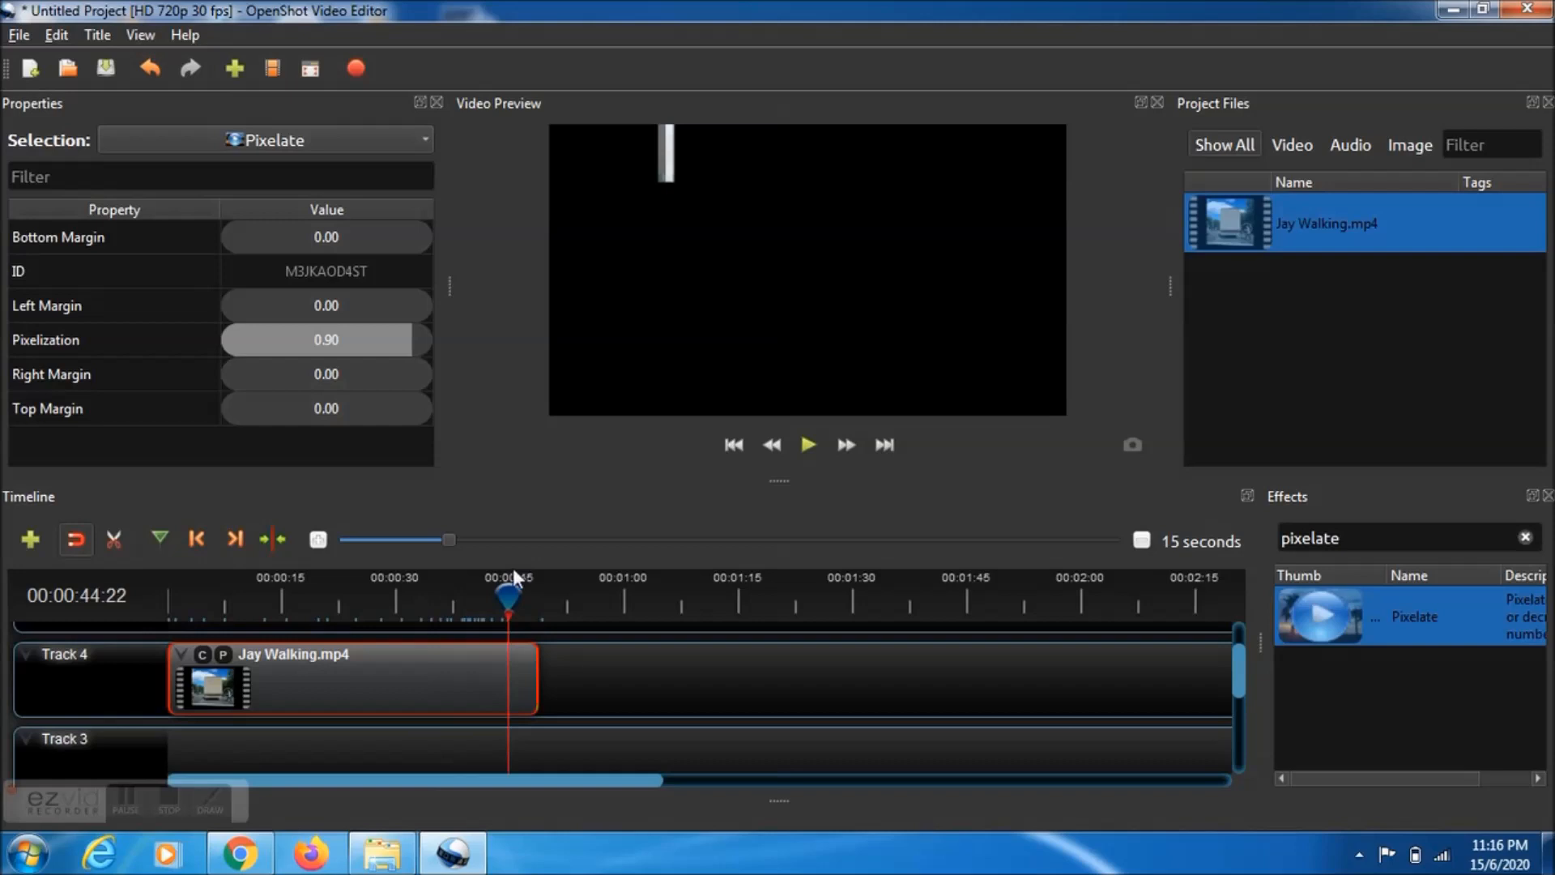
At 00:00:48:19 keyframe Pixelization at 0.90, then jump the playhead back to the start.
left_click_drag(505, 594, 533, 594)
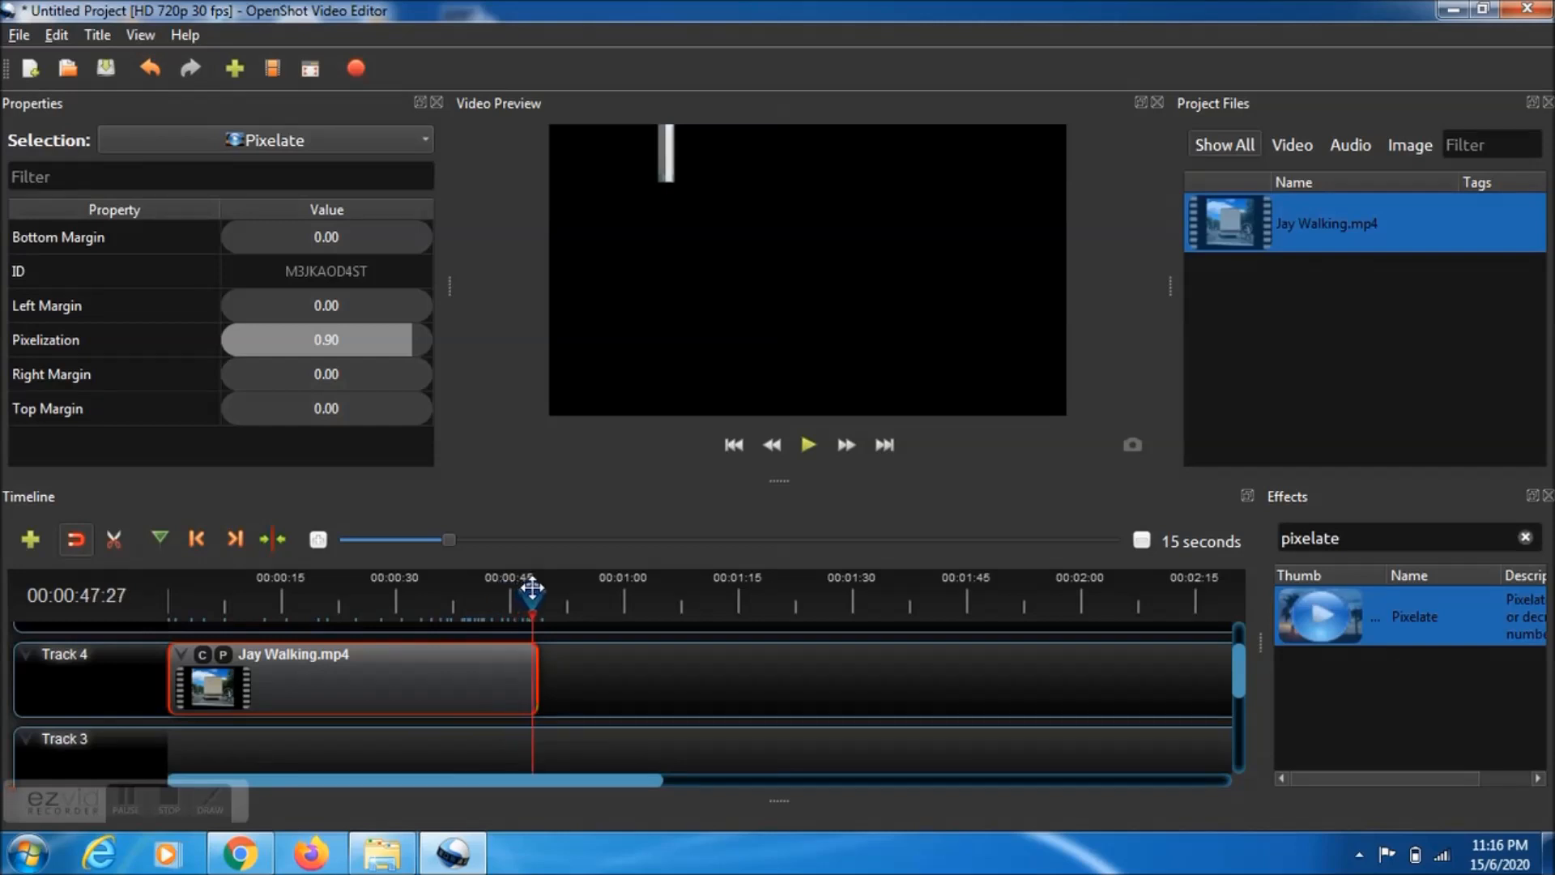
left_click_drag(531, 590, 538, 590)
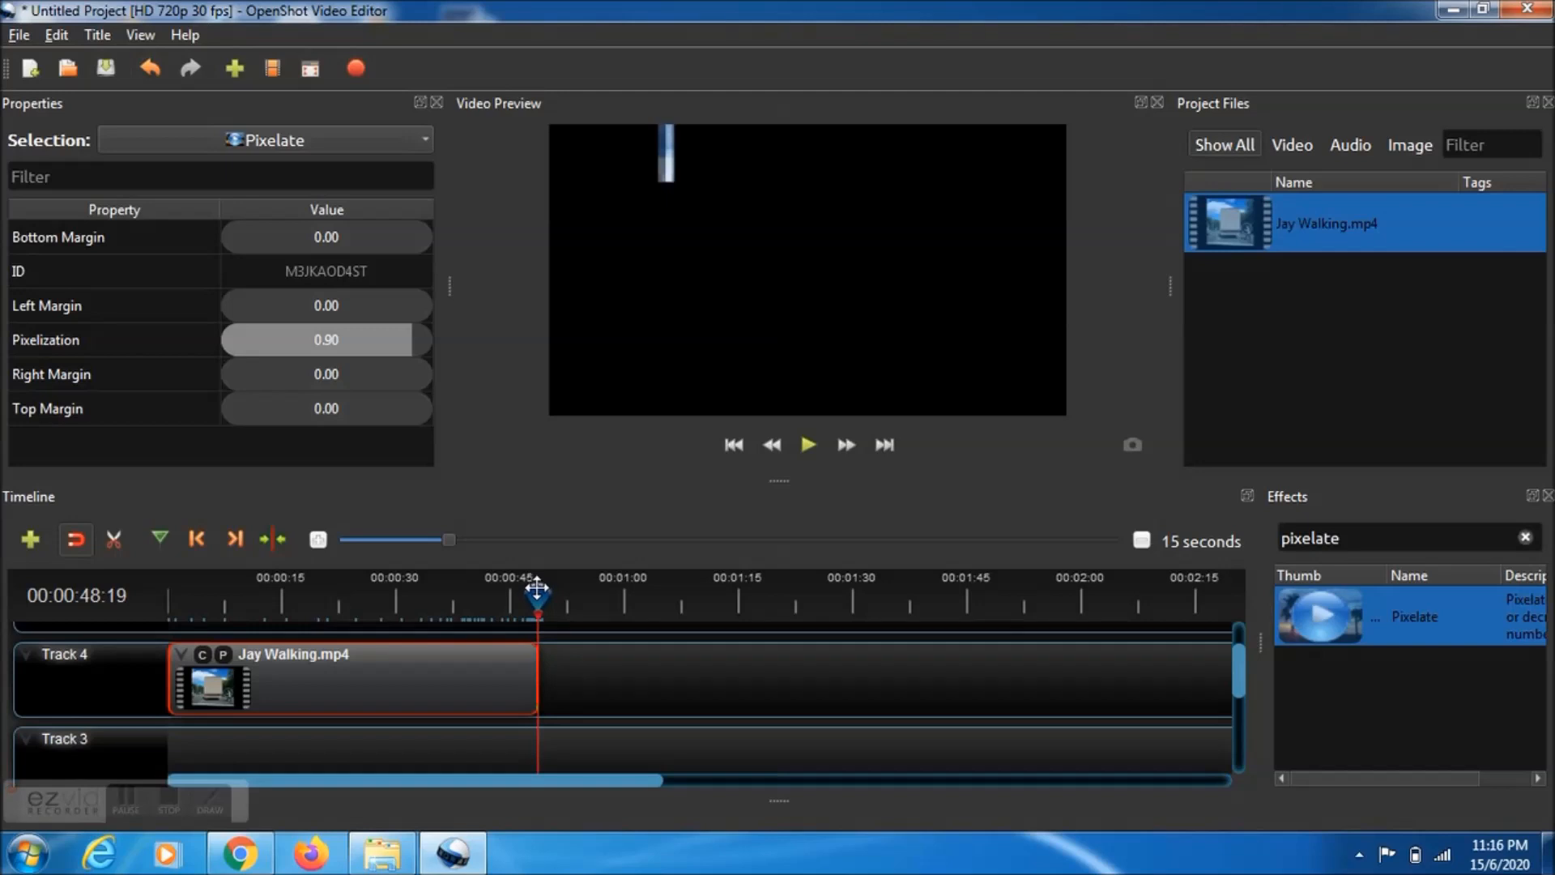
mouse_move(420, 381)
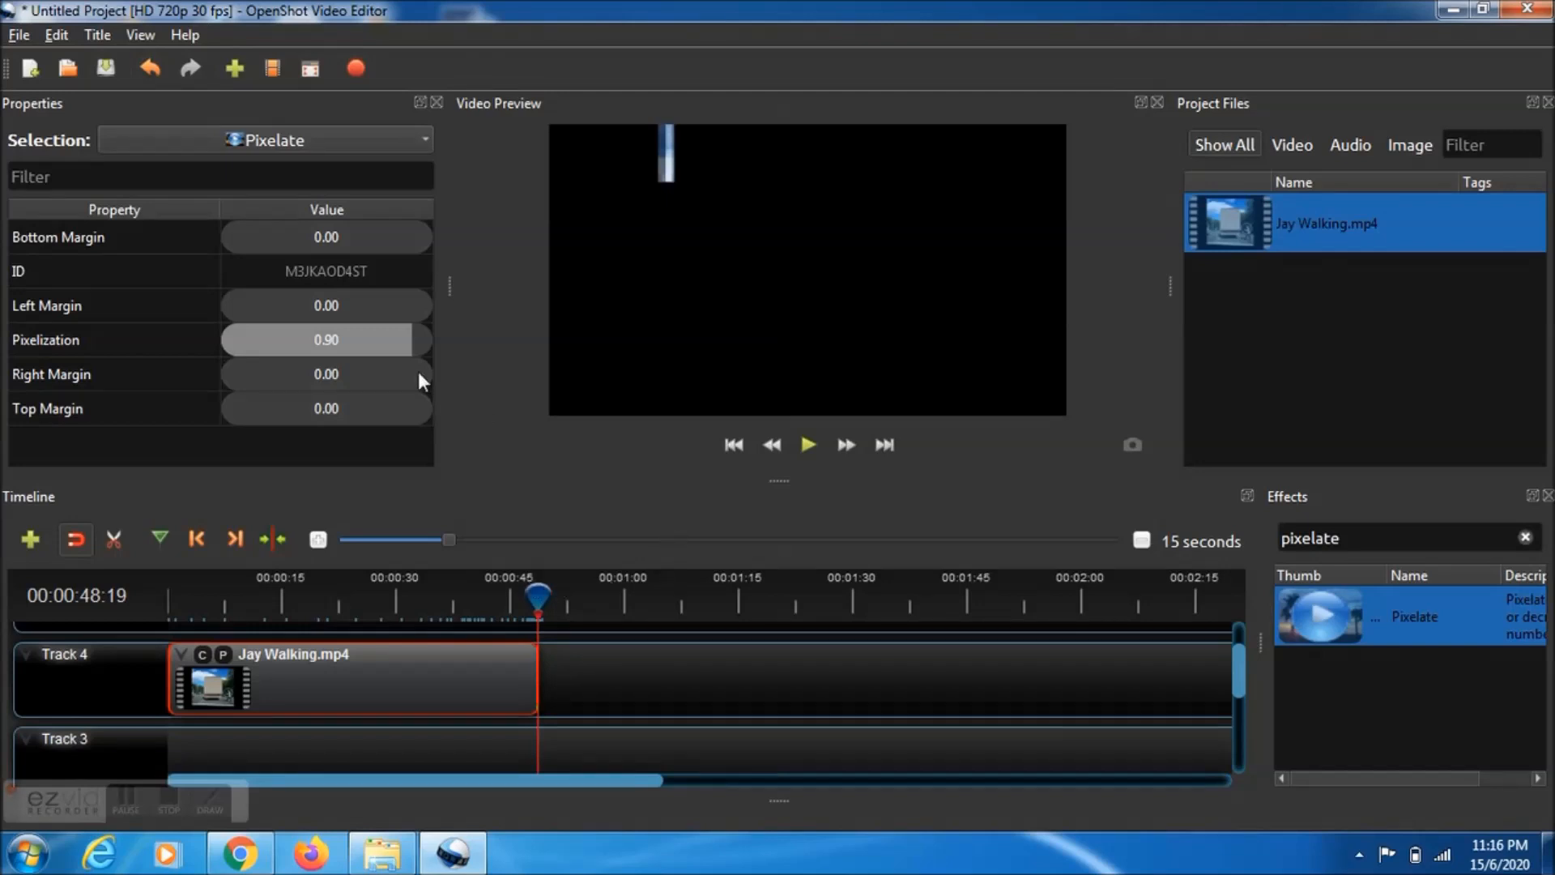
left_click_drag(397, 339, 298, 339)
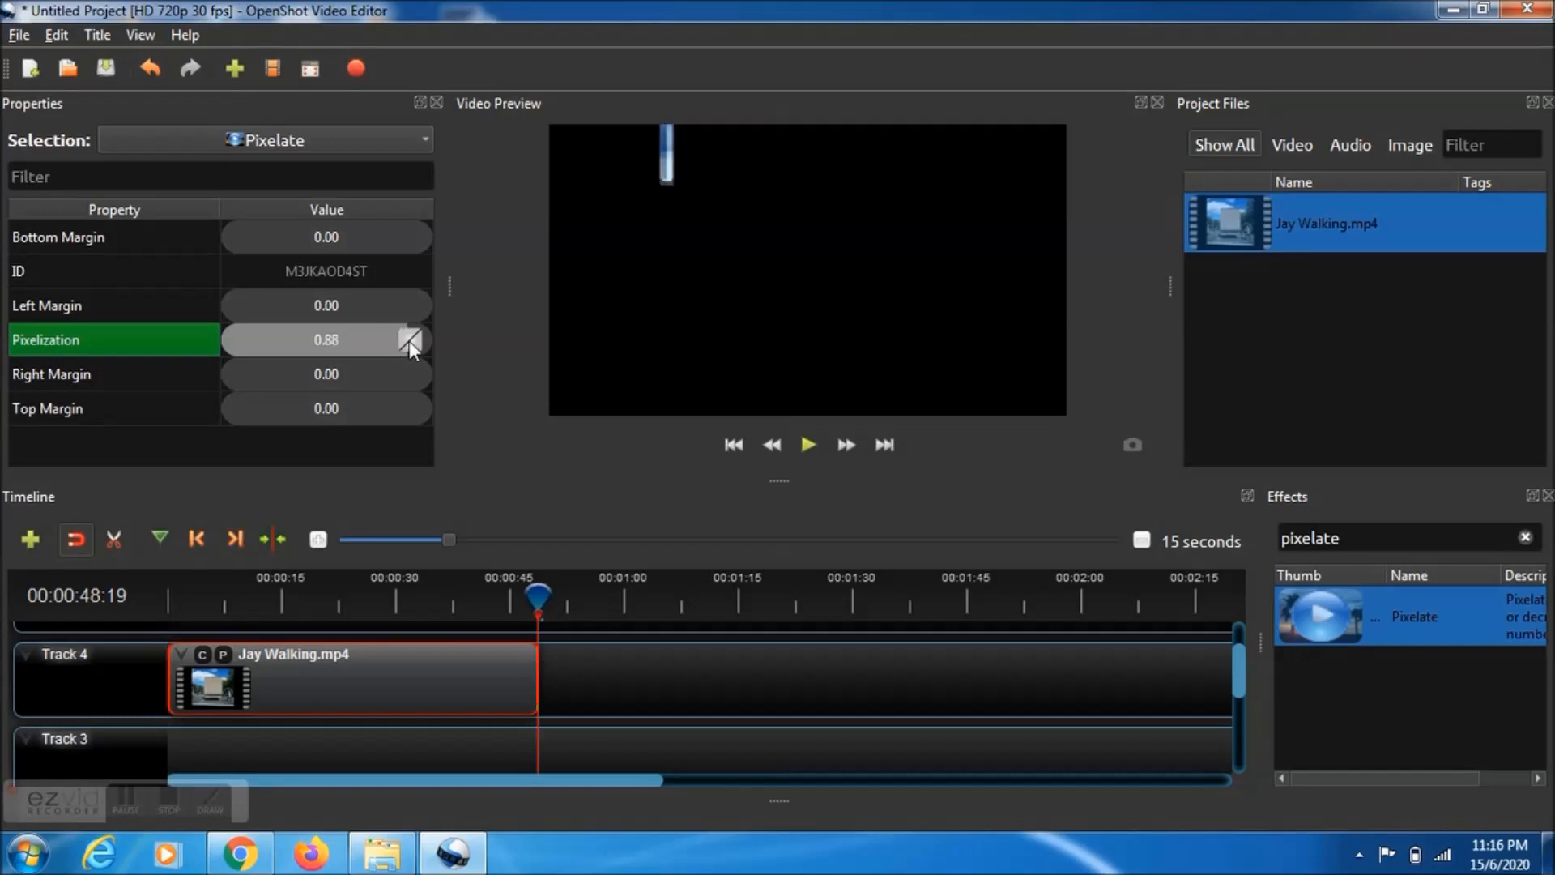
left_click(405, 337)
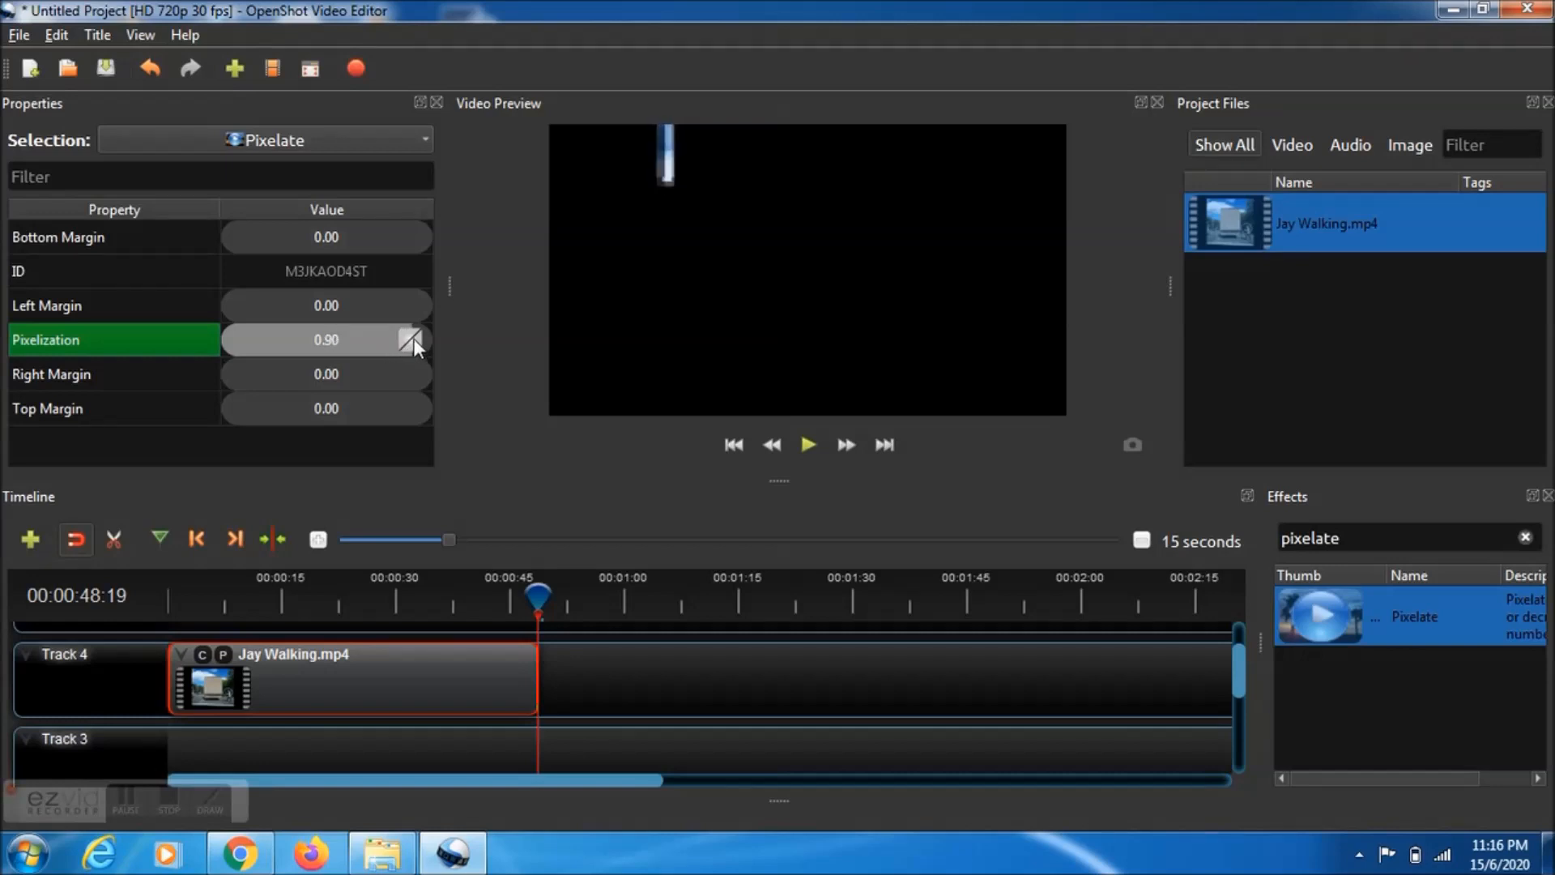
mouse_move(765, 674)
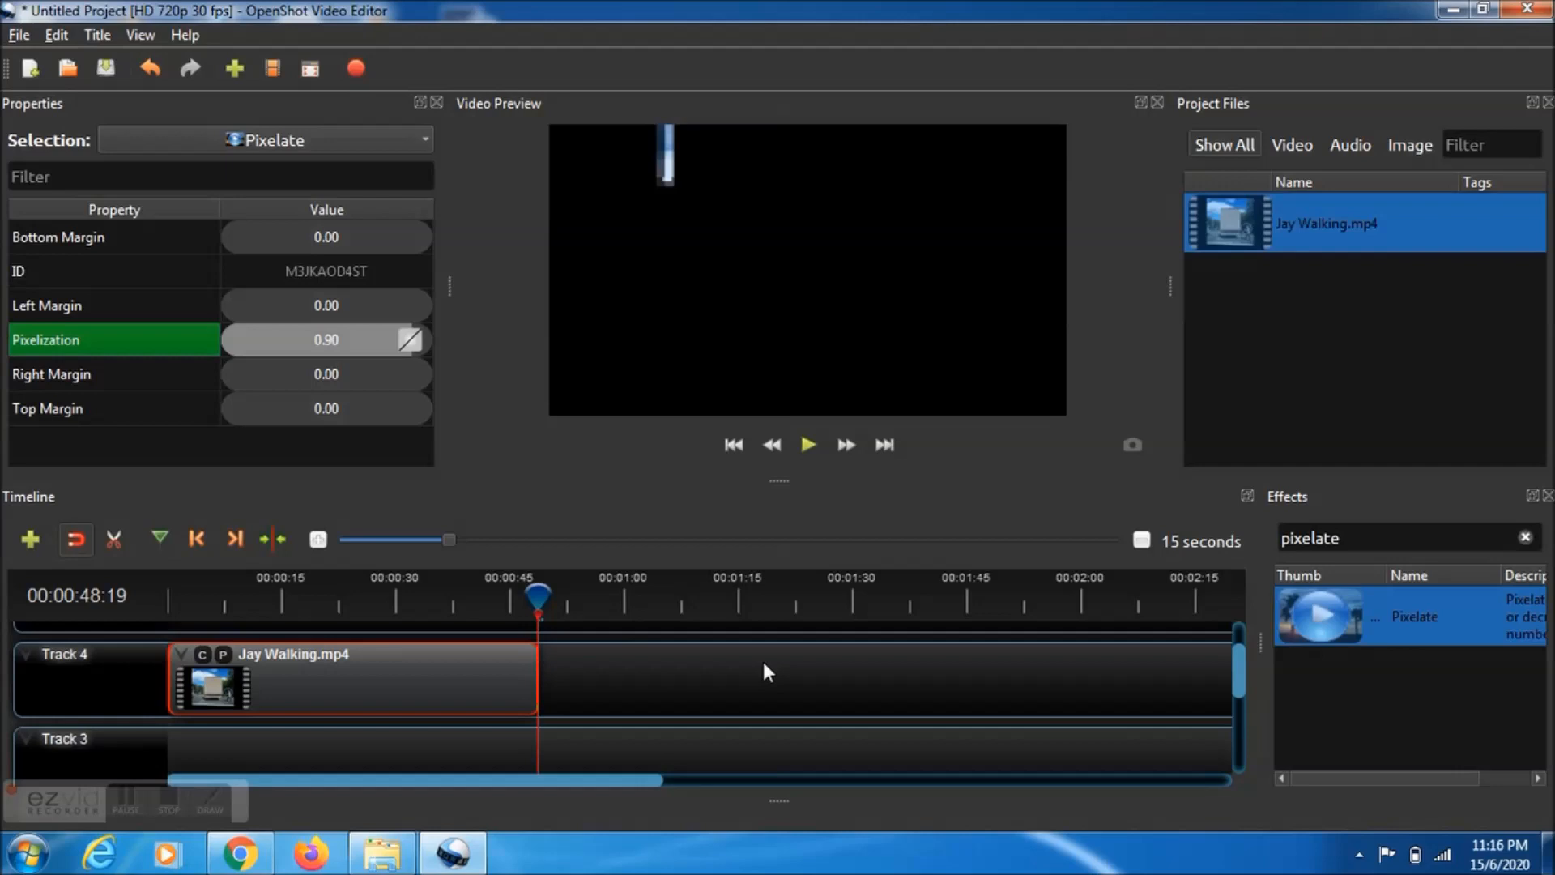
mouse_move(732, 476)
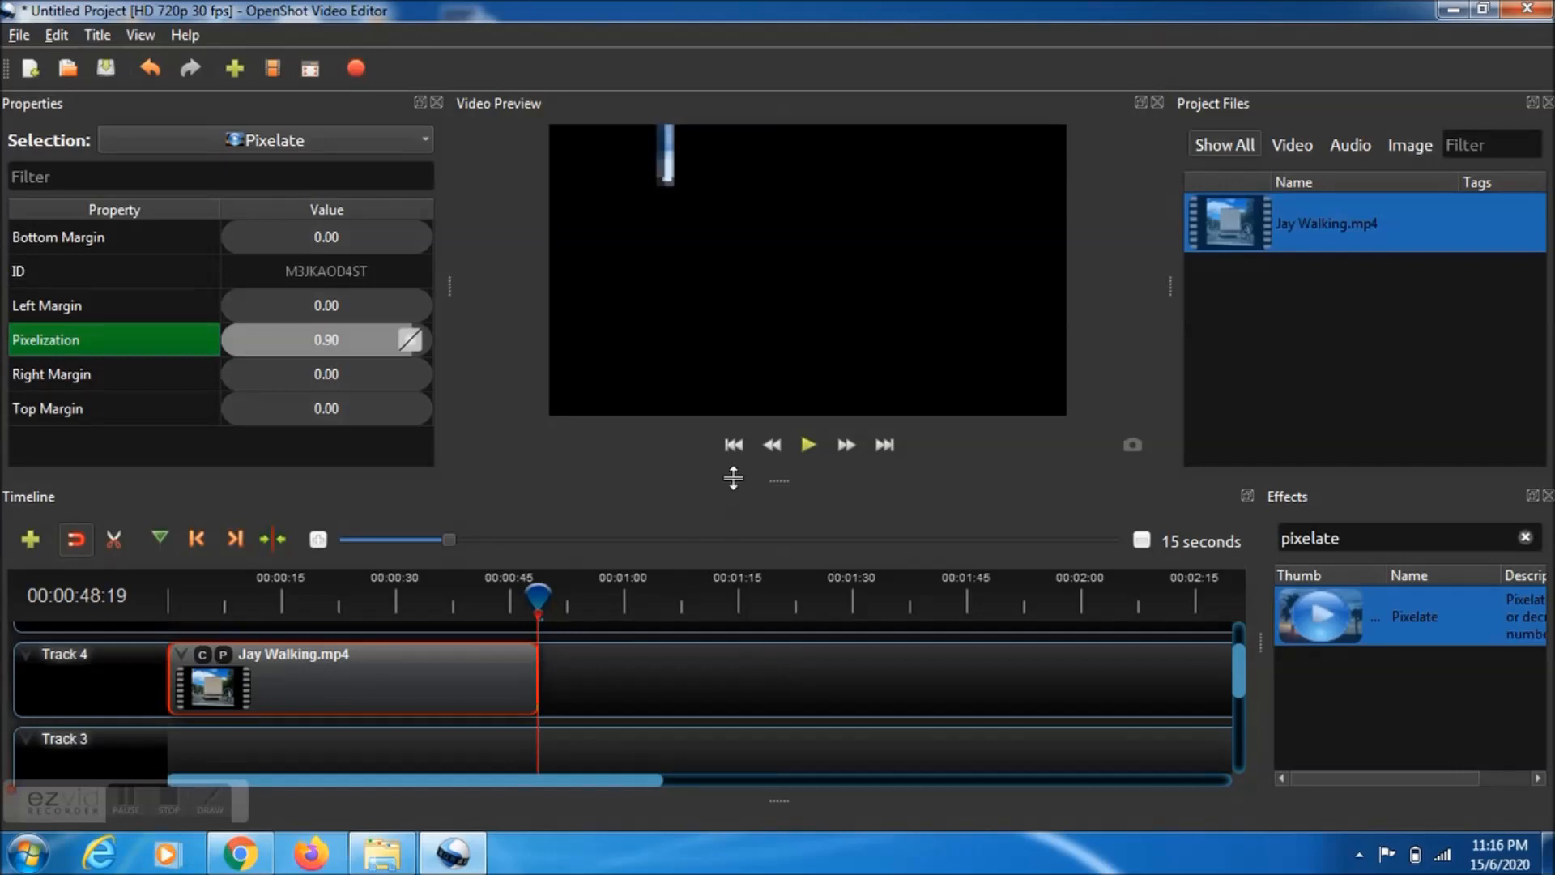
left_click(734, 444)
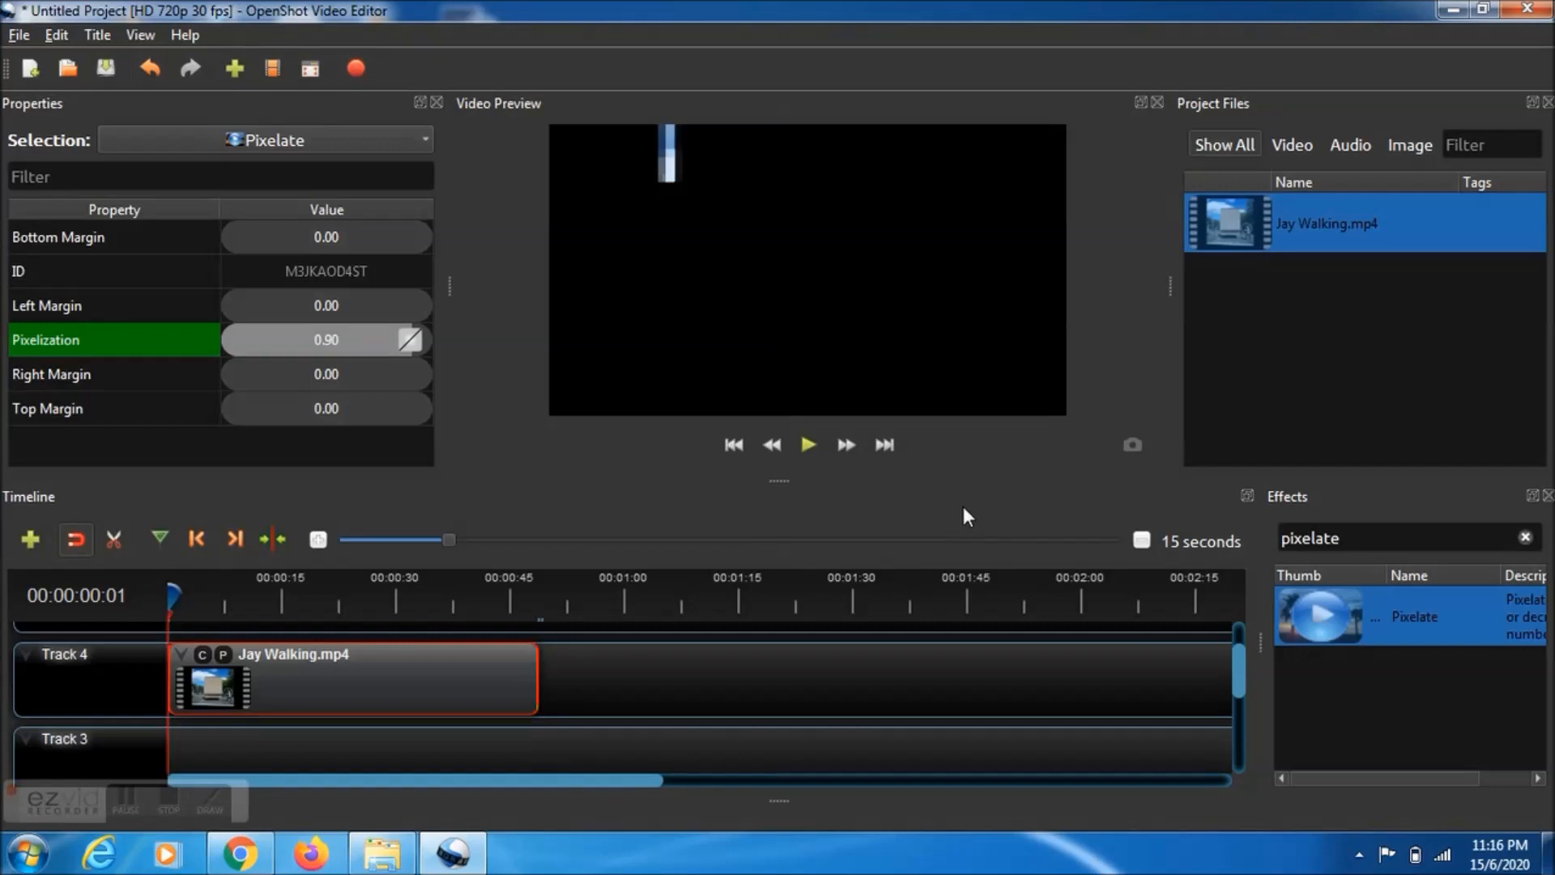
mouse_move(894, 484)
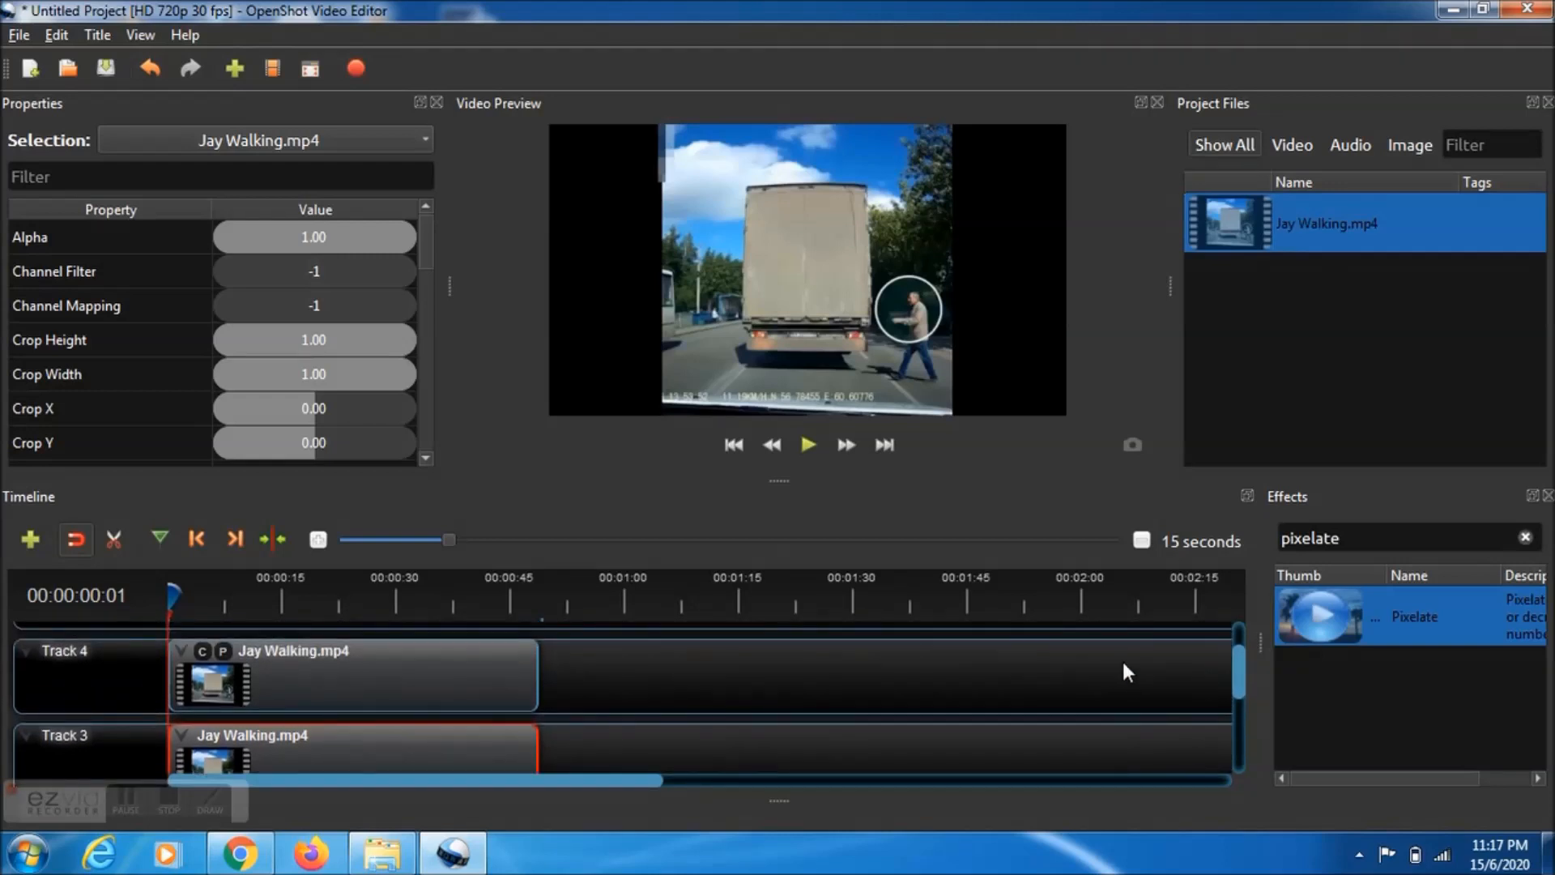
Play back the Video Preview to check the effected clip over the Track 3 original.
left_click(809, 446)
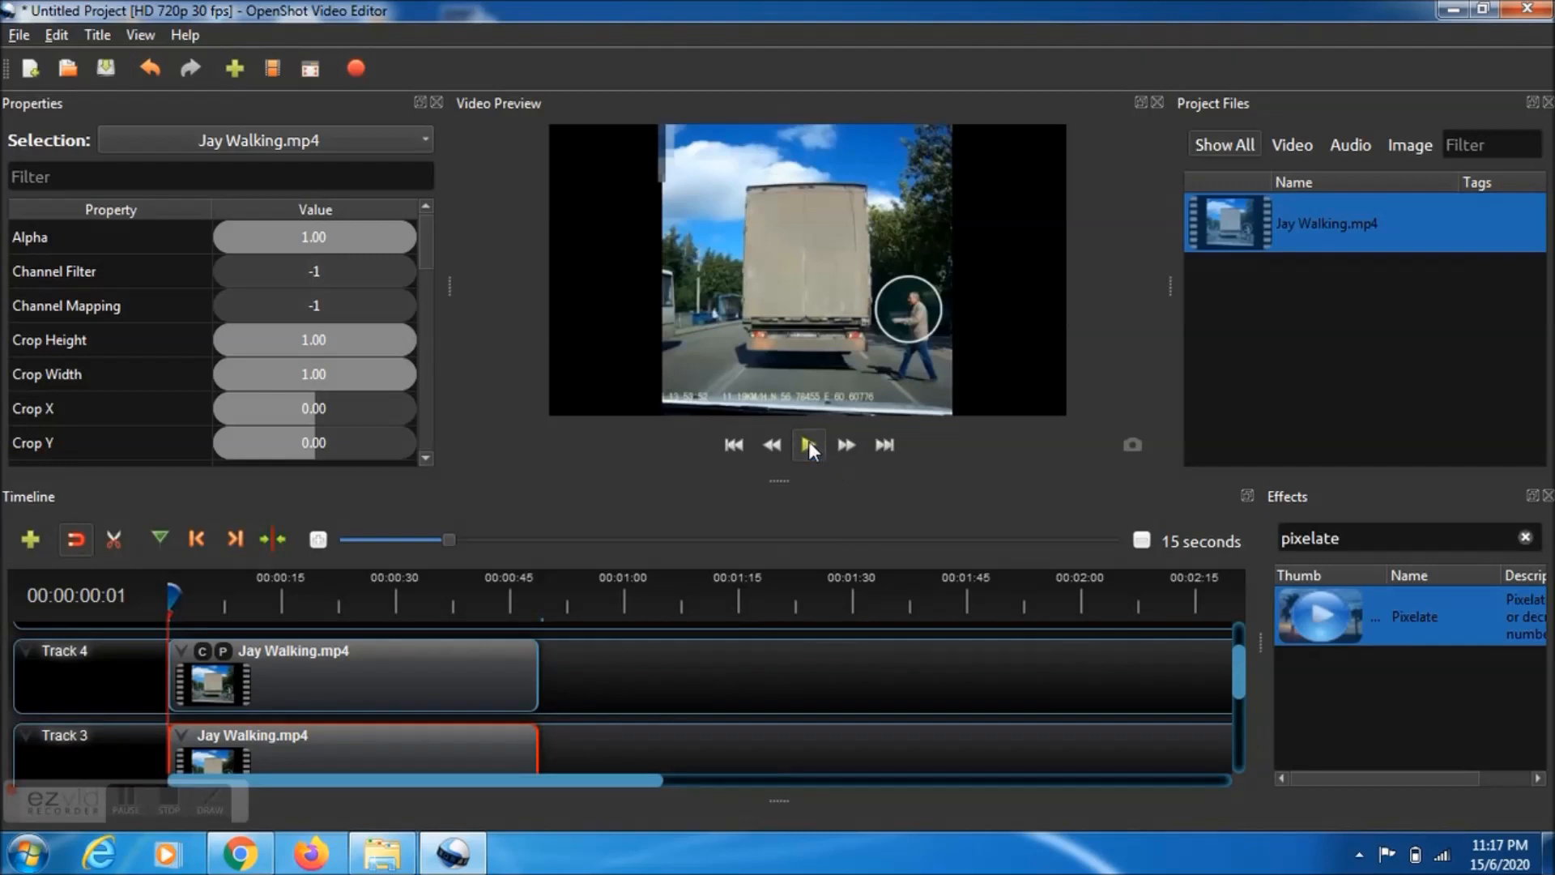
left_click(809, 446)
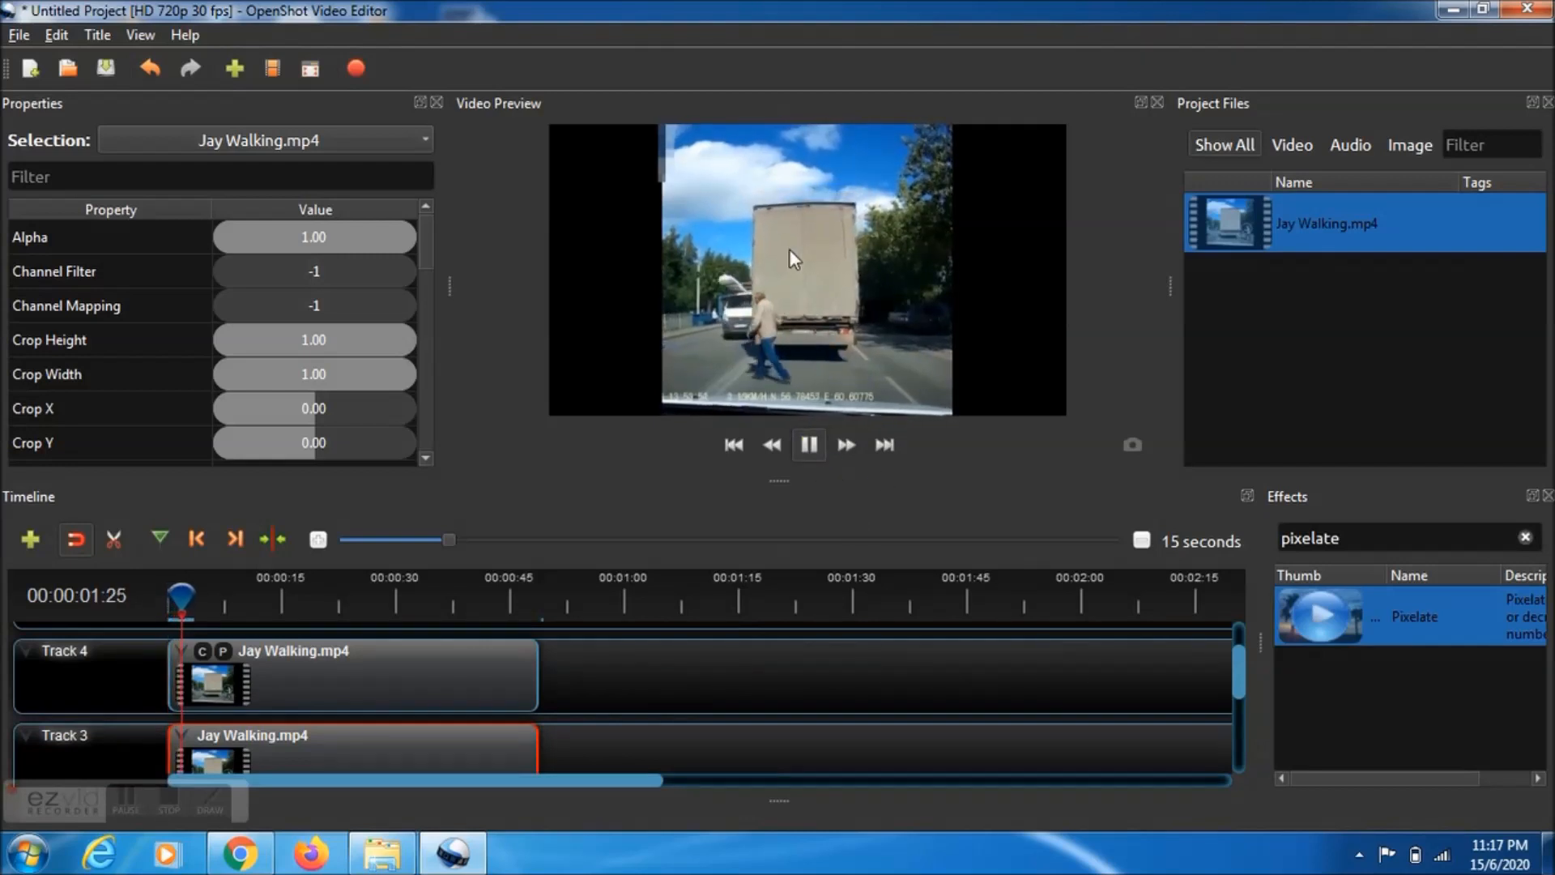